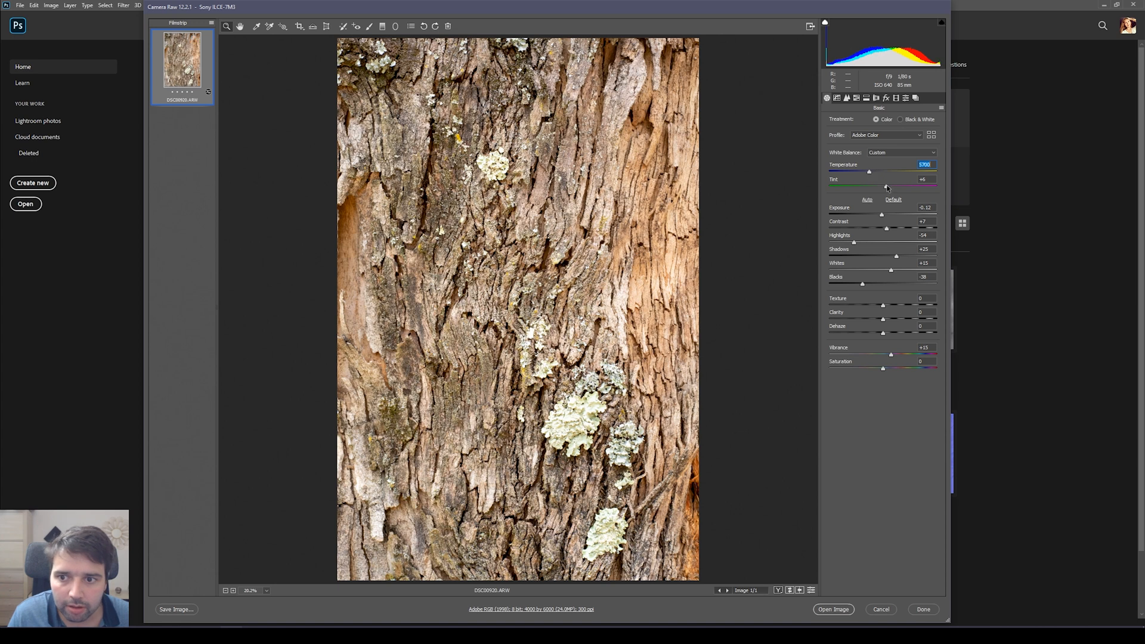
Step: Shift the tint slightly and settle Shadows at +72 after comparing values
drag(886, 187, 884, 187)
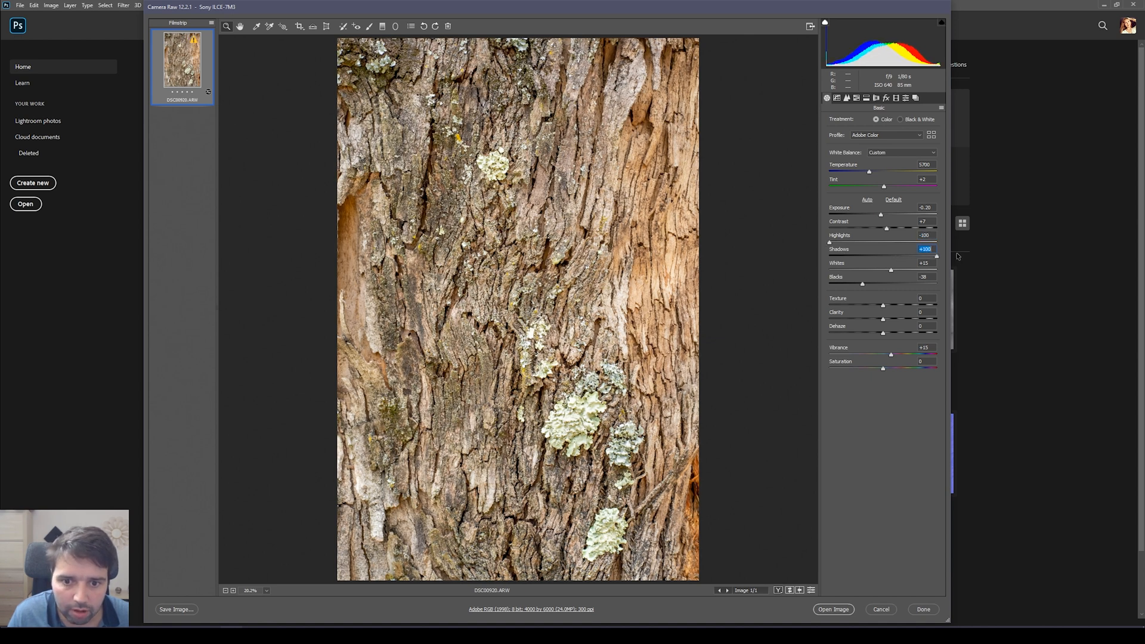
drag(937, 257, 854, 257)
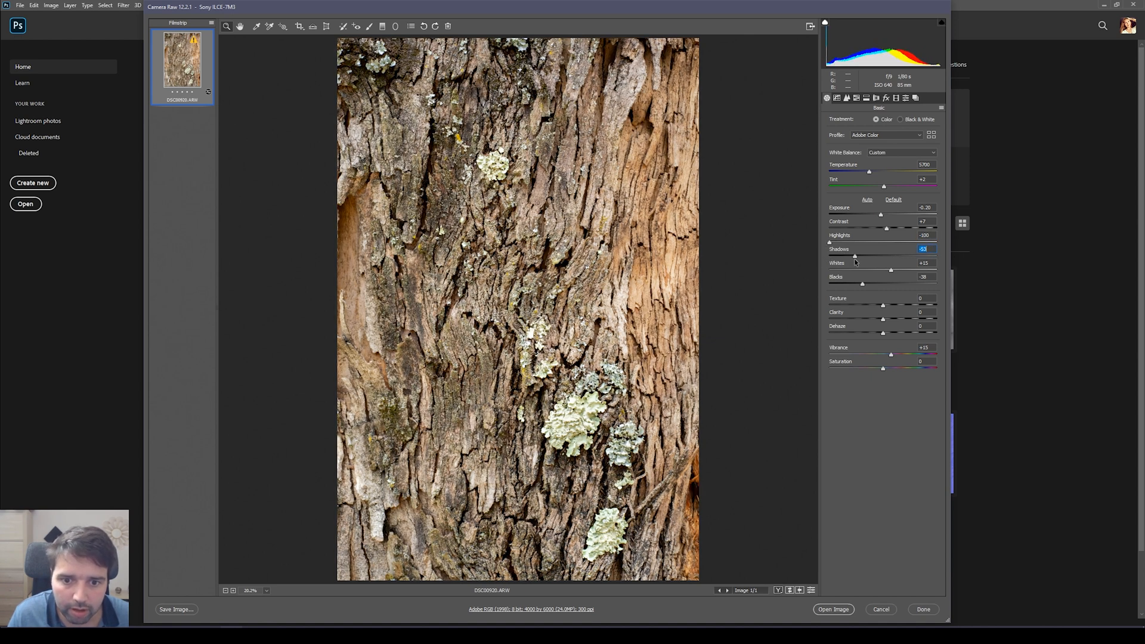
drag(855, 256, 829, 256)
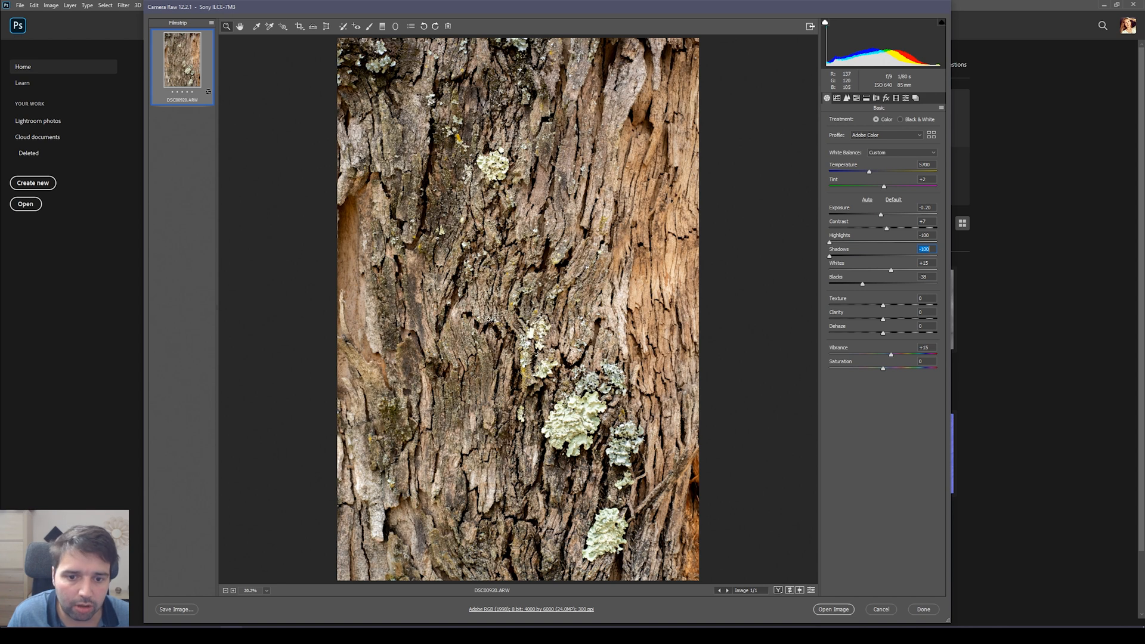
drag(829, 257, 845, 257)
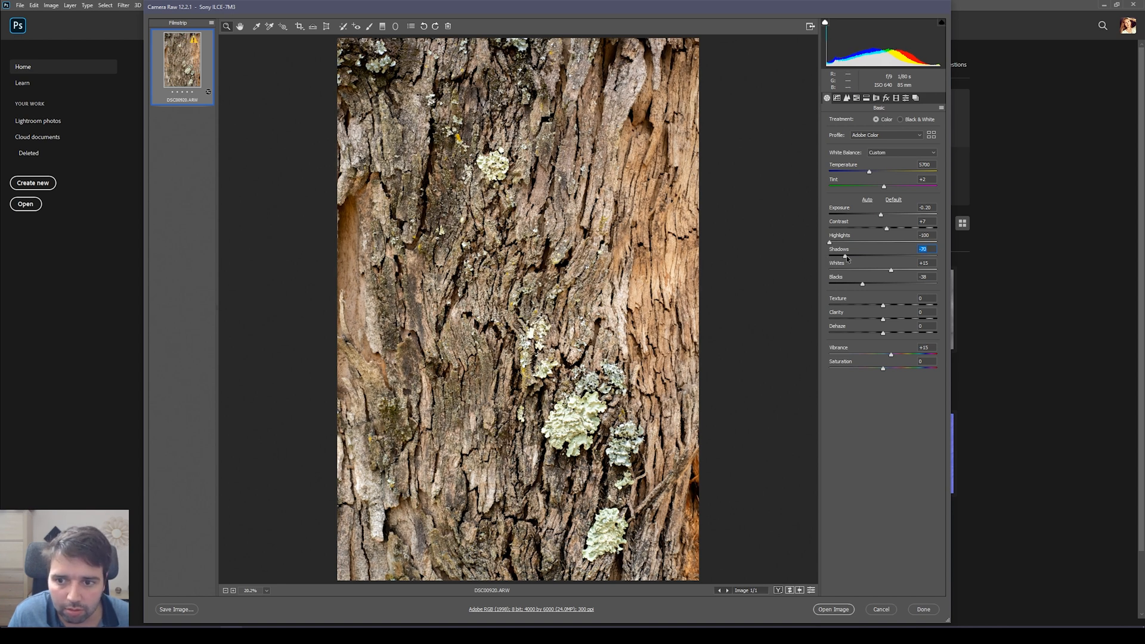
drag(845, 256, 898, 257)
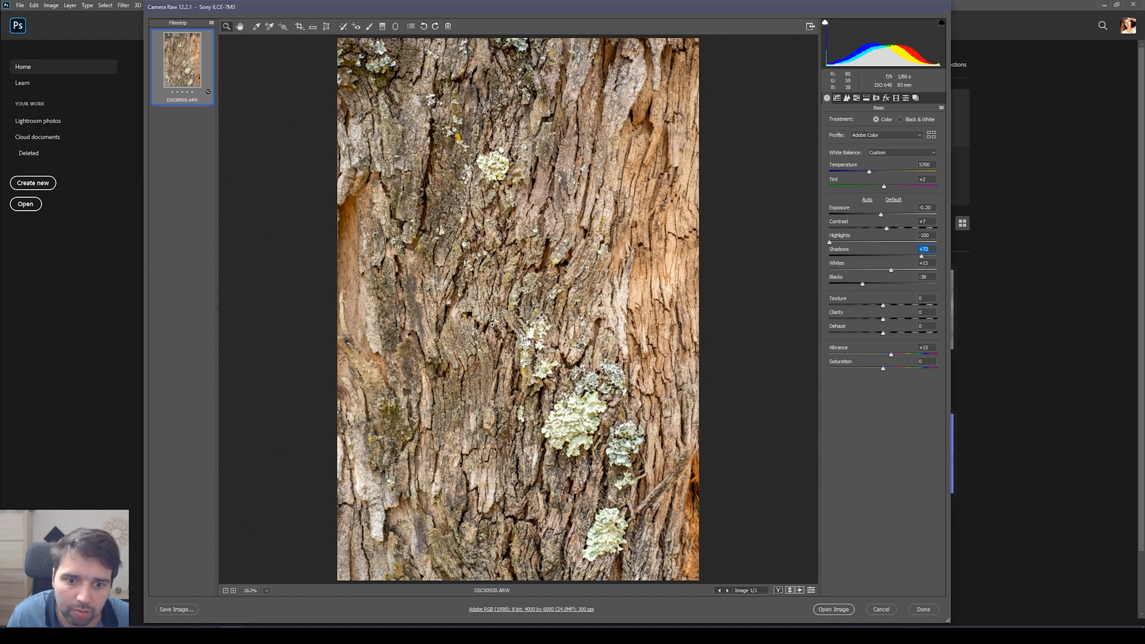
Step: Inspect the bark up close, then add small Texture and Dehaze boosts
click(250, 590)
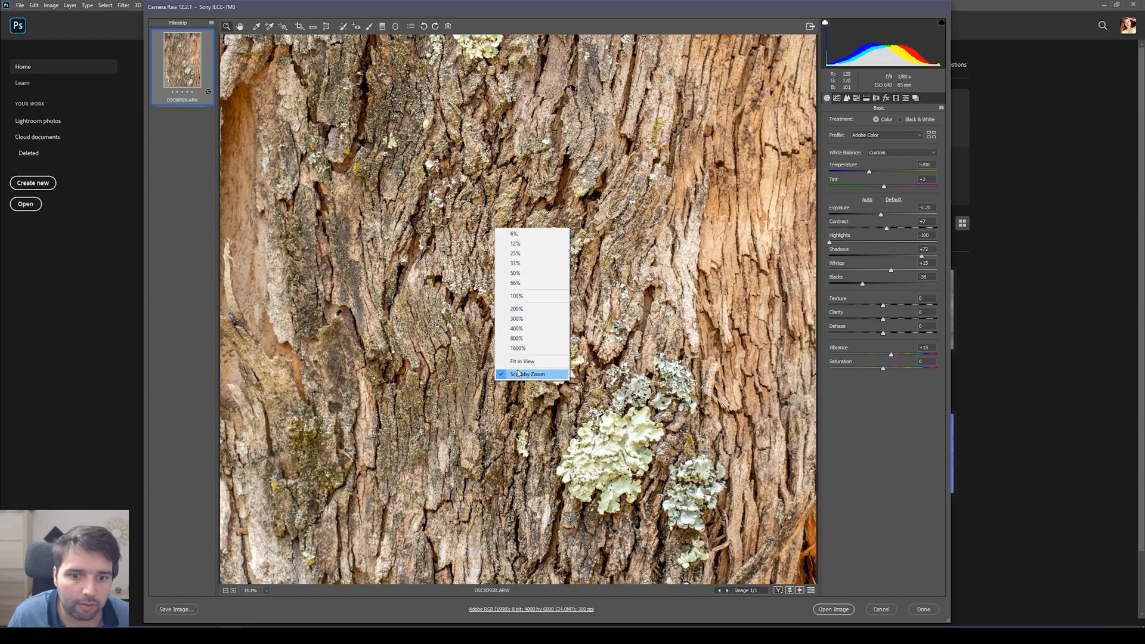
click(523, 361)
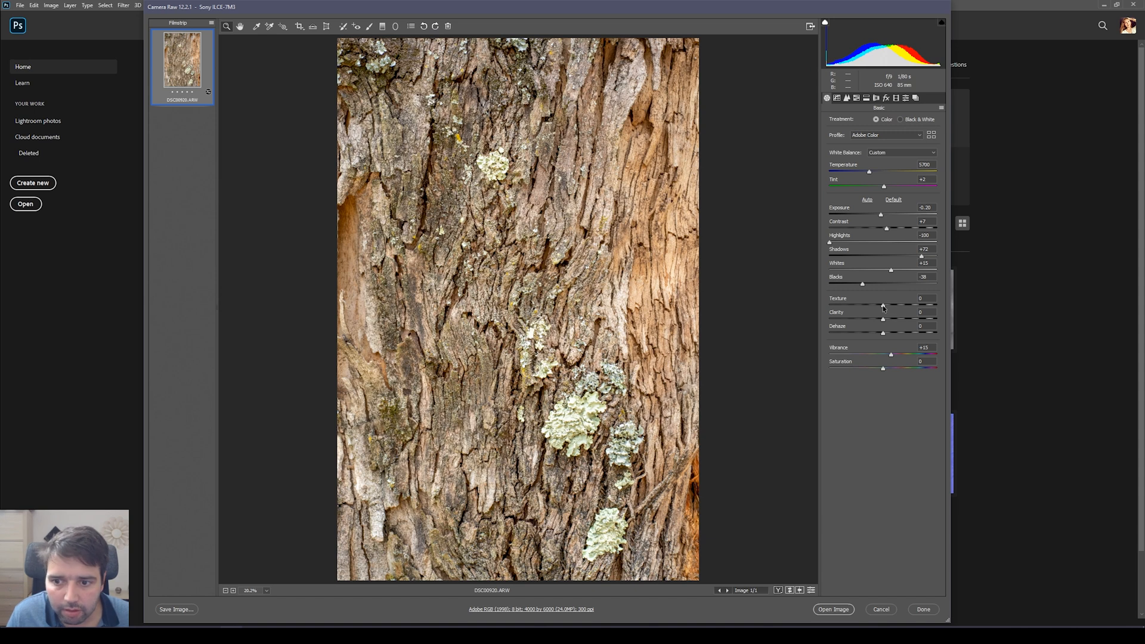
click(923, 298)
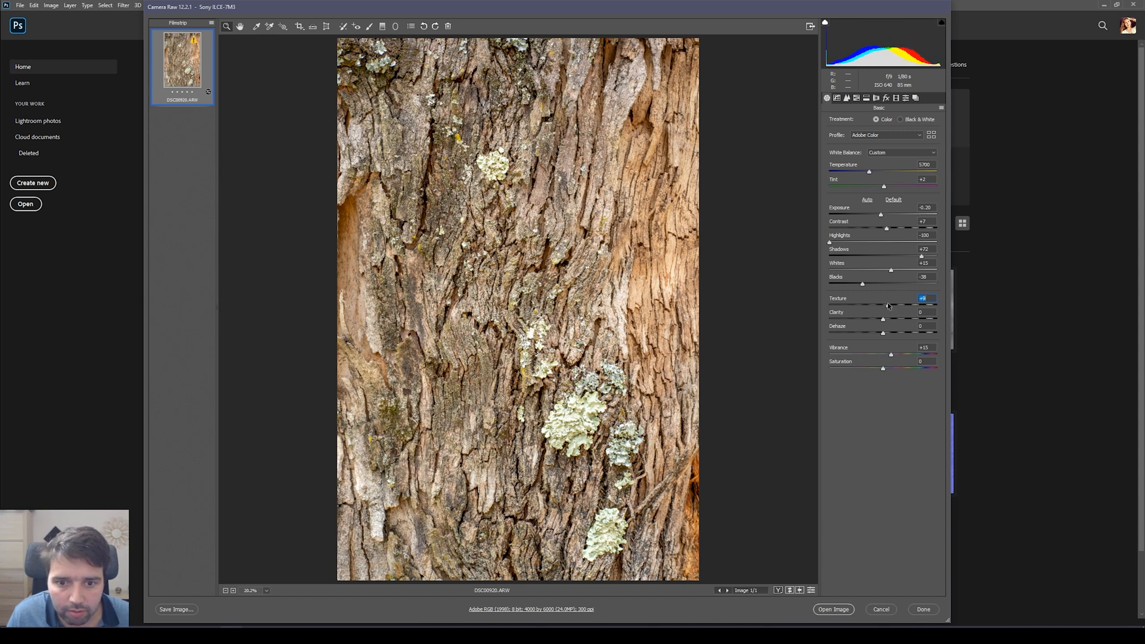
drag(894, 305, 884, 304)
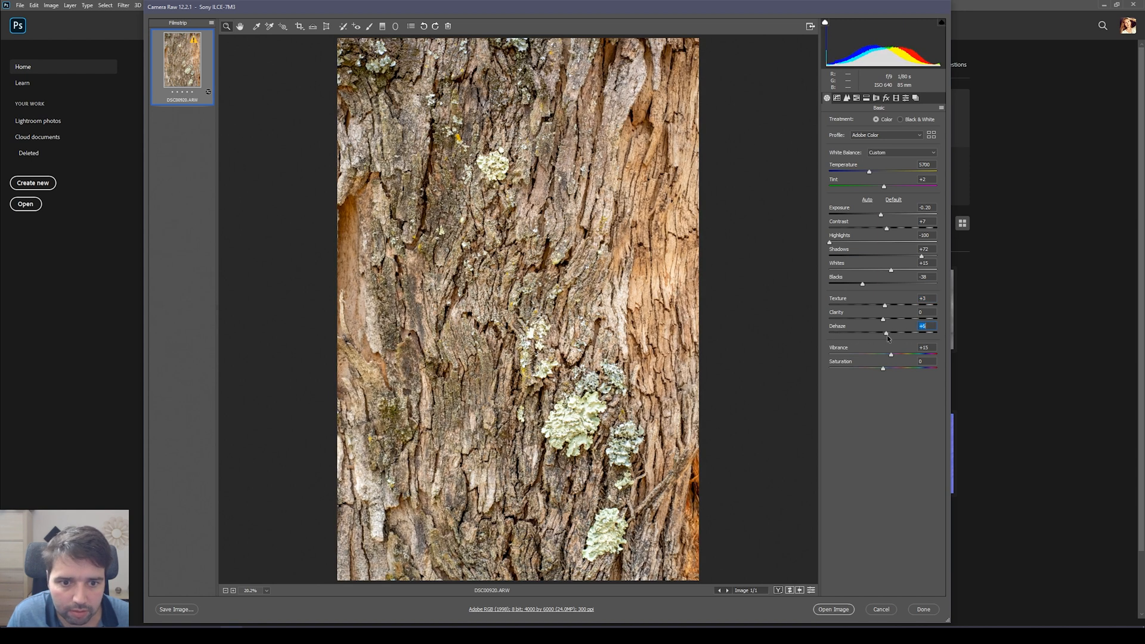
drag(887, 334, 883, 334)
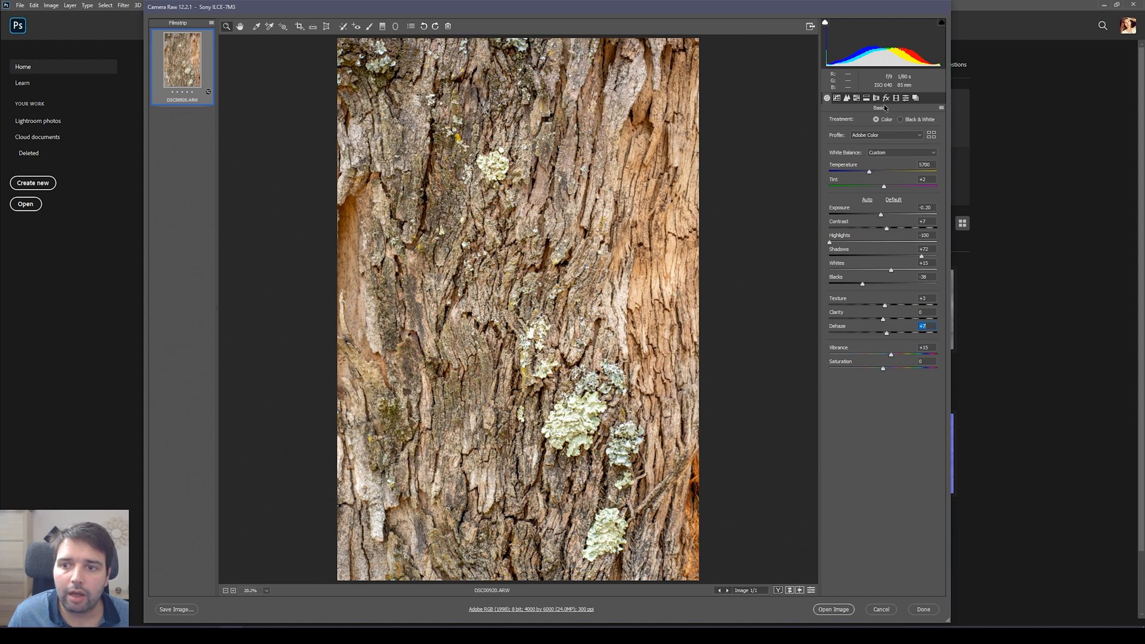
Step: Tick Remove Chromatic Aberration in Lens Corrections, leaving profile corrections off
click(876, 98)
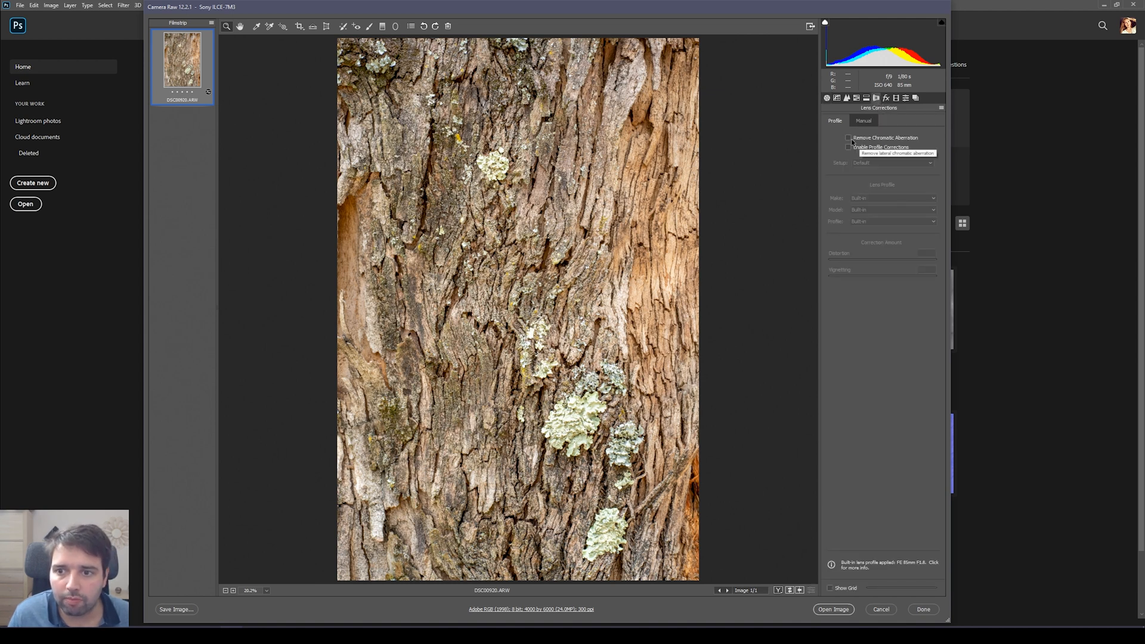
click(849, 137)
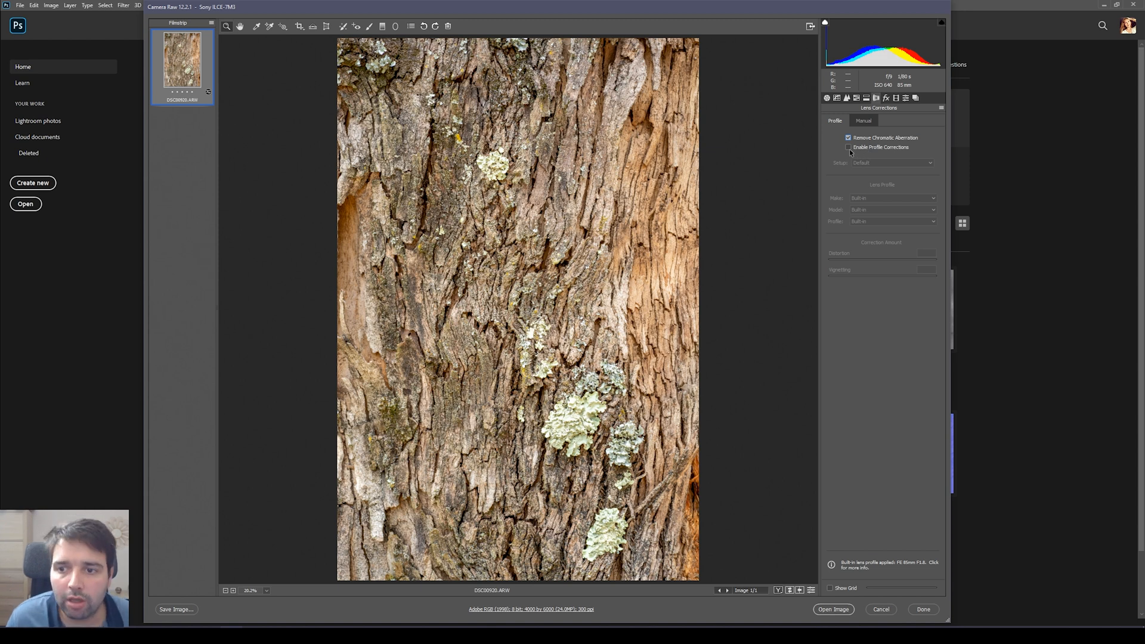
click(848, 147)
text(0)
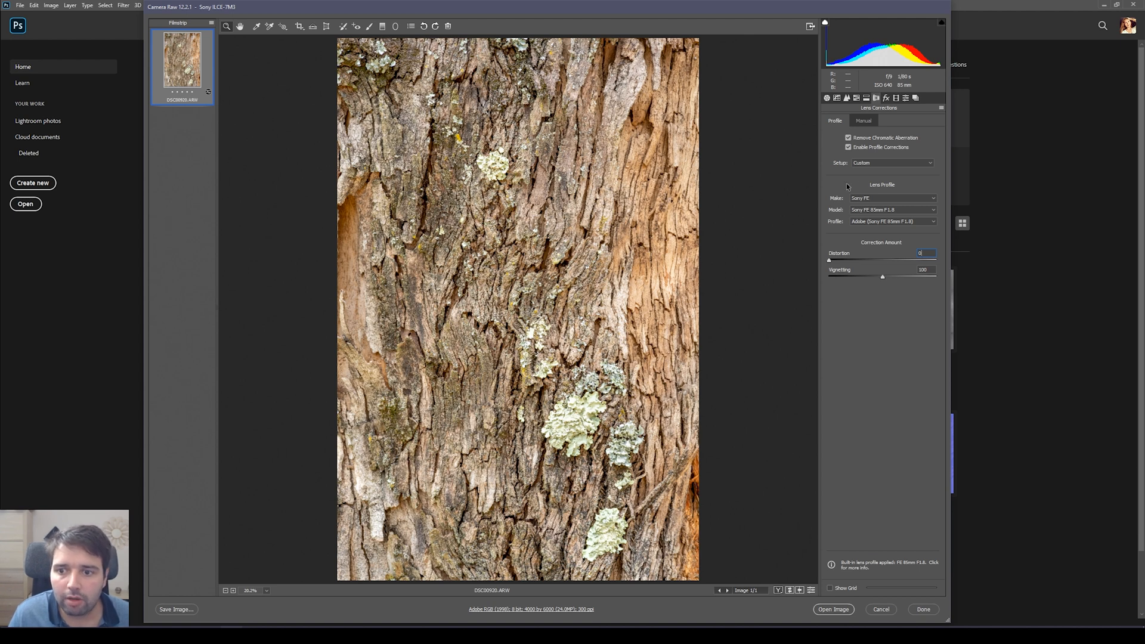
click(848, 147)
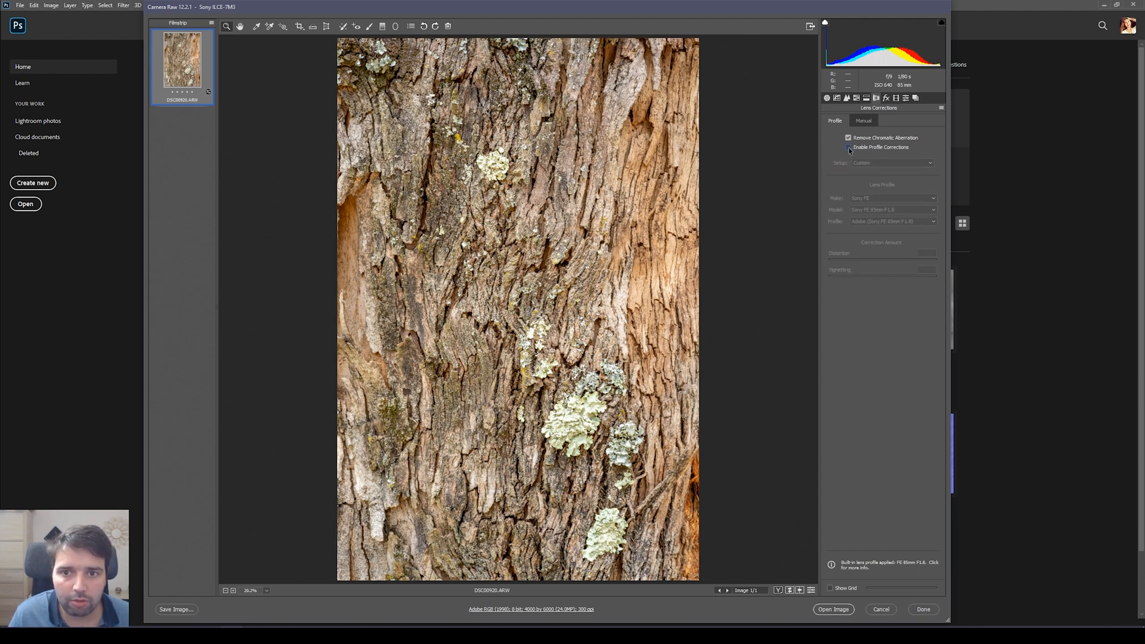
click(848, 146)
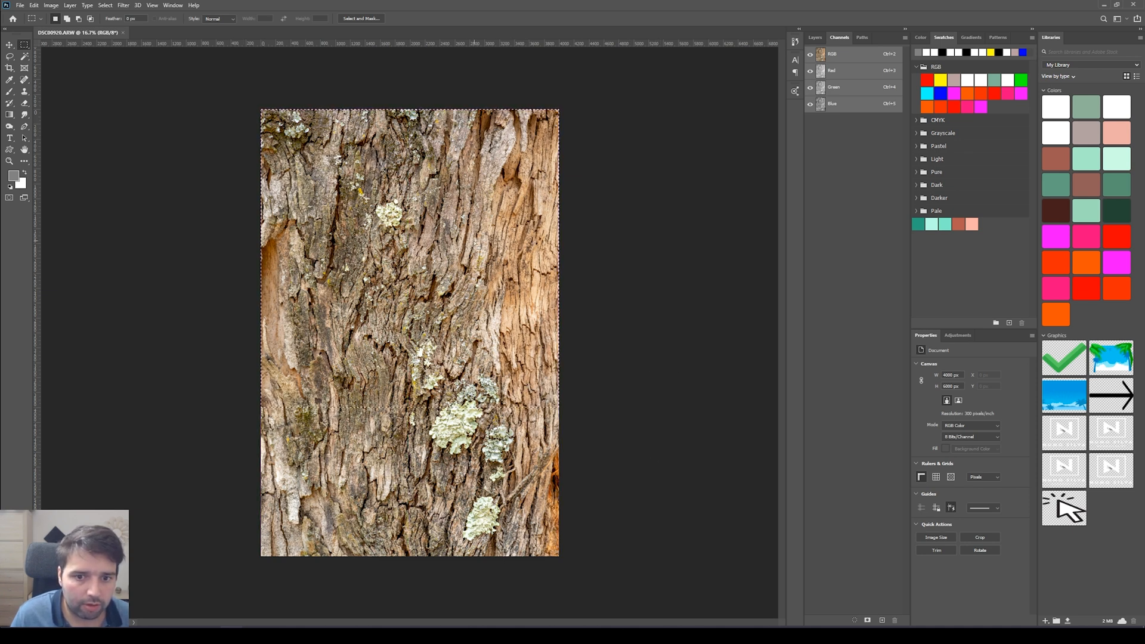
Step: Crop the bark photo to the square selection and content-aware fill the selected spot
click(51, 5)
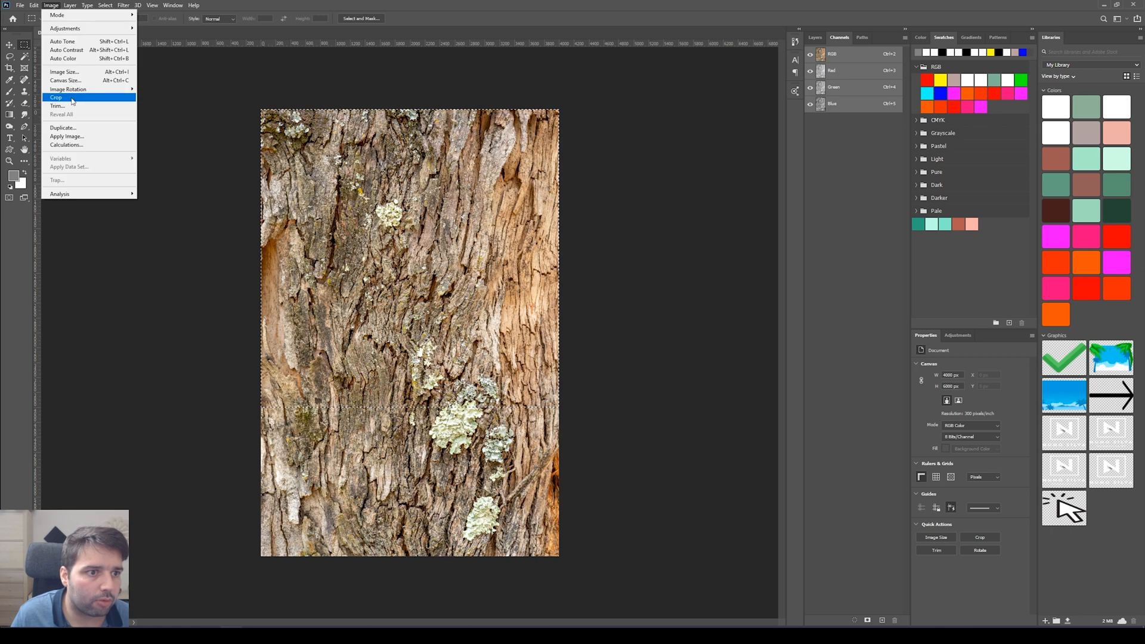
click(55, 97)
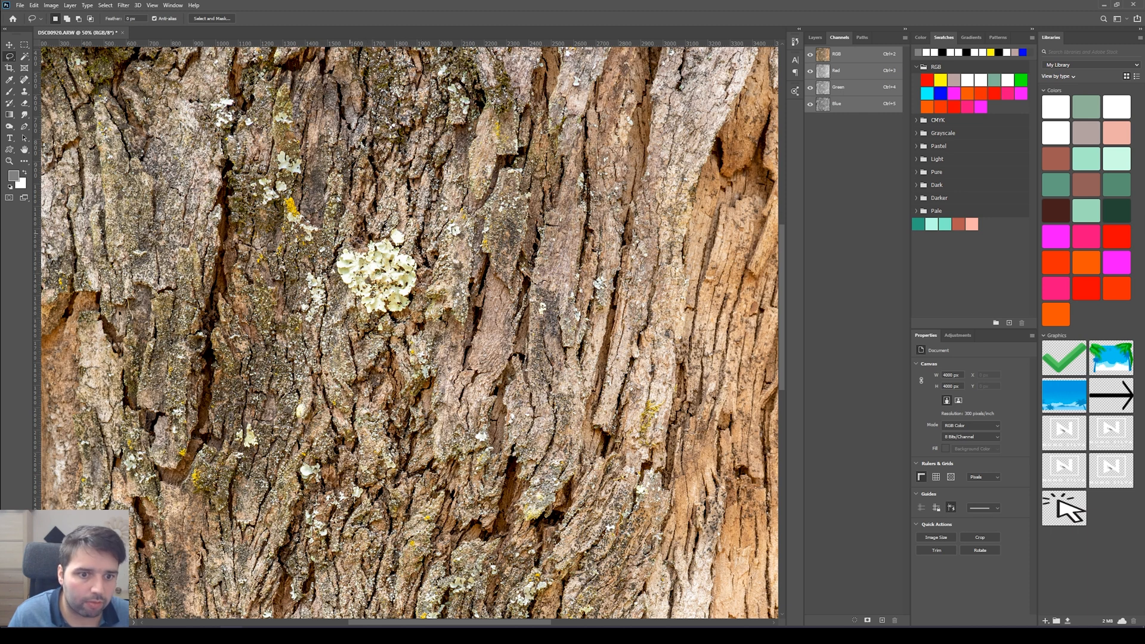
key(shift+f5)
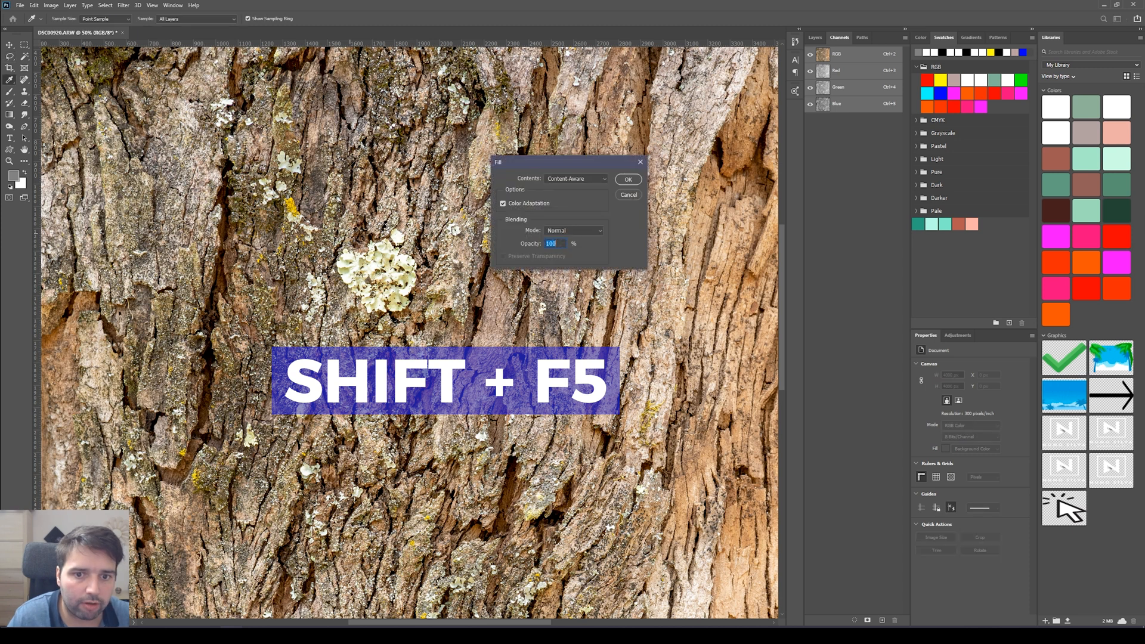
click(627, 178)
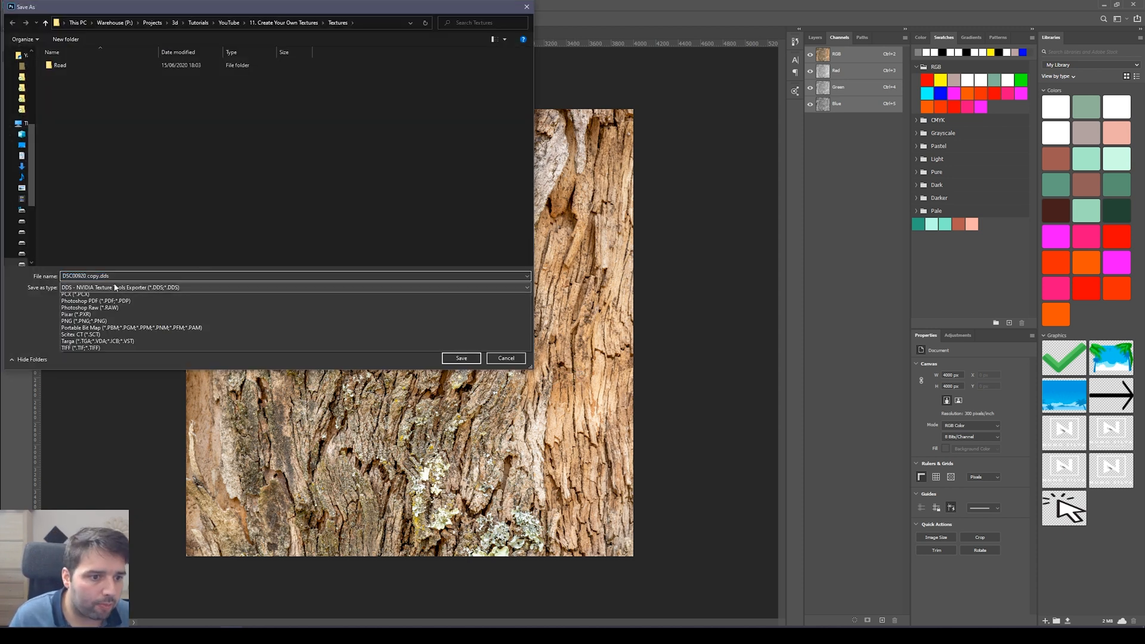
Step: Save the bark image as PNG 'Bark' inside the new Textures/Bark folder
click(293, 287)
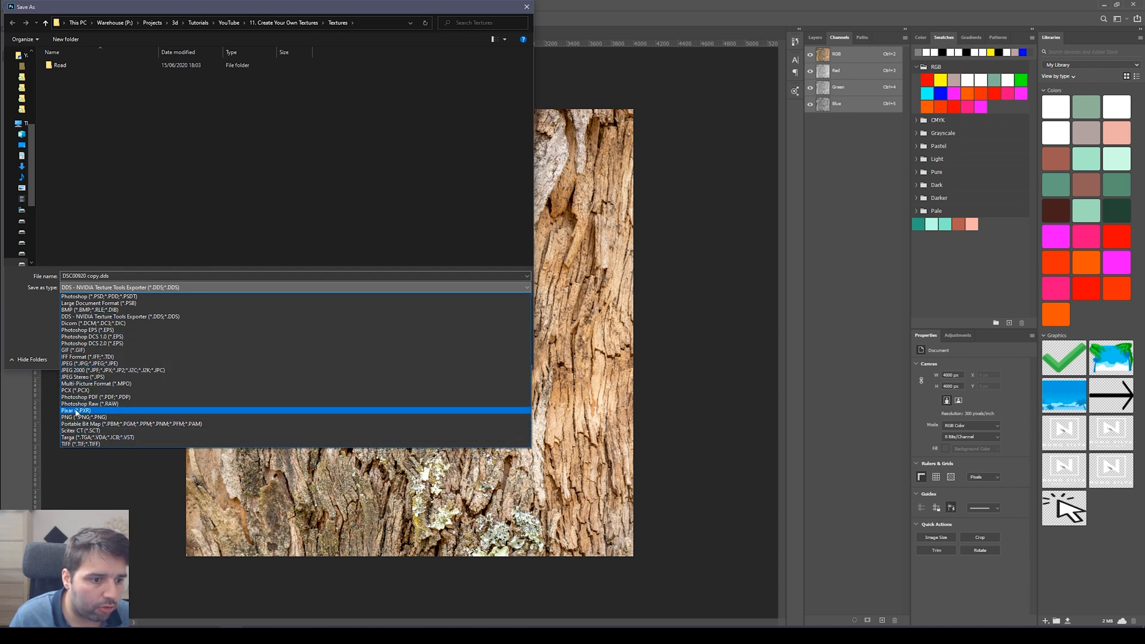
click(80, 417)
text(Bark)
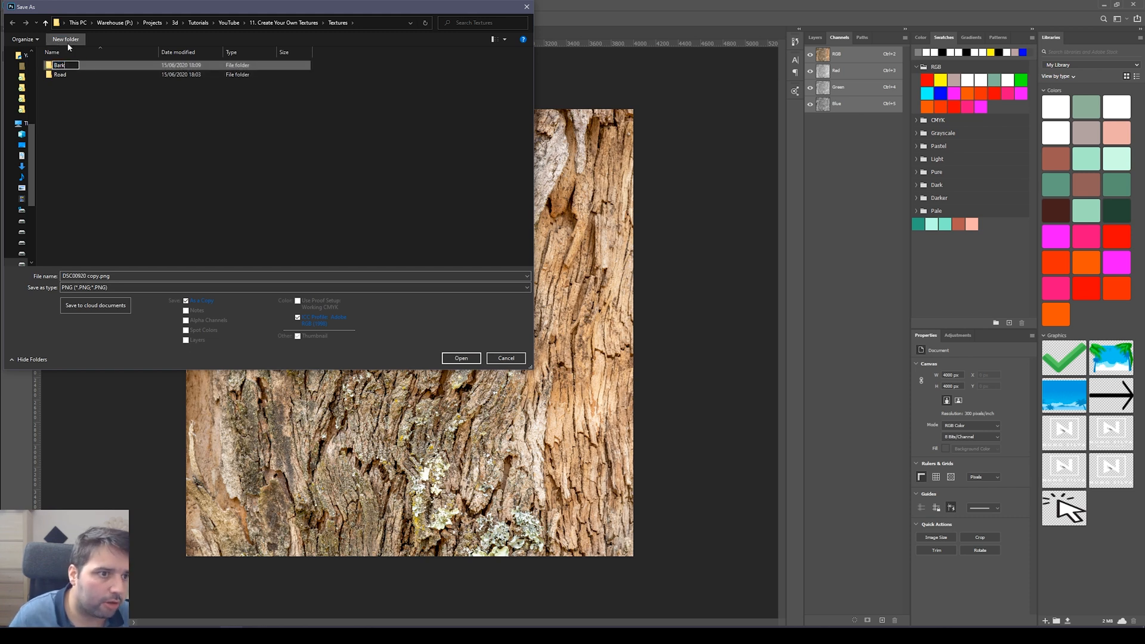
double_click(59, 65)
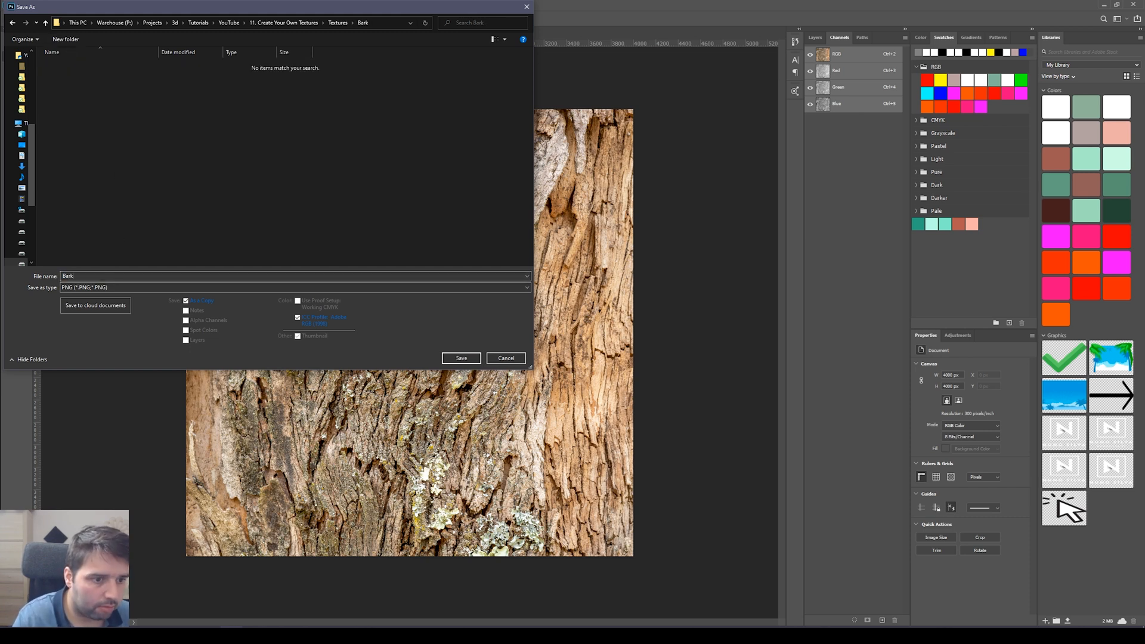
click(461, 357)
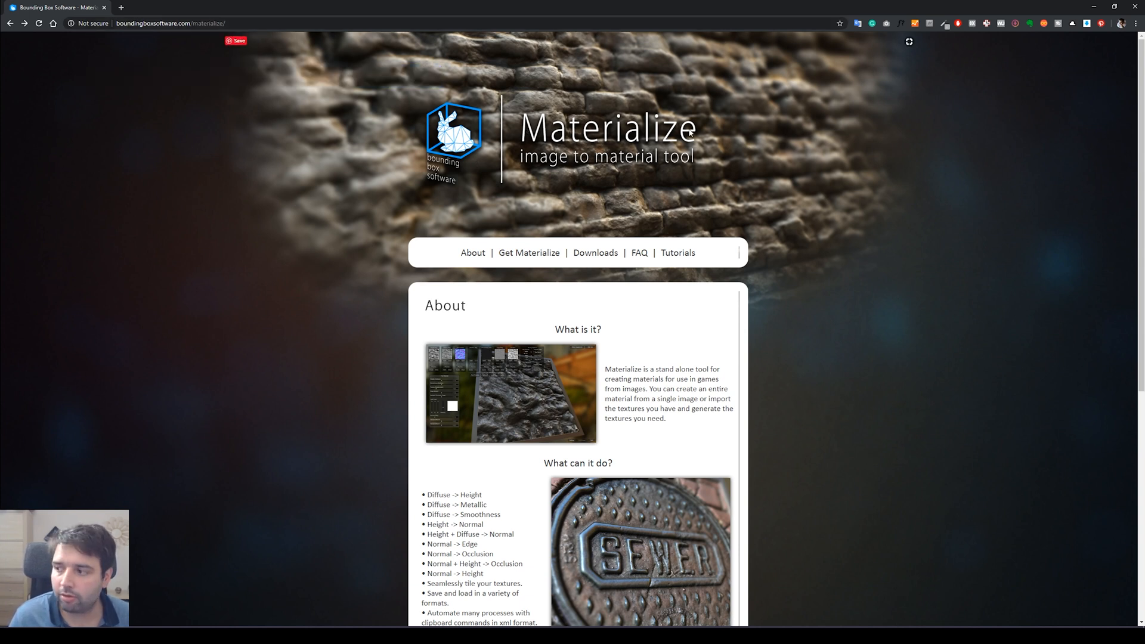
mouse_move(292, 339)
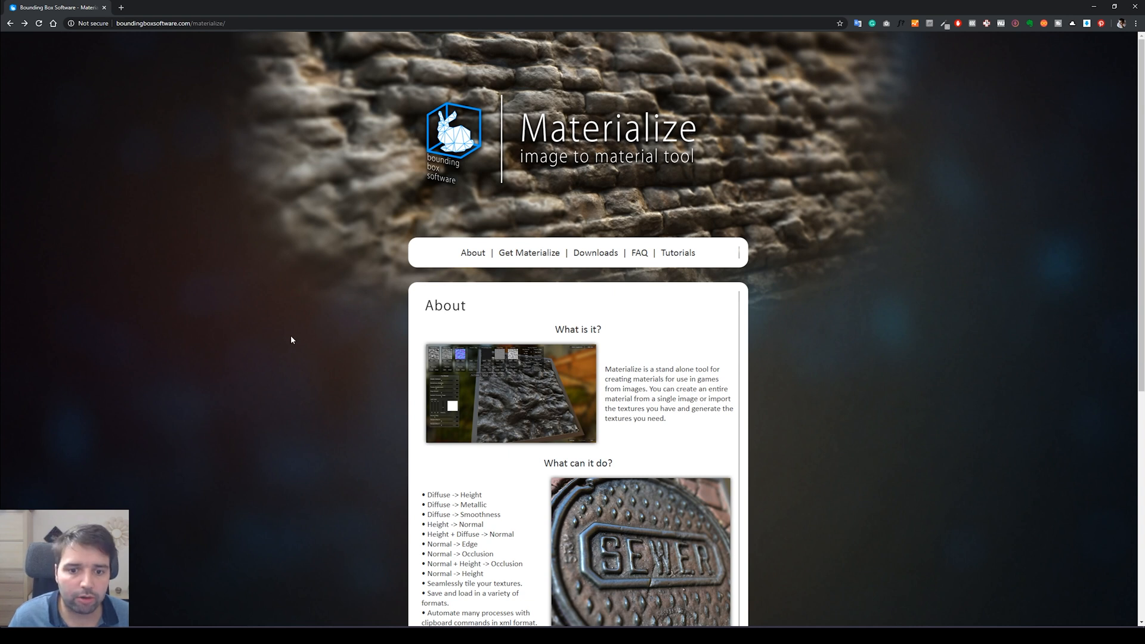
Step: Scroll the Materialize site and request the Windows 64-bit download
scroll(down, 3)
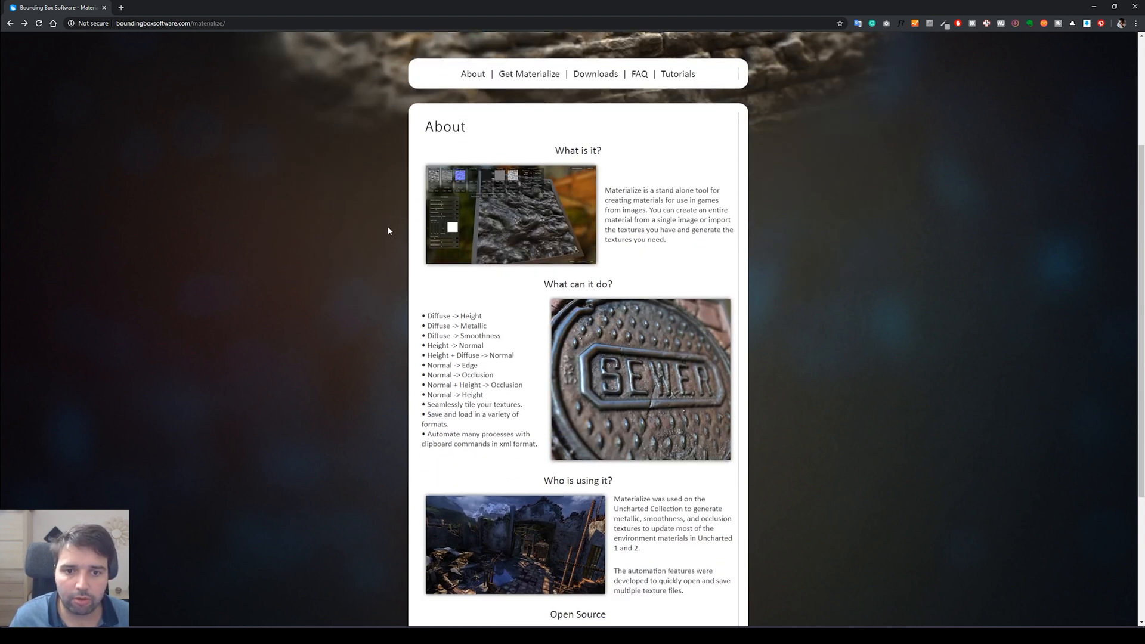
mouse_move(390, 272)
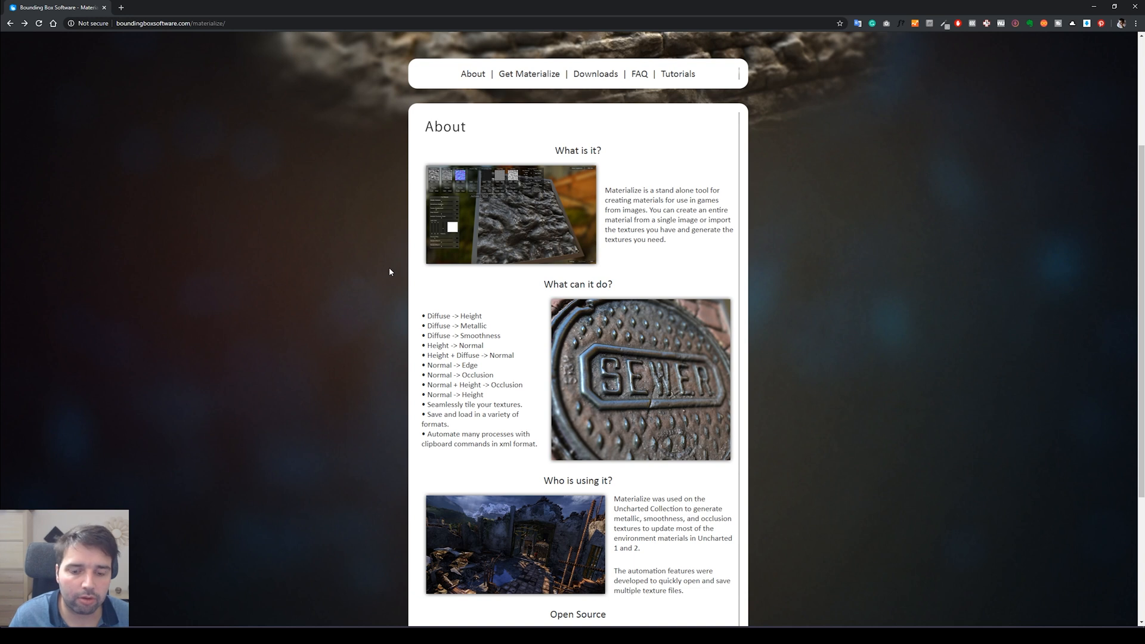
scroll(down, 3)
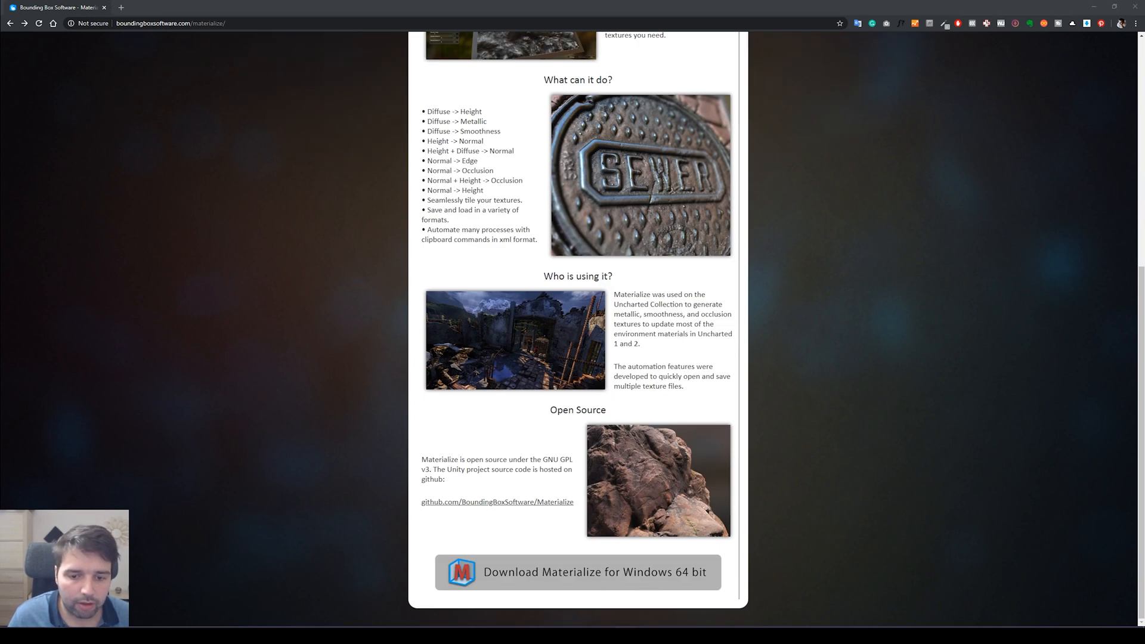
click(594, 572)
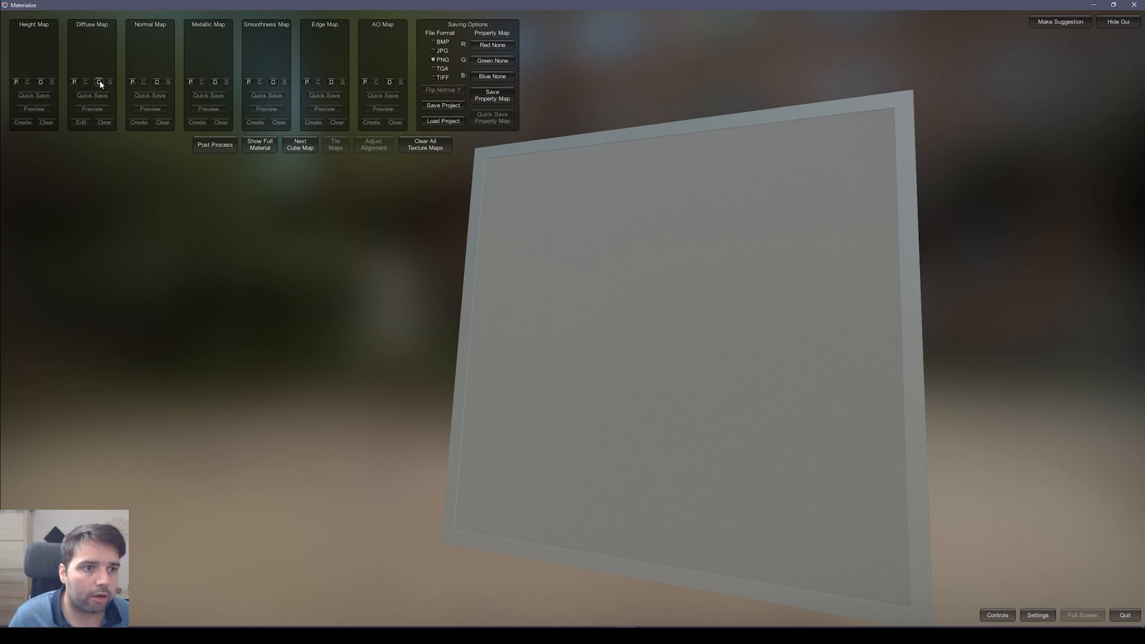
Step: Load Bark.png from the Bark folder into the Diffuse Map slot
click(99, 81)
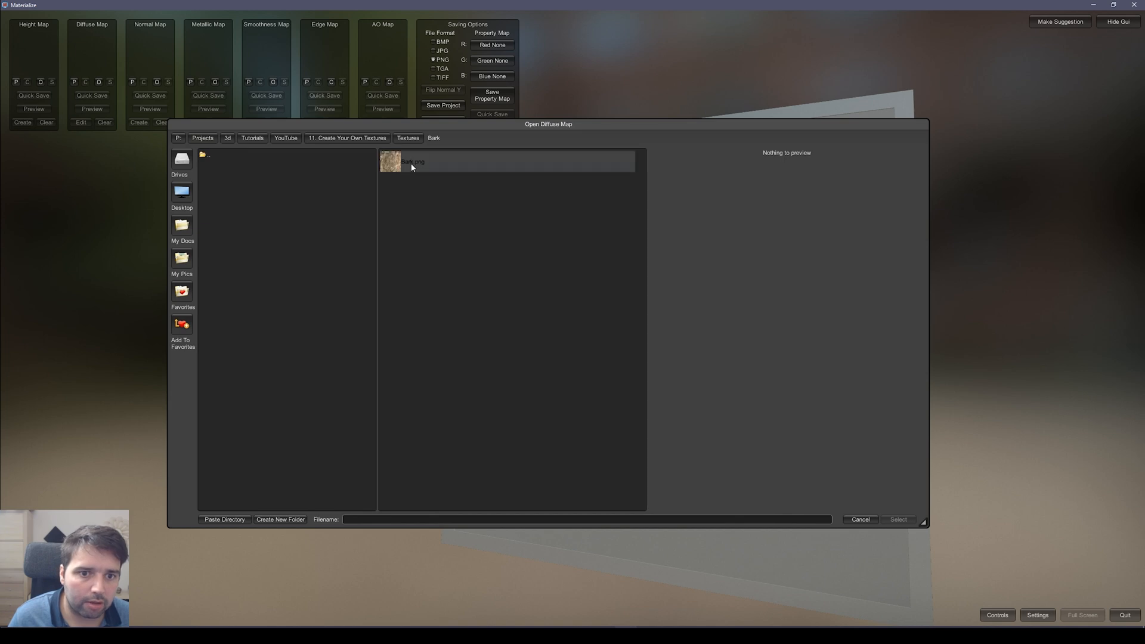
click(412, 162)
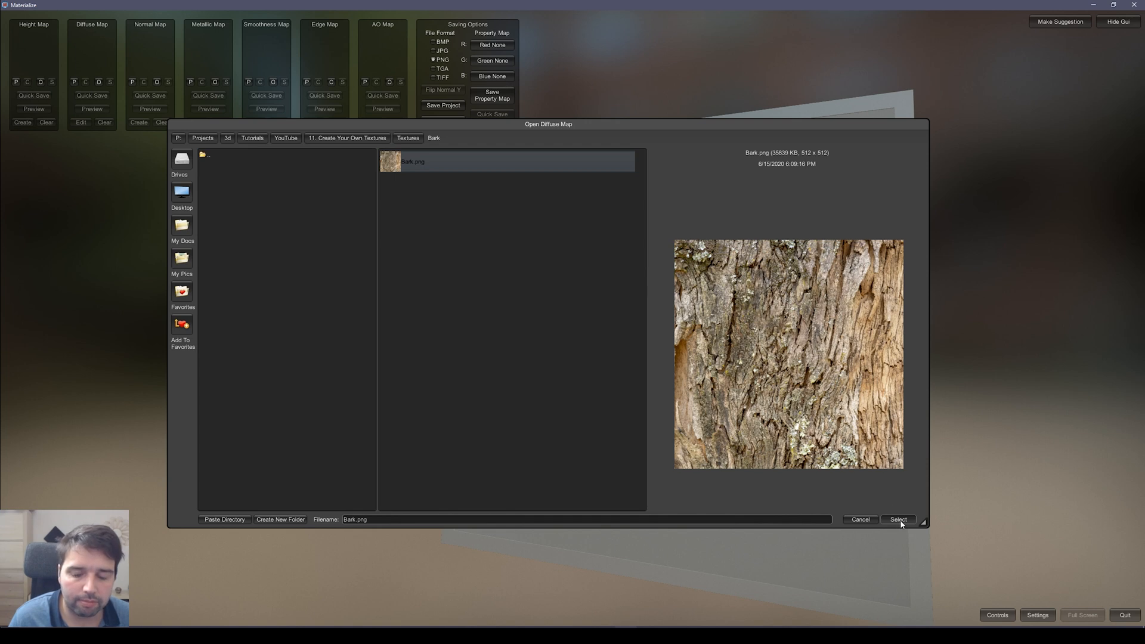
click(898, 520)
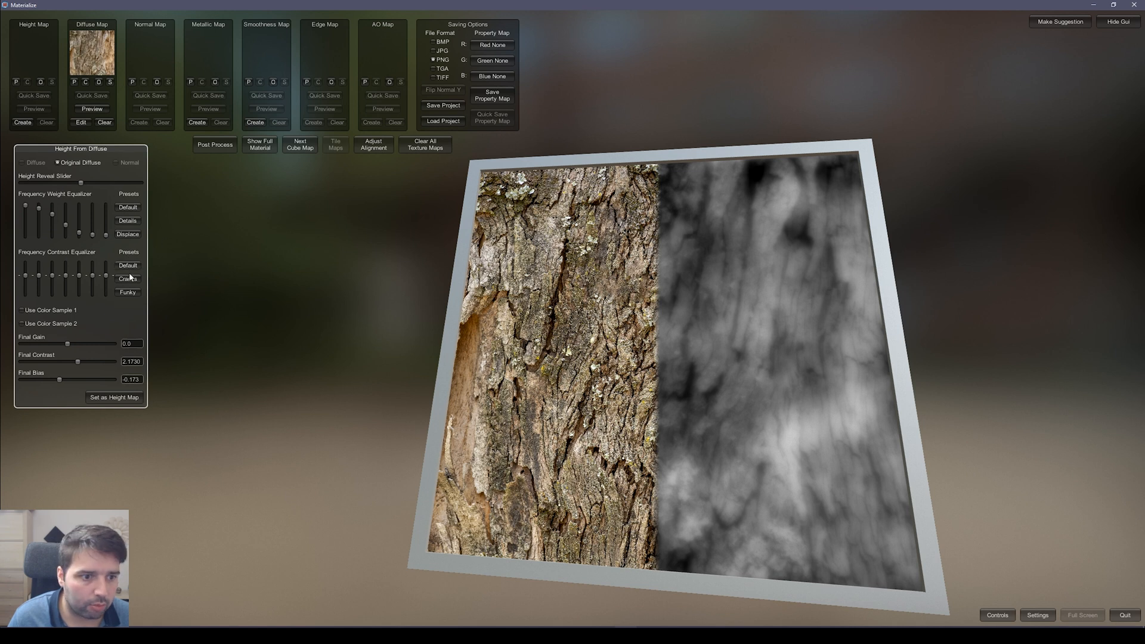
Step: Generate a height map from the bark diffuse, vary Final Contrast, and keep it
click(127, 293)
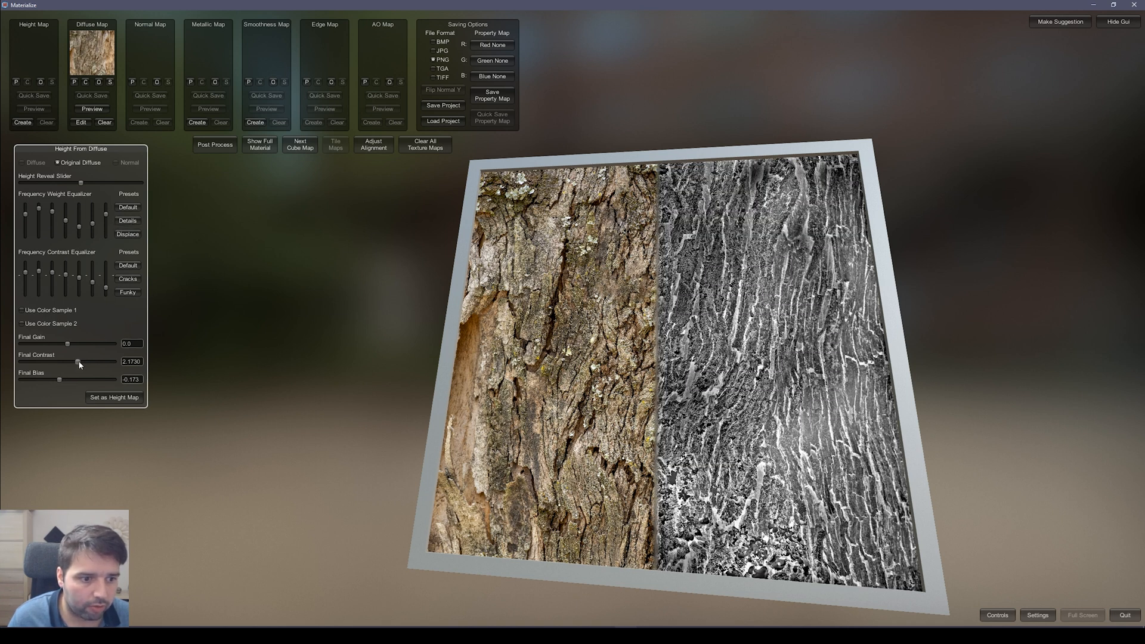
drag(79, 363, 73, 363)
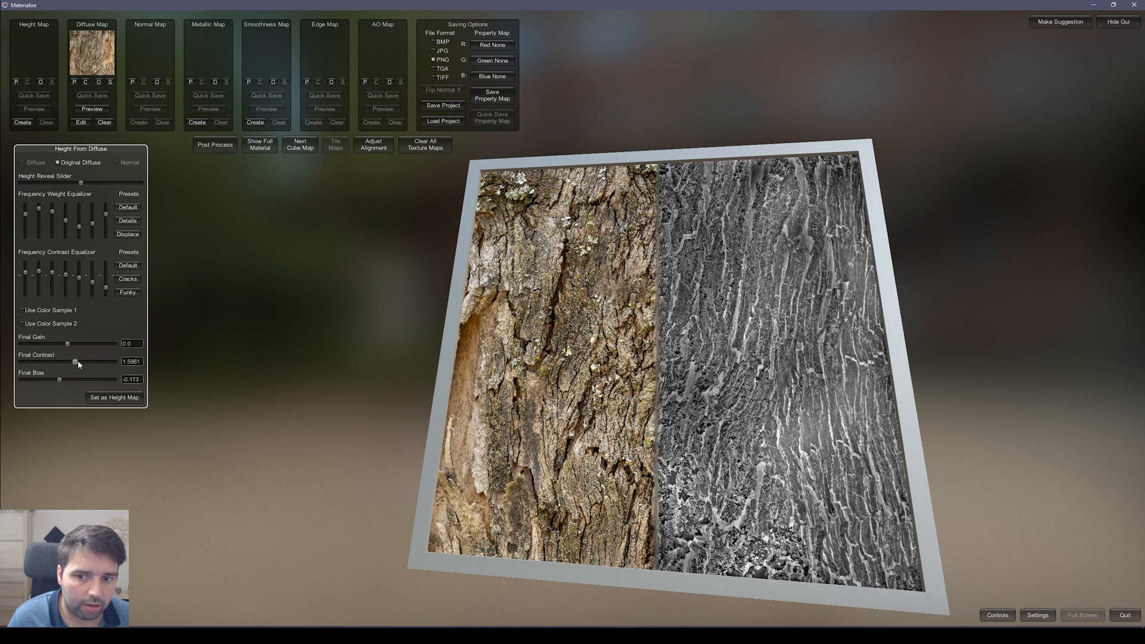
drag(75, 364, 64, 363)
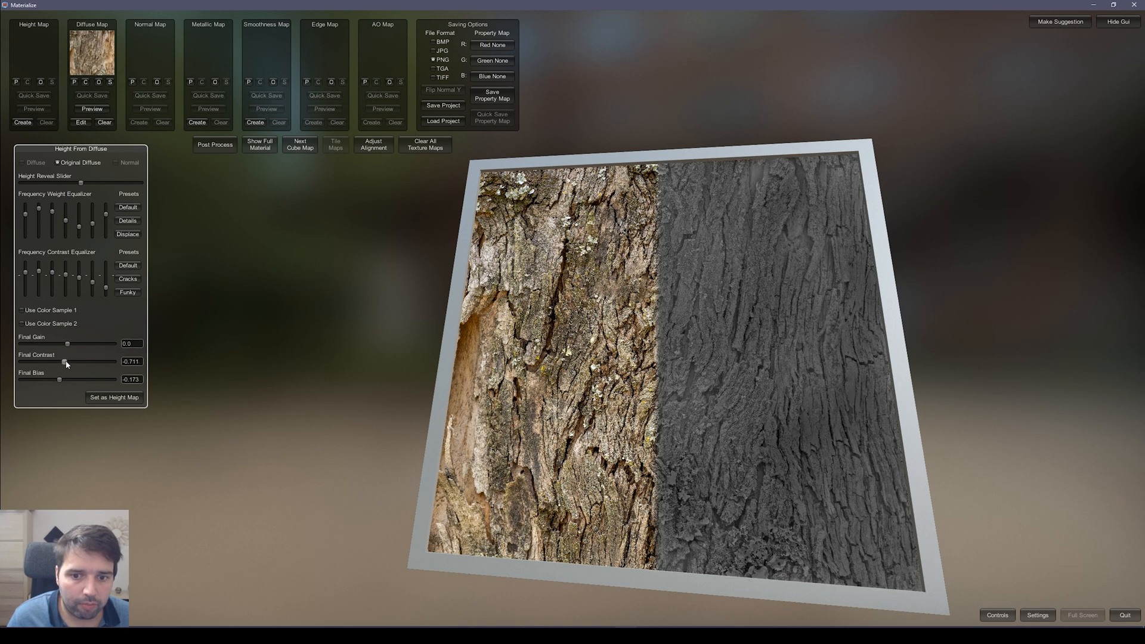
drag(64, 361, 81, 362)
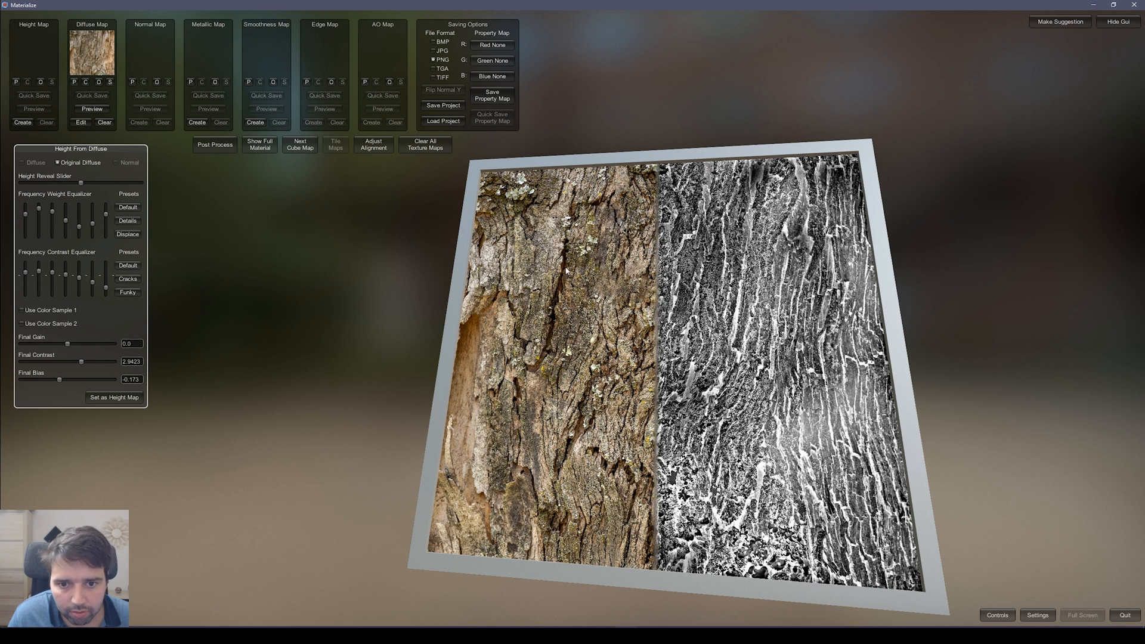
mouse_move(566, 308)
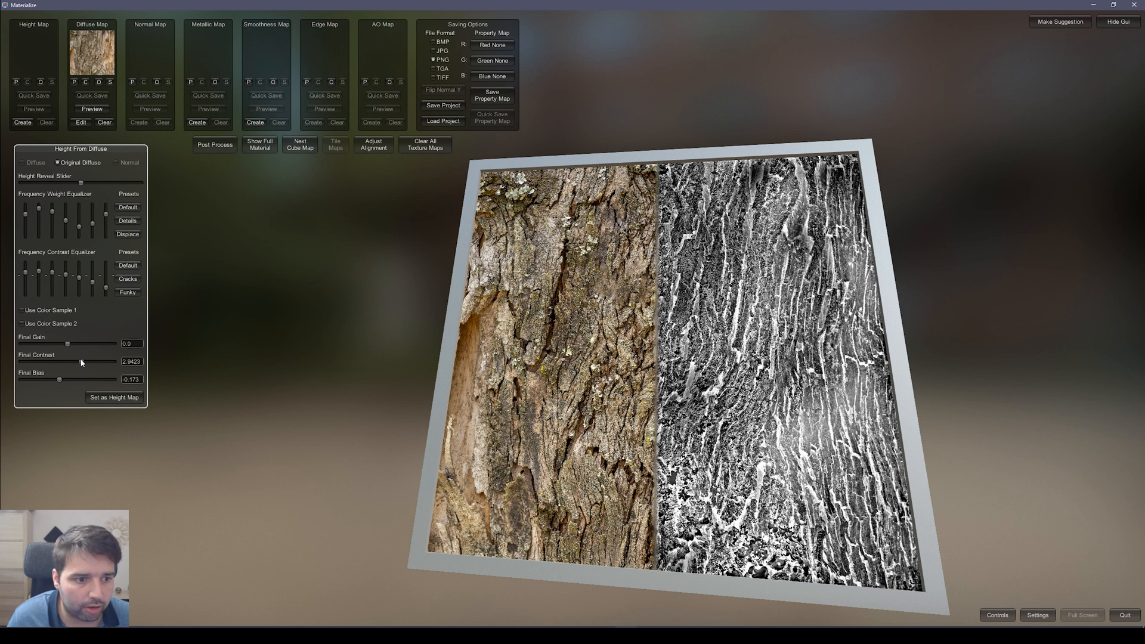
drag(80, 364, 59, 364)
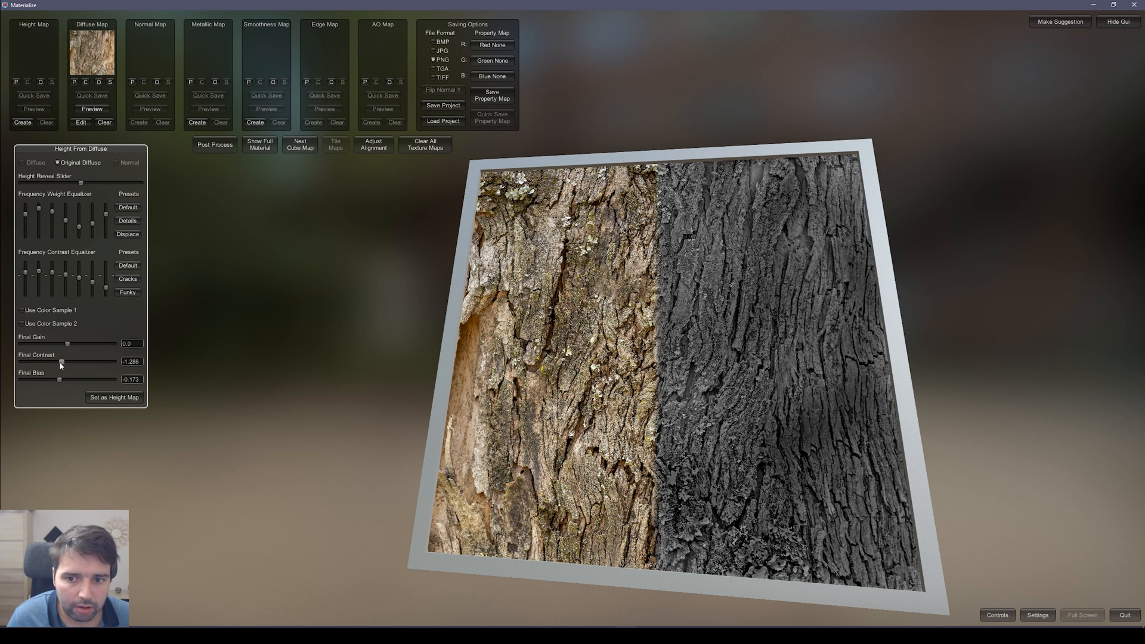
drag(59, 361, 52, 361)
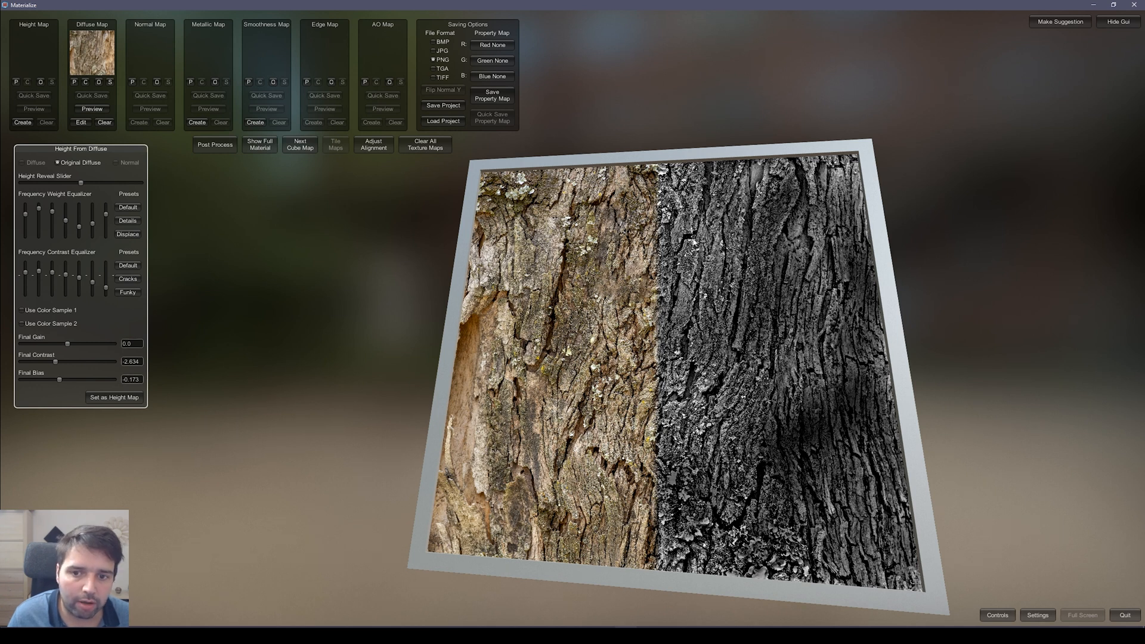
mouse_move(717, 264)
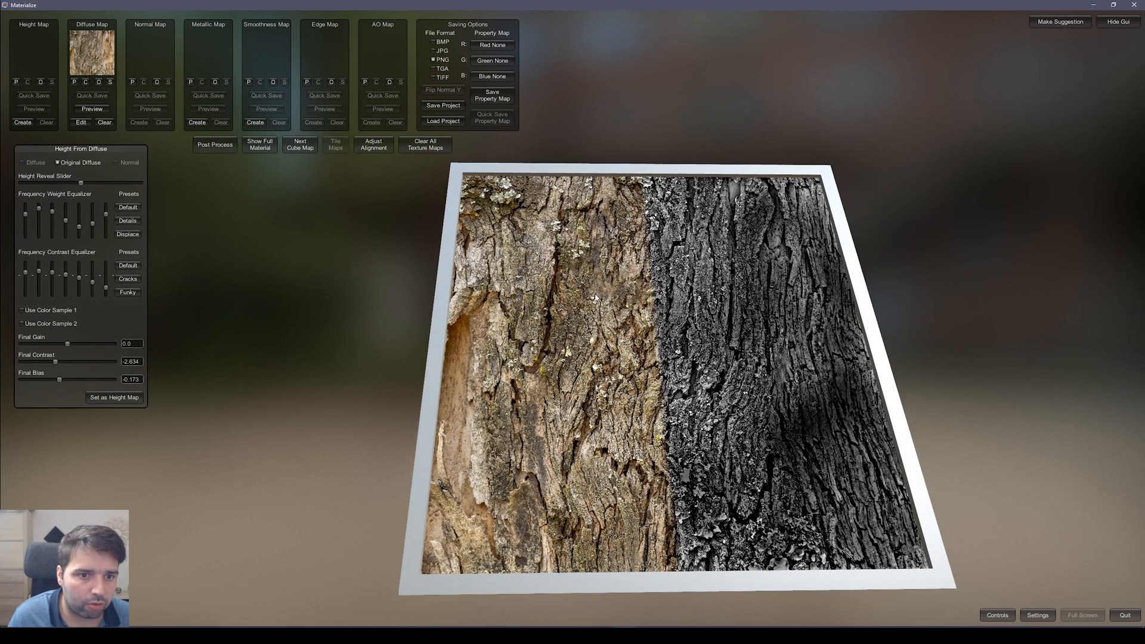
click(114, 397)
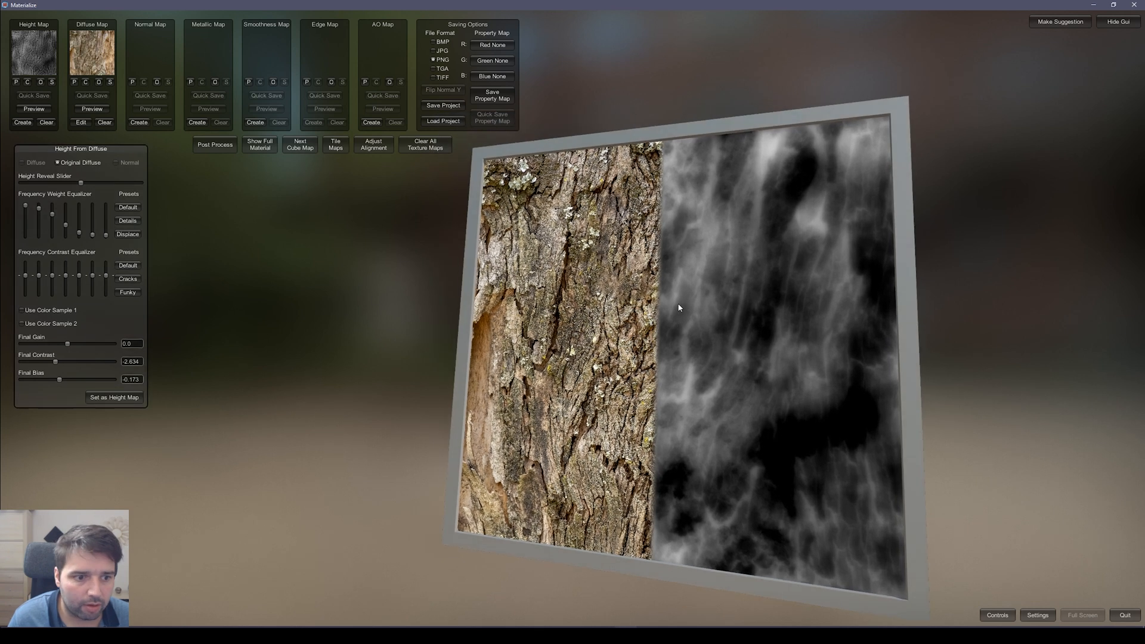
Step: Re-adjust the height map's Final Contrast for soft grey relief
drag(55, 361, 64, 361)
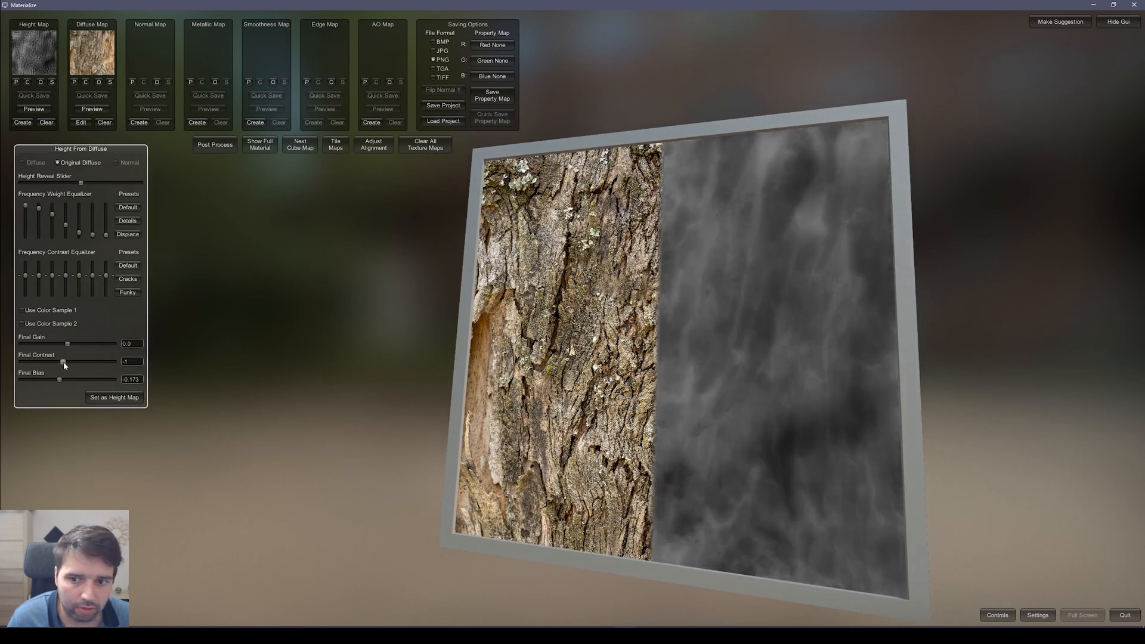
drag(63, 361, 79, 362)
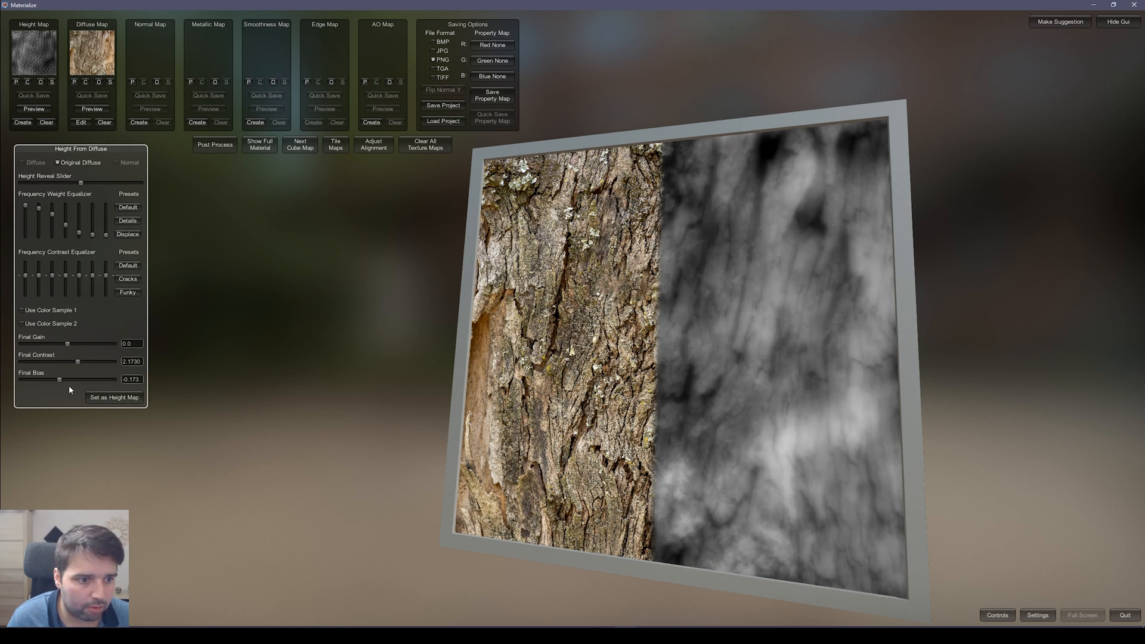
drag(60, 379, 56, 379)
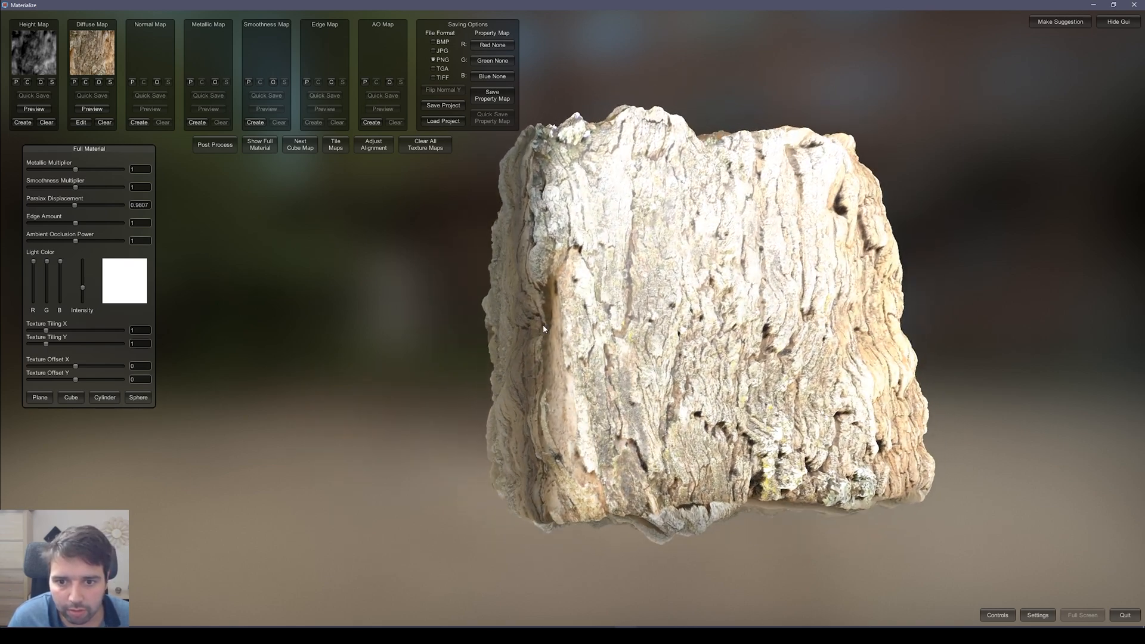
Step: Set the bark cube's parallax displacement to about 0.52
drag(77, 212, 44, 212)
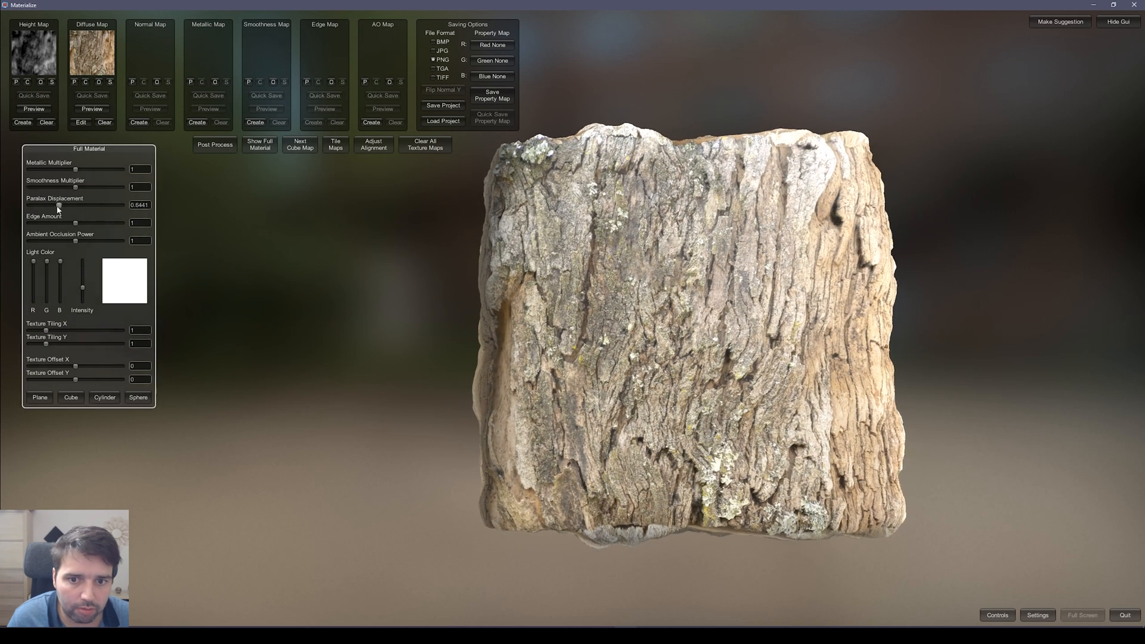
drag(72, 213, 64, 213)
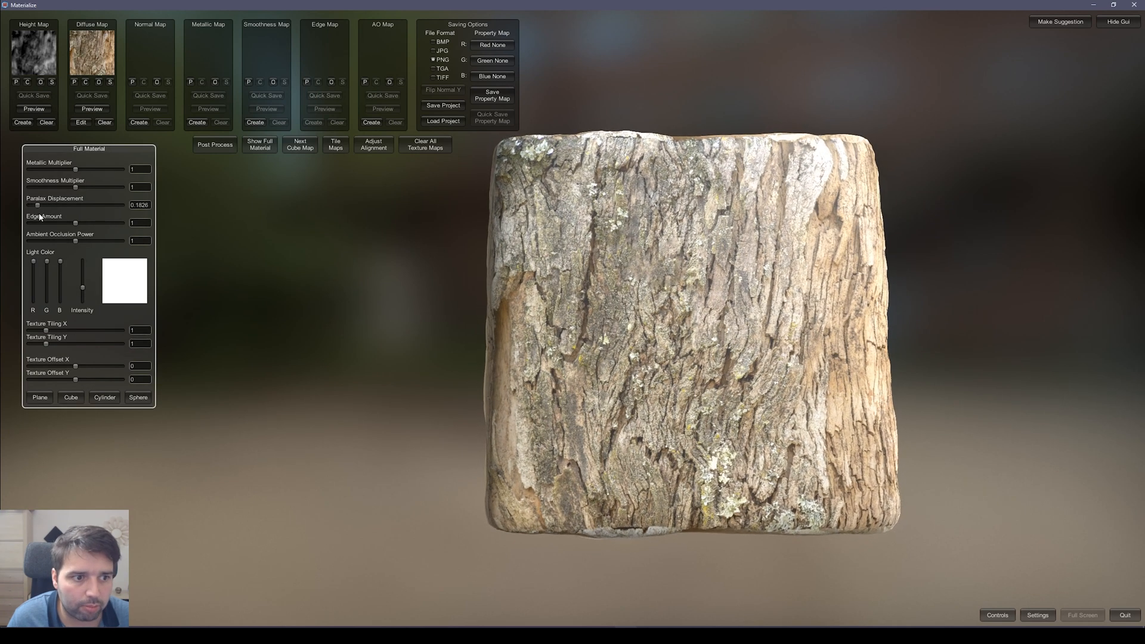
drag(48, 209, 78, 210)
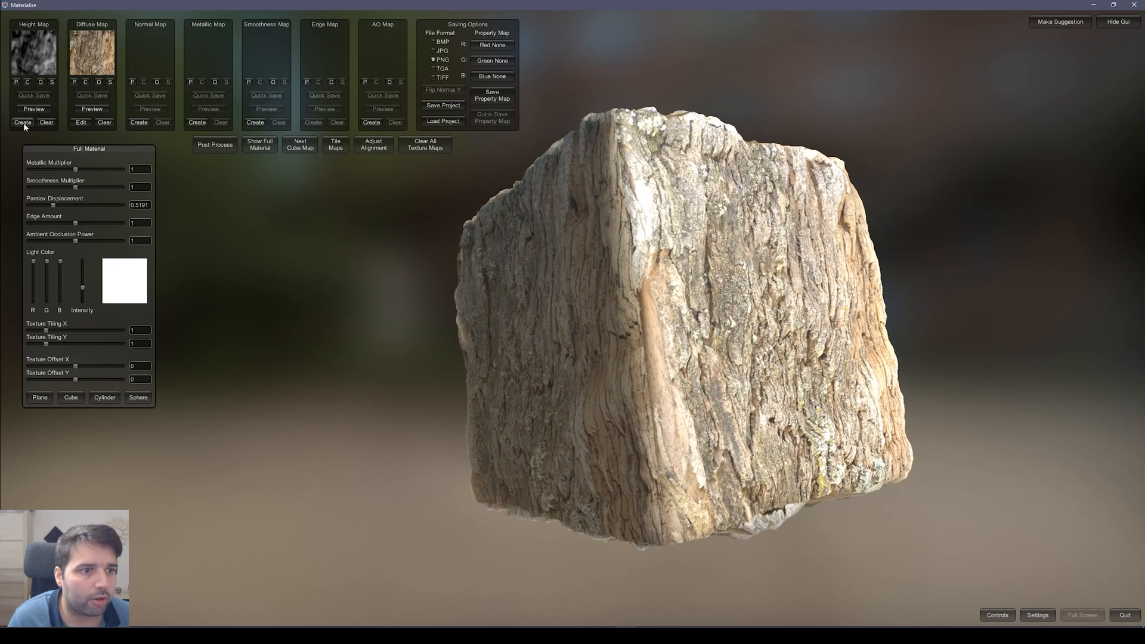
Step: Retune height Final Contrast to about 3.04 and generate a normal map from it
click(22, 122)
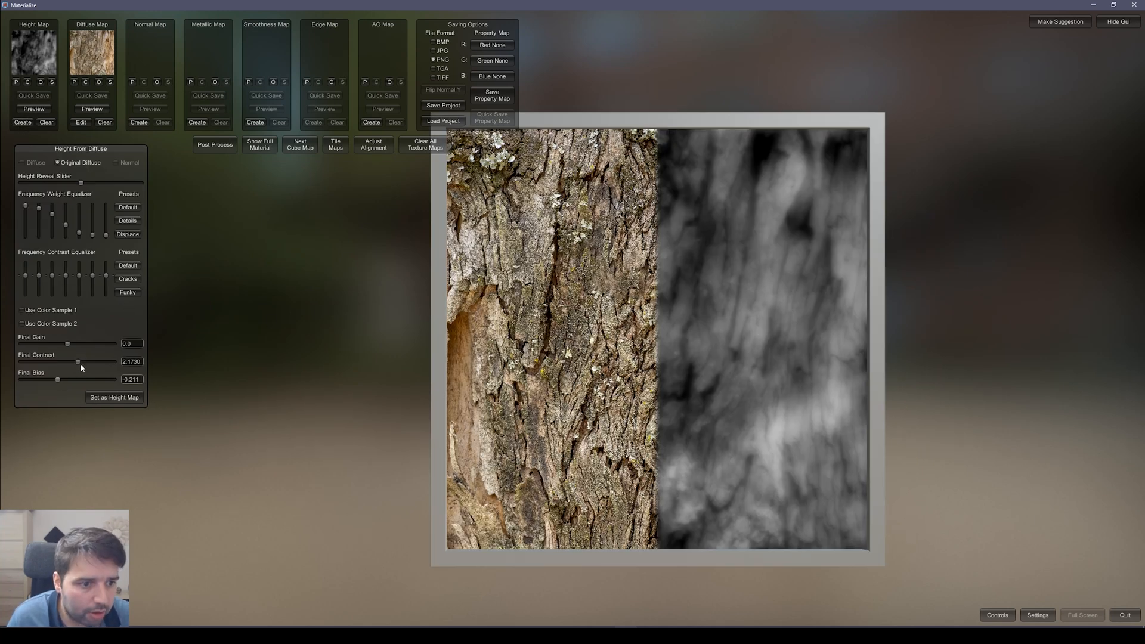
drag(77, 361, 82, 362)
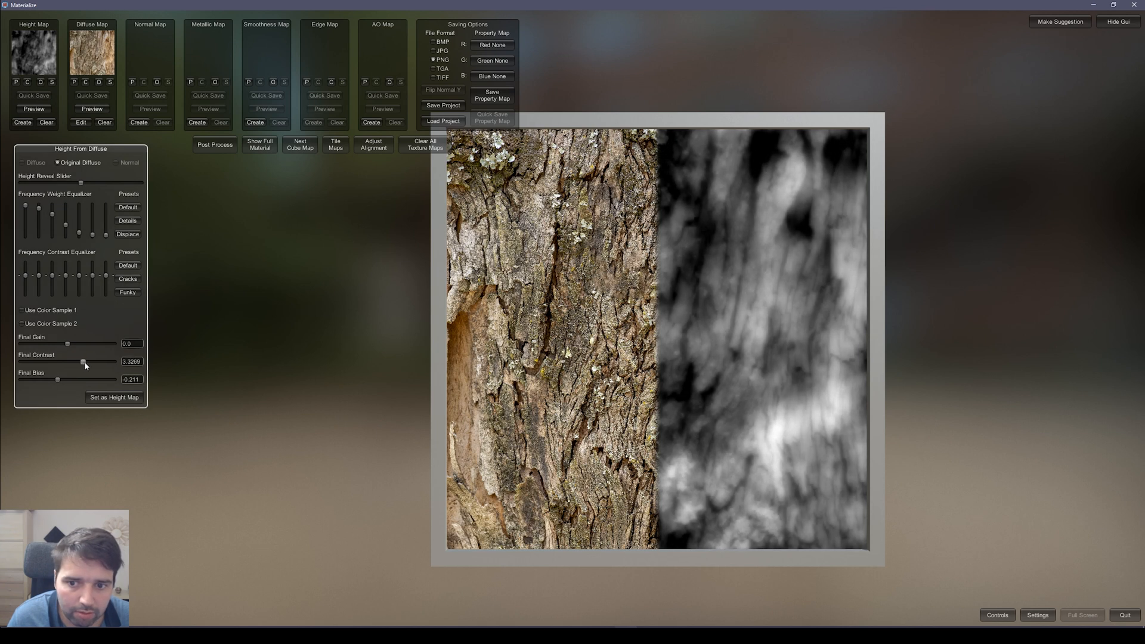
drag(82, 361, 95, 361)
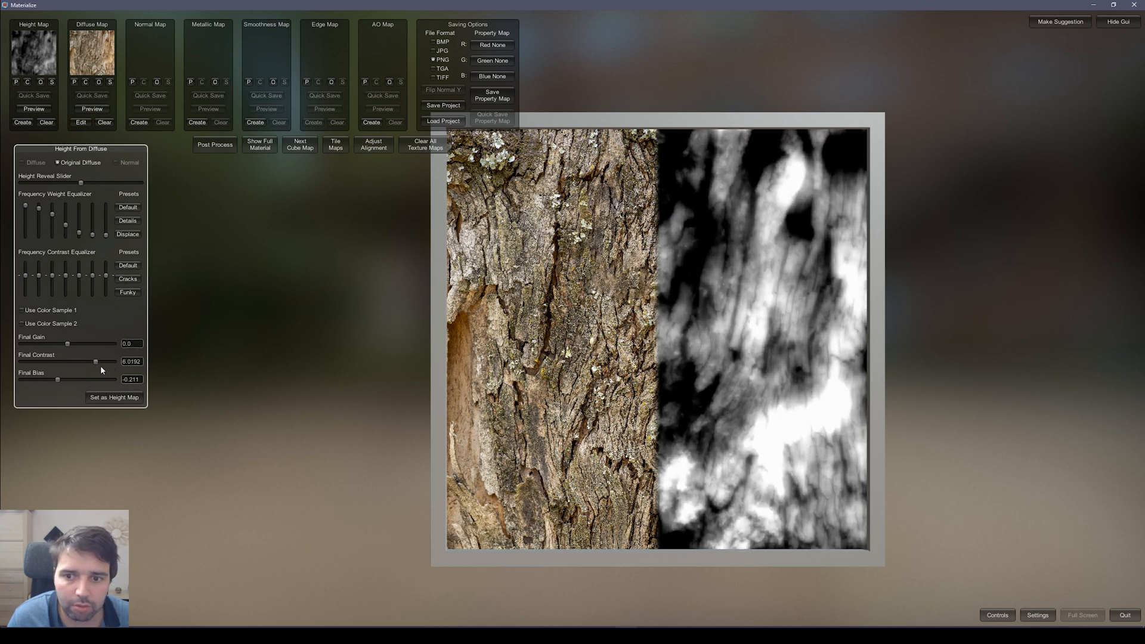
drag(95, 362, 99, 361)
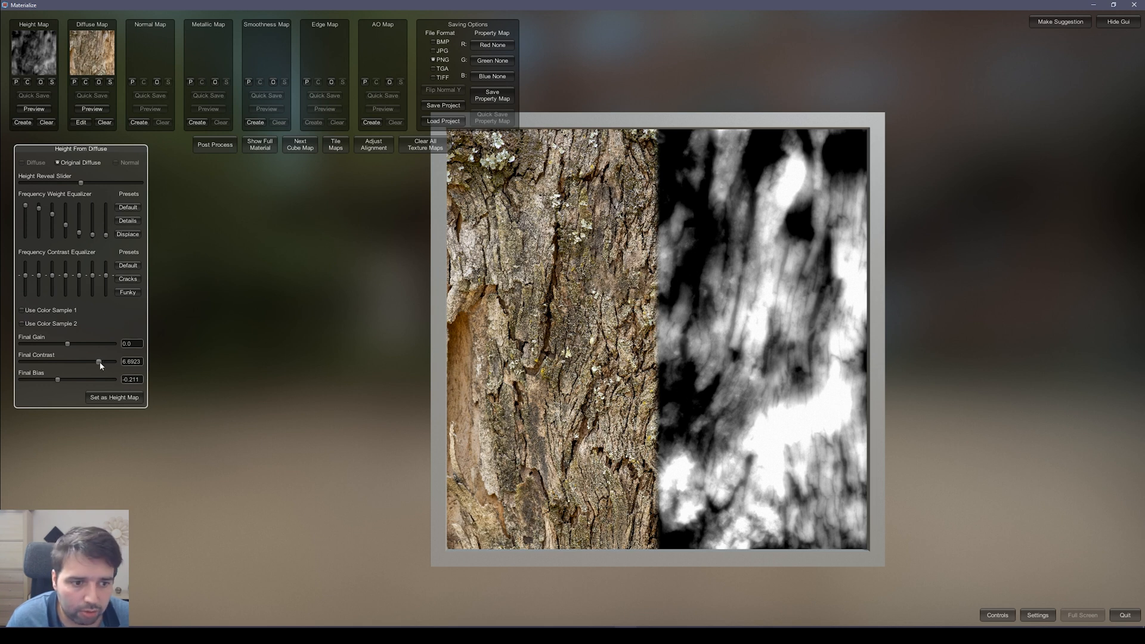
drag(100, 364, 84, 363)
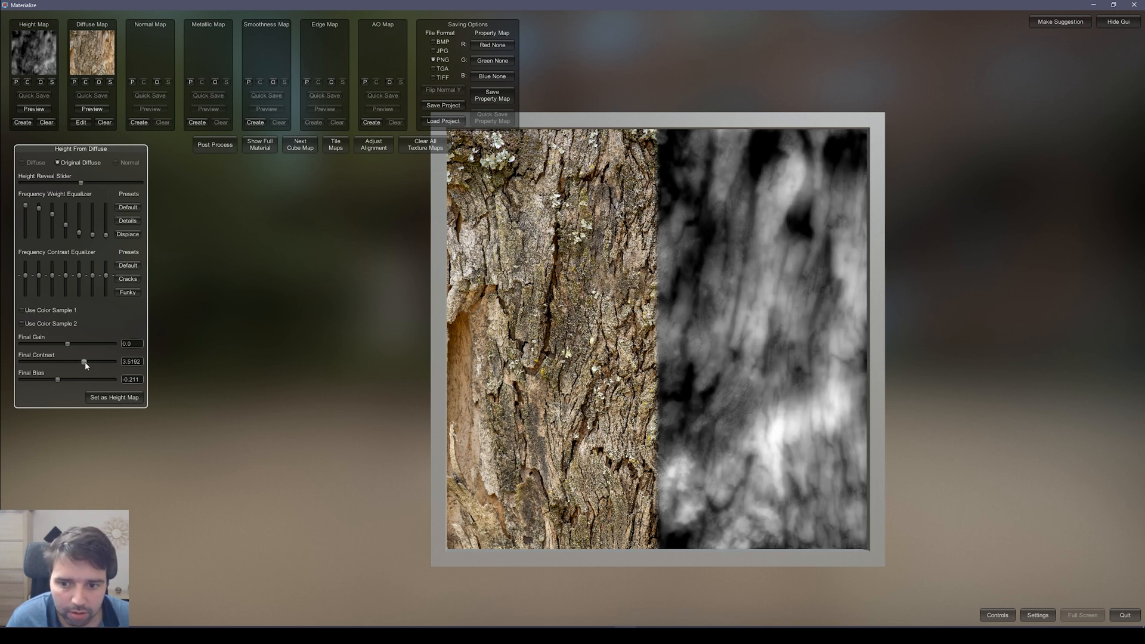
drag(84, 361, 80, 362)
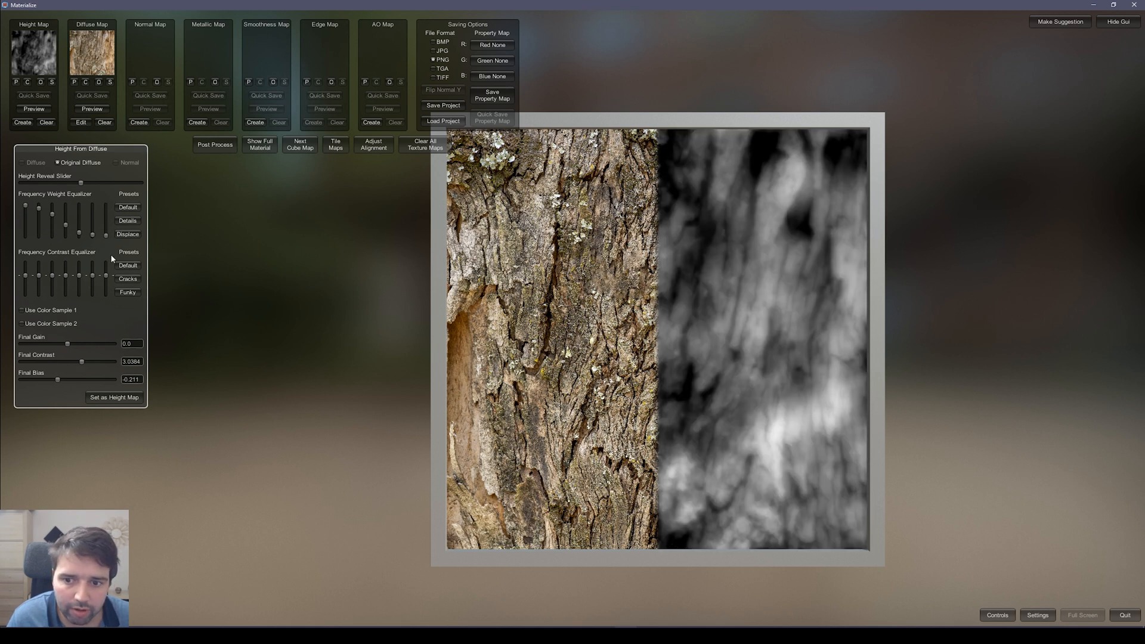
drag(105, 235, 105, 228)
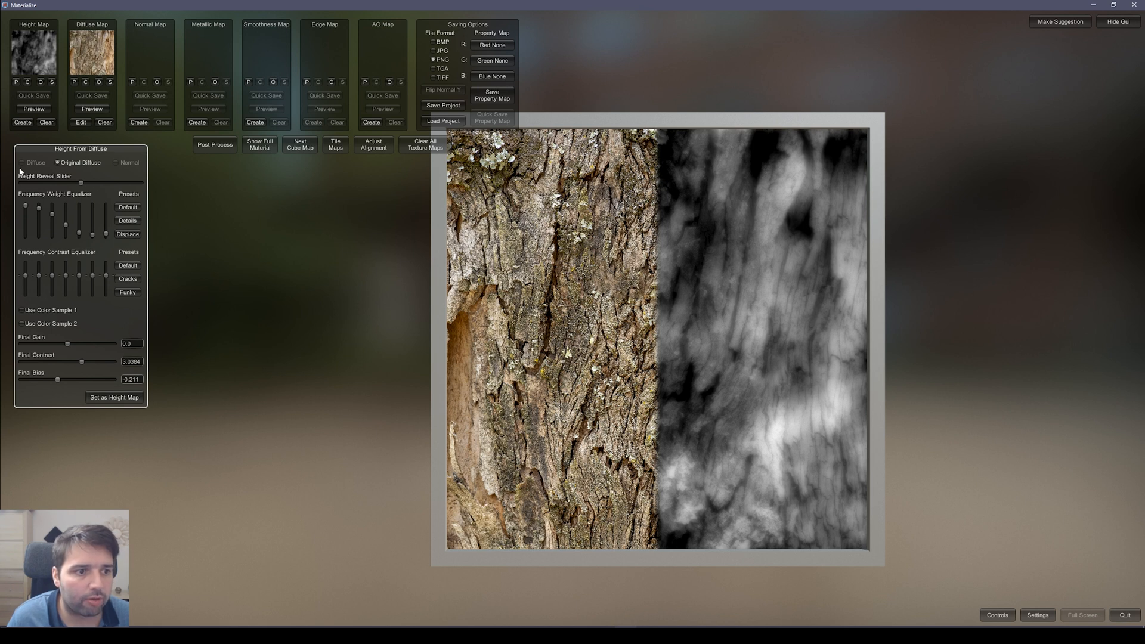
drag(81, 182, 117, 182)
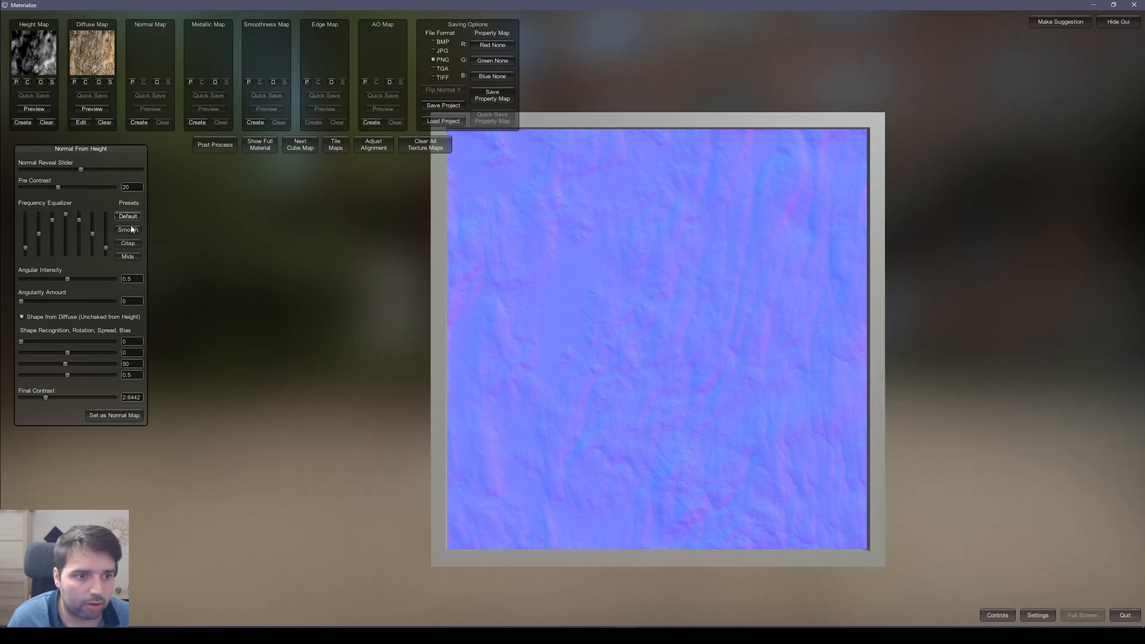
Step: Apply the Crisp normal preset after trying Smooth, and set it as the normal map
click(127, 243)
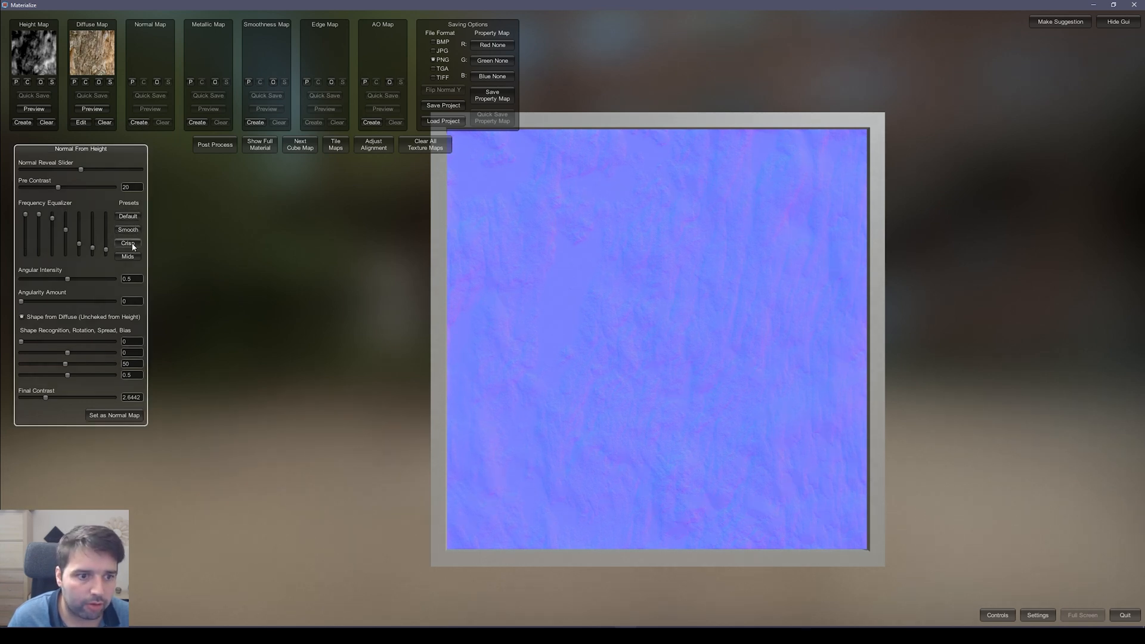
click(127, 256)
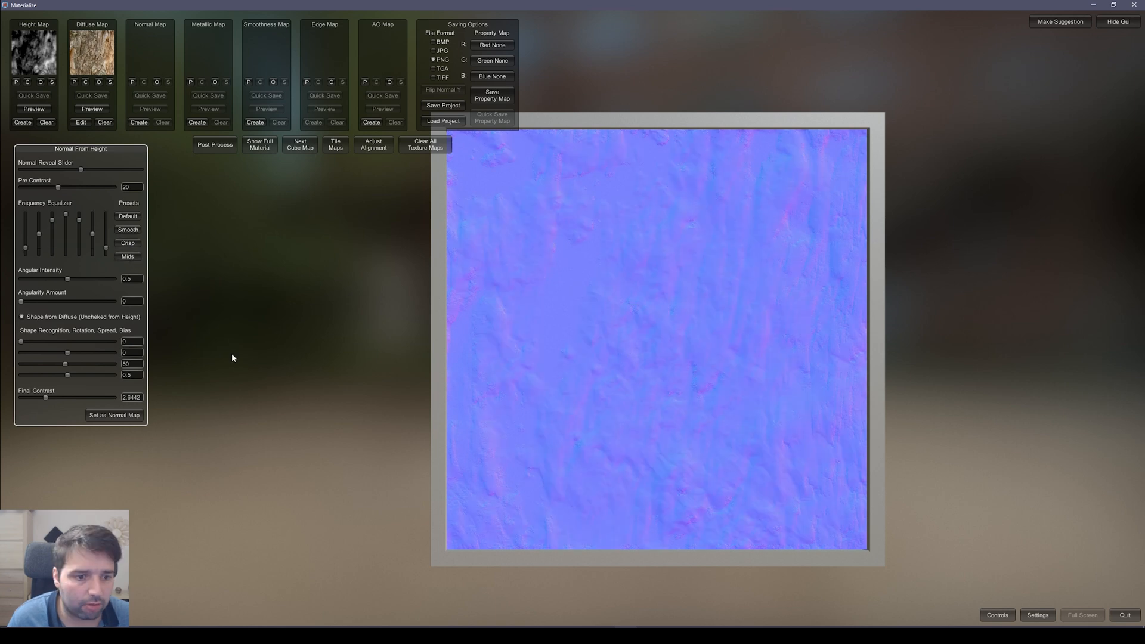
click(114, 415)
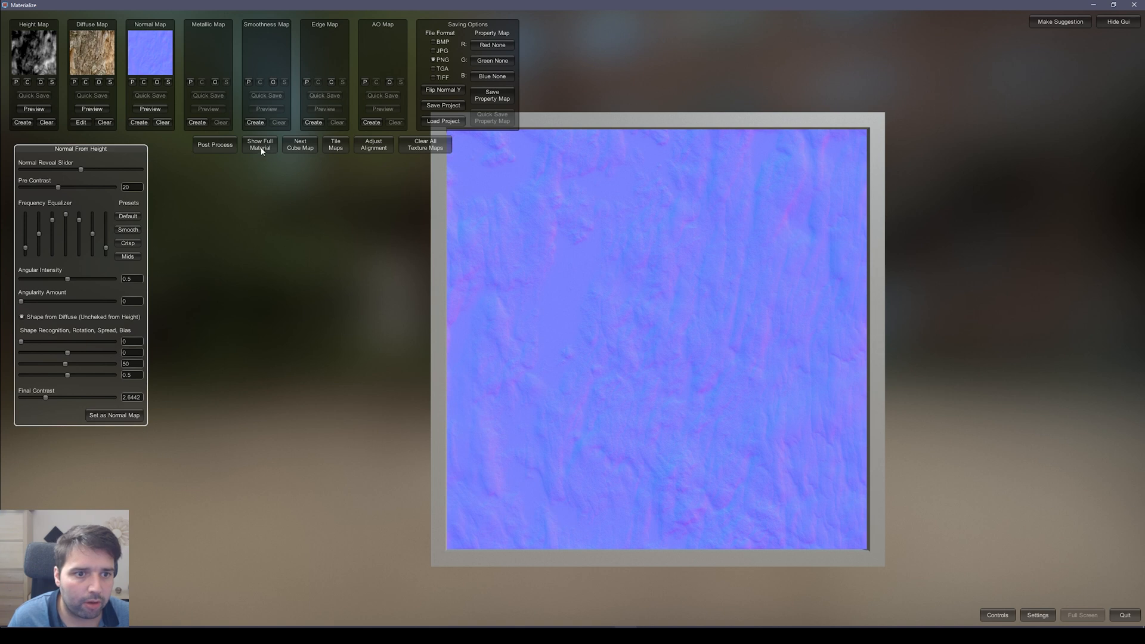
click(259, 145)
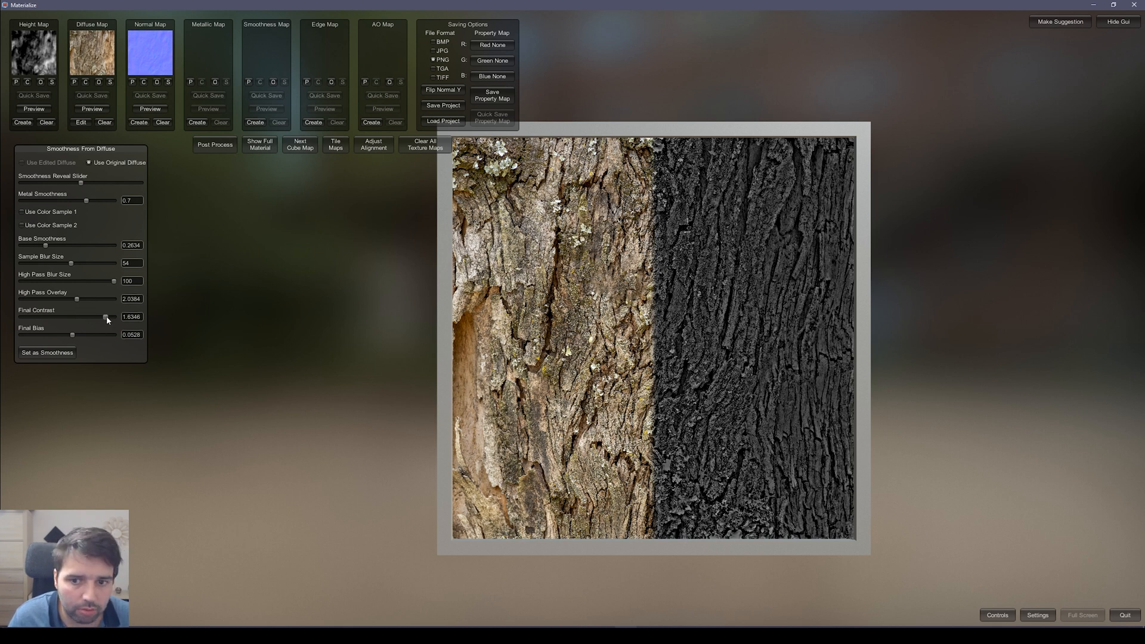
Step: Lighten the bark smoothness map with Final Contrast 2 and Final Bias about 0.39
drag(107, 316, 111, 316)
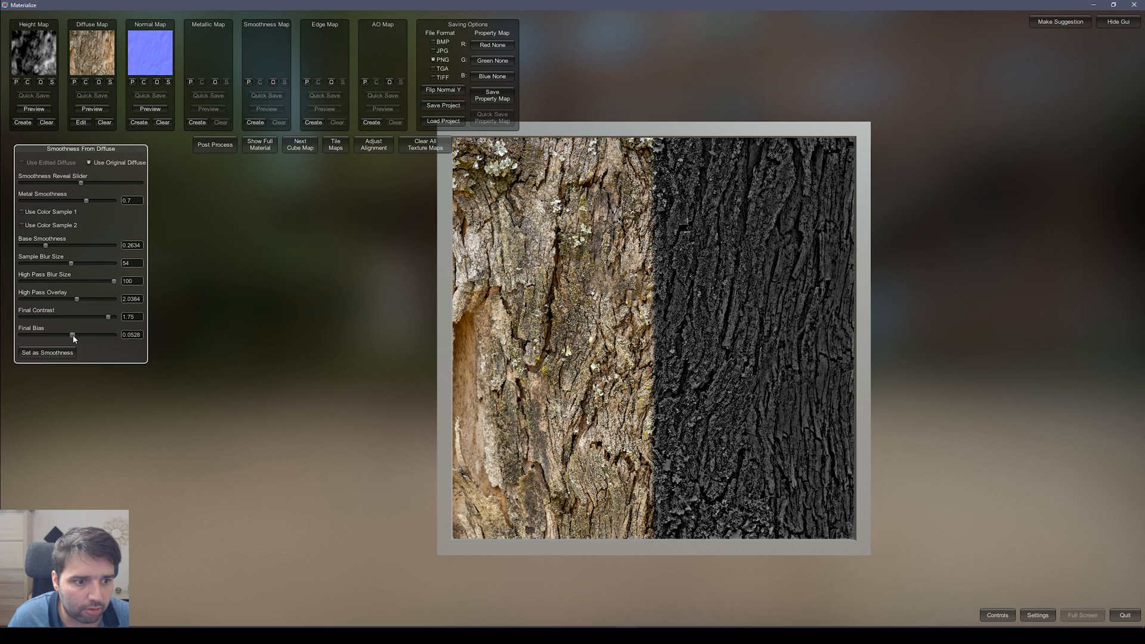
drag(72, 335, 92, 335)
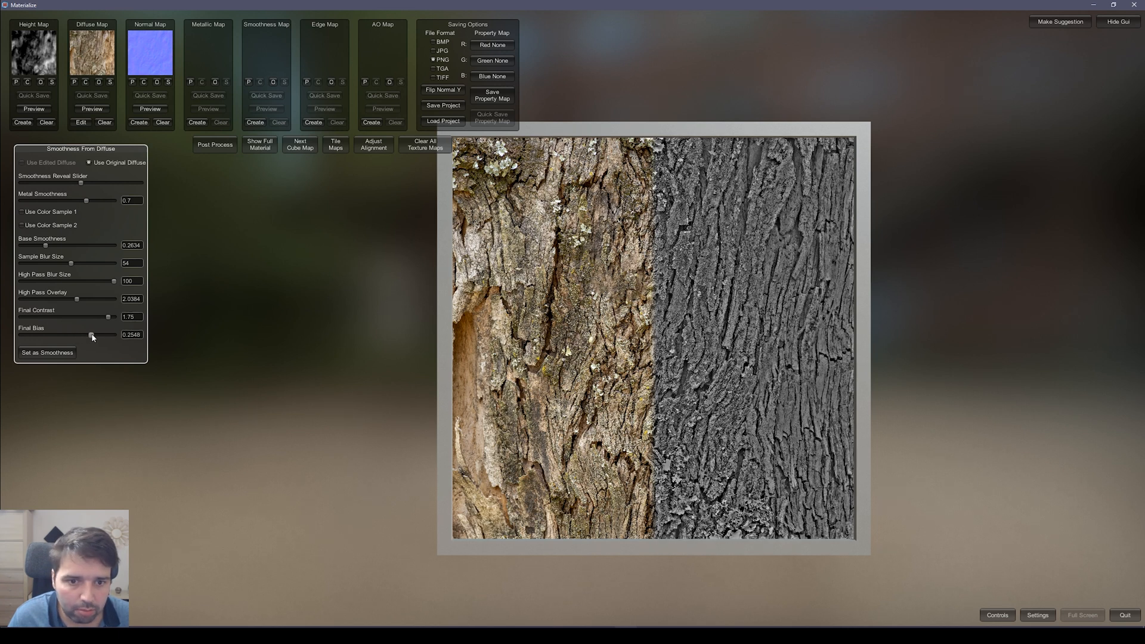
drag(92, 335, 102, 334)
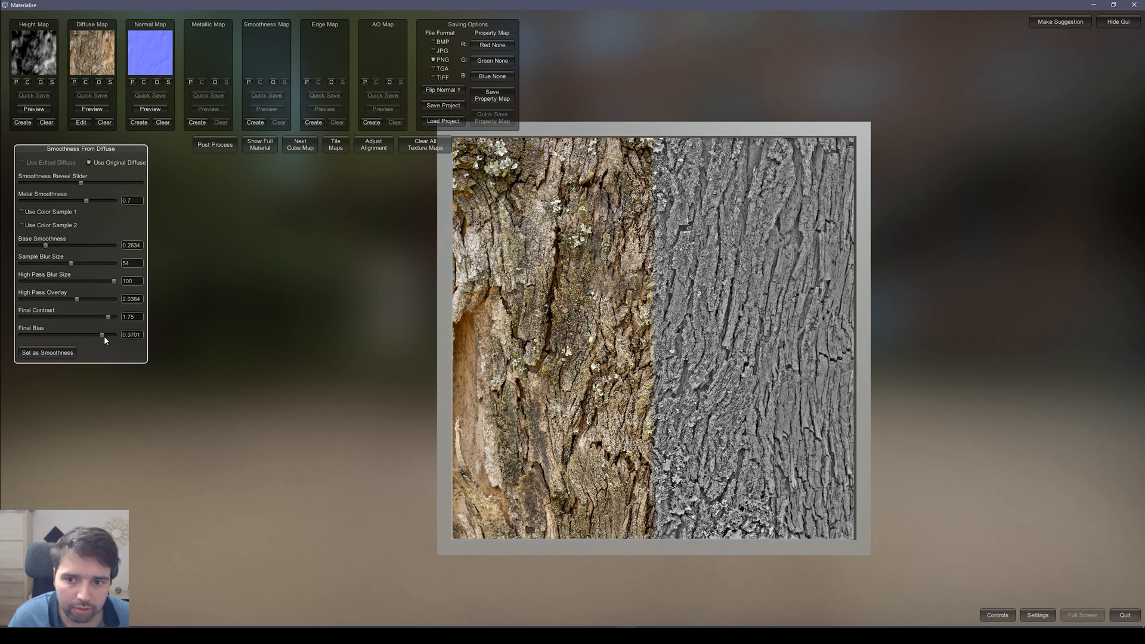
drag(101, 335, 109, 335)
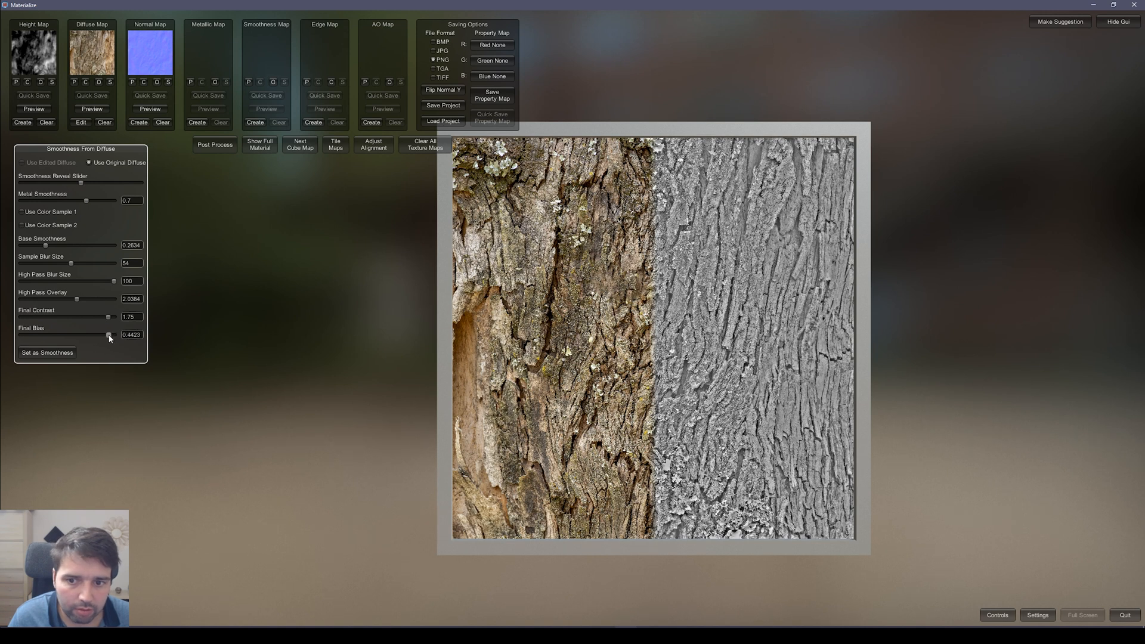
drag(110, 335, 85, 334)
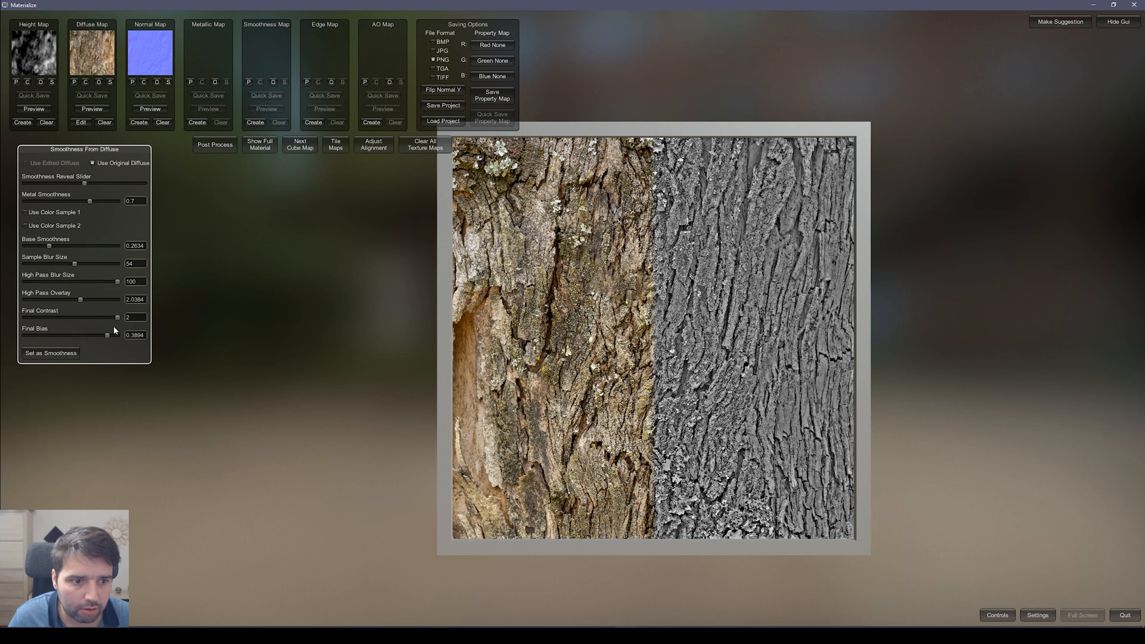
drag(107, 335, 102, 335)
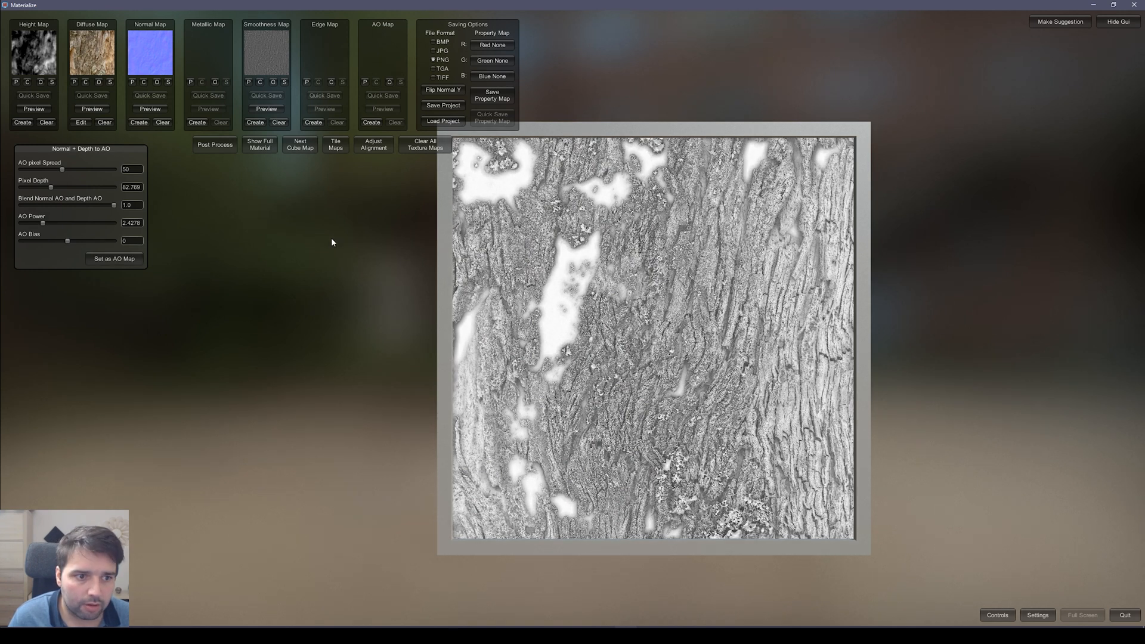
Step: Adjust the AO blend, AO power, bias and pixel spread sliders
drag(114, 205, 59, 205)
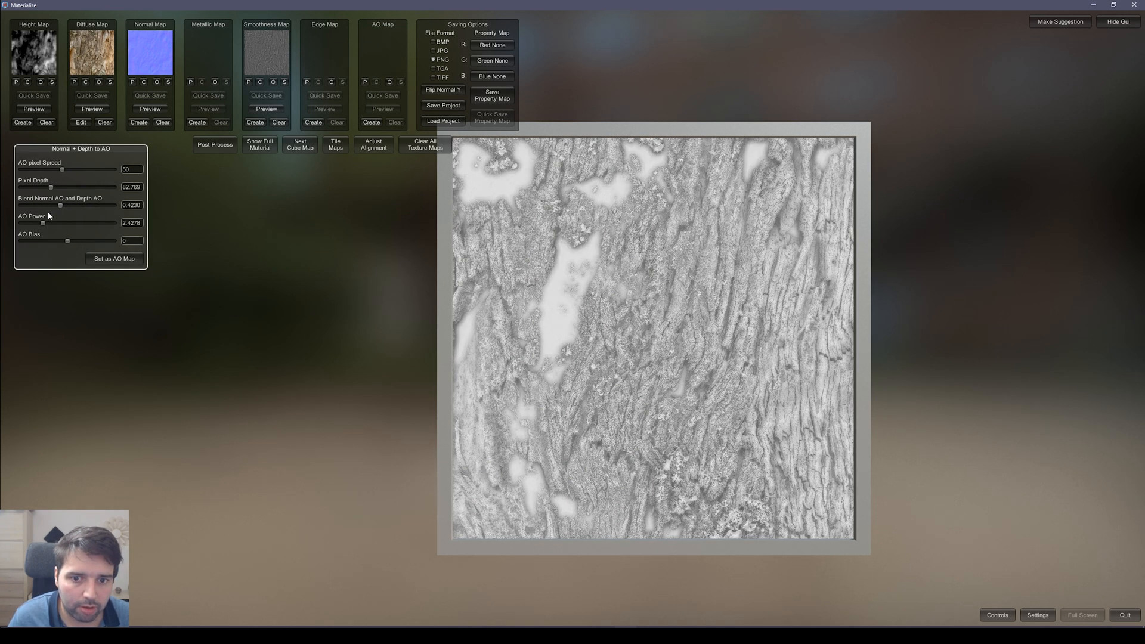
drag(59, 205, 91, 204)
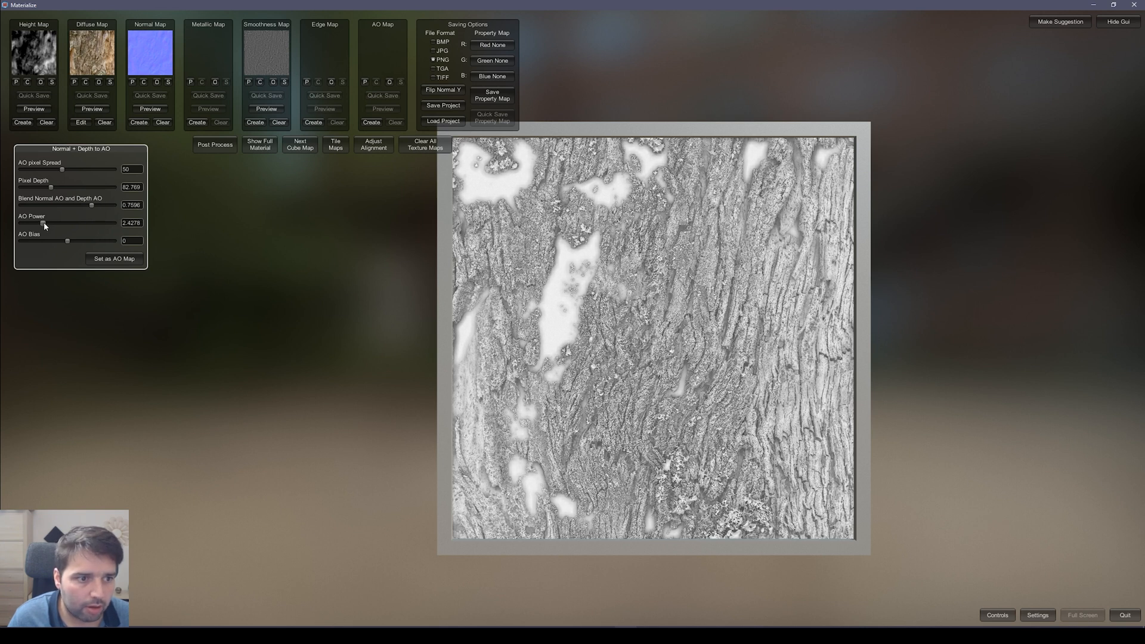
drag(44, 222, 31, 222)
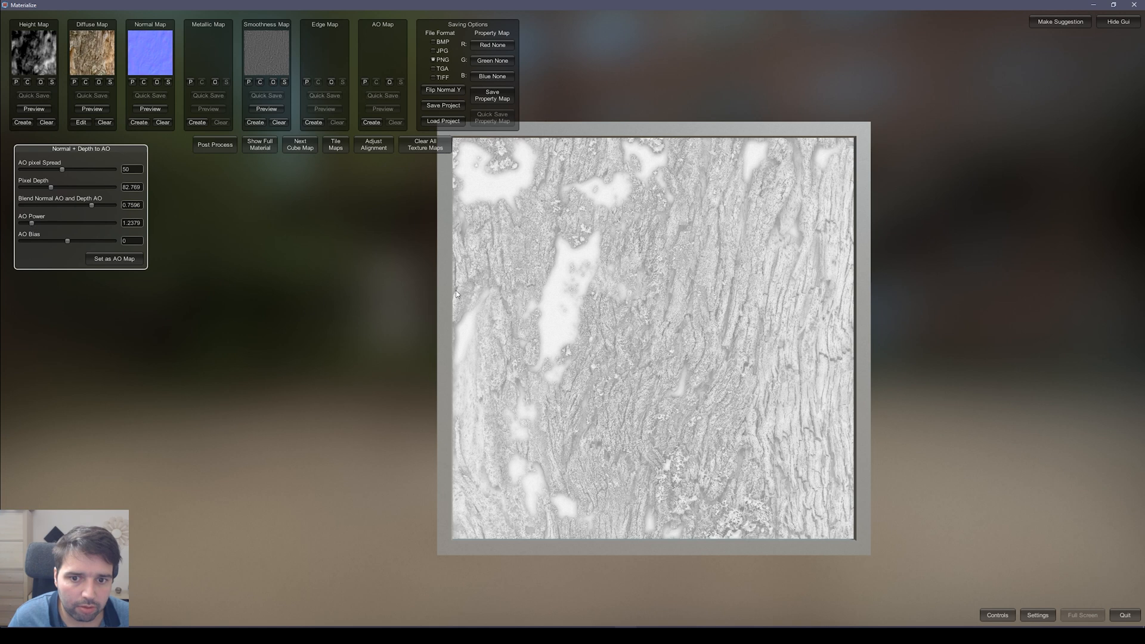
drag(66, 241, 77, 241)
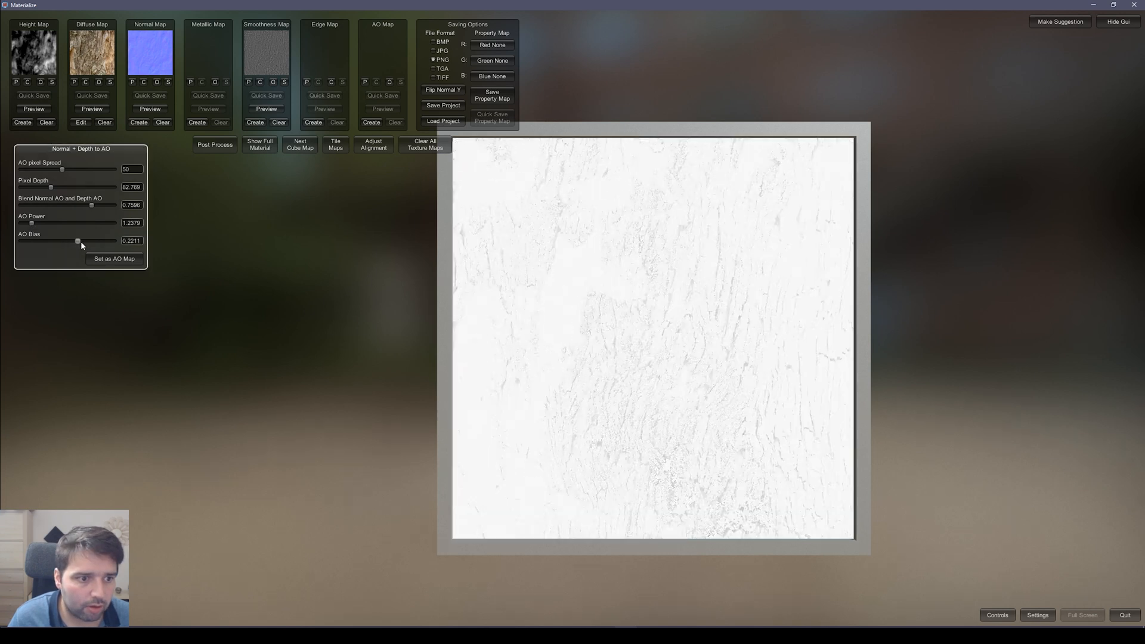
drag(78, 241, 61, 241)
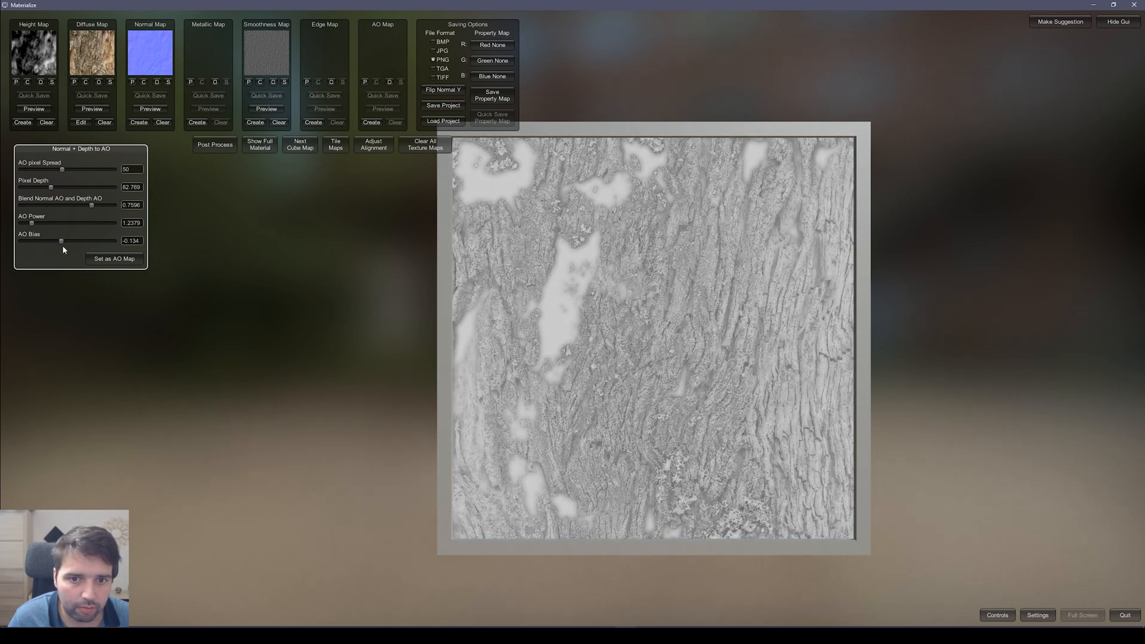
drag(62, 170, 78, 169)
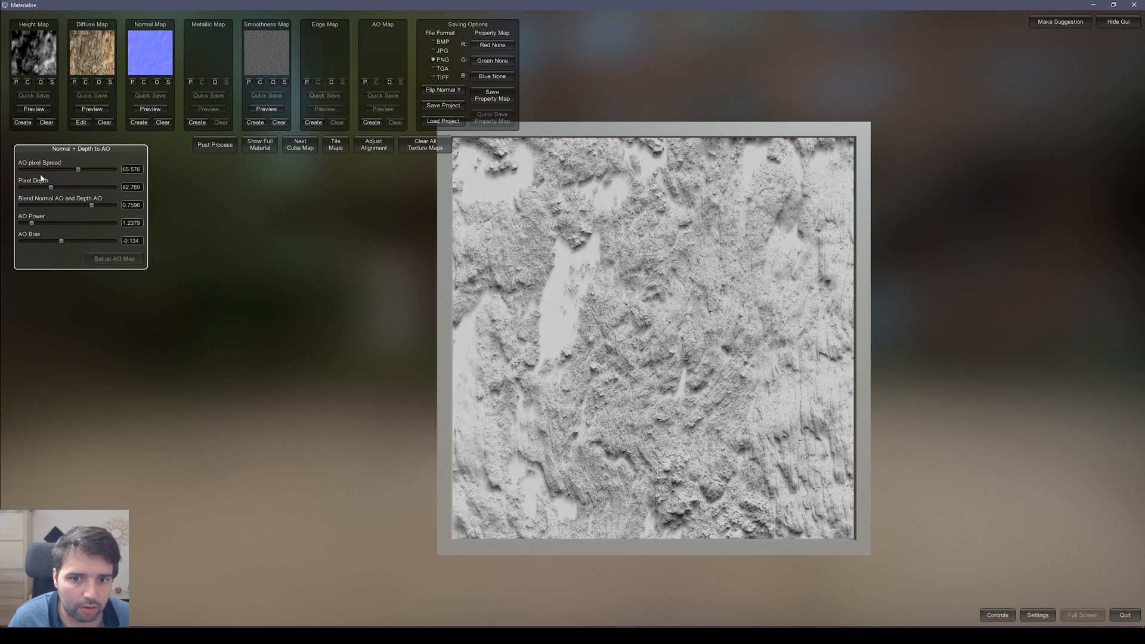
drag(78, 169, 55, 170)
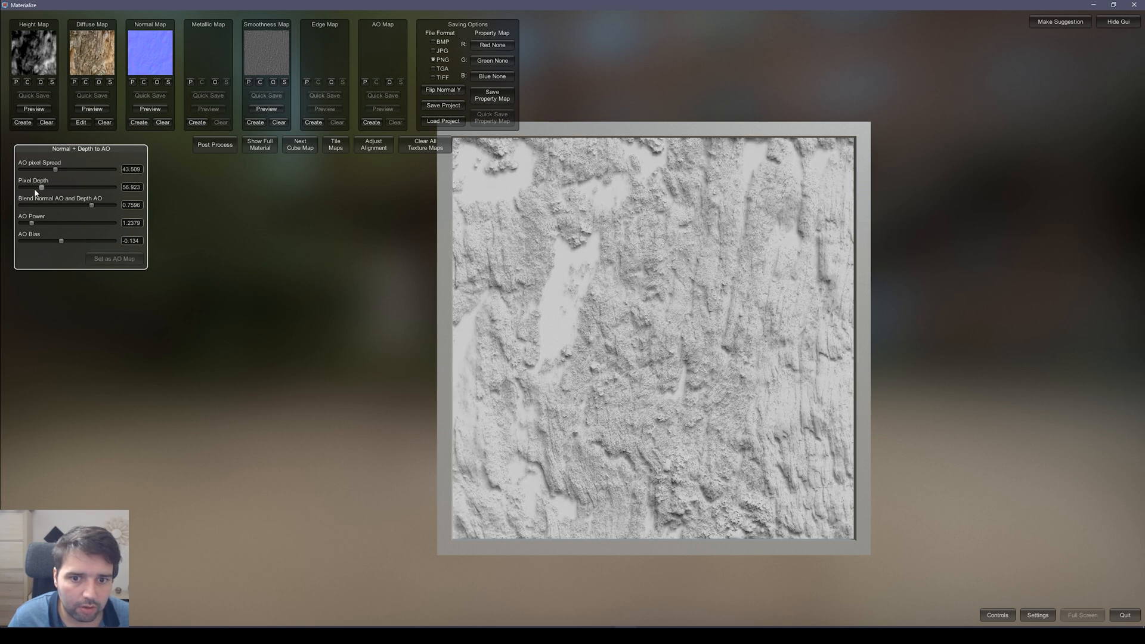
Step: Refine pixel depth, power, bias and spread, then set the result as the AO map
drag(42, 187, 32, 187)
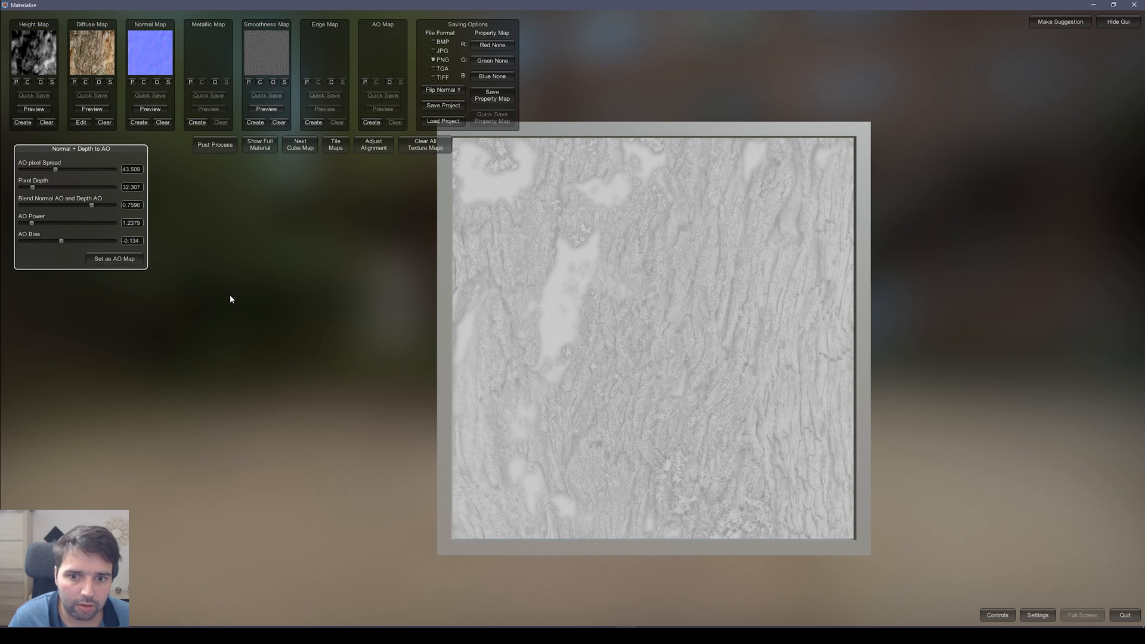
drag(34, 224, 43, 223)
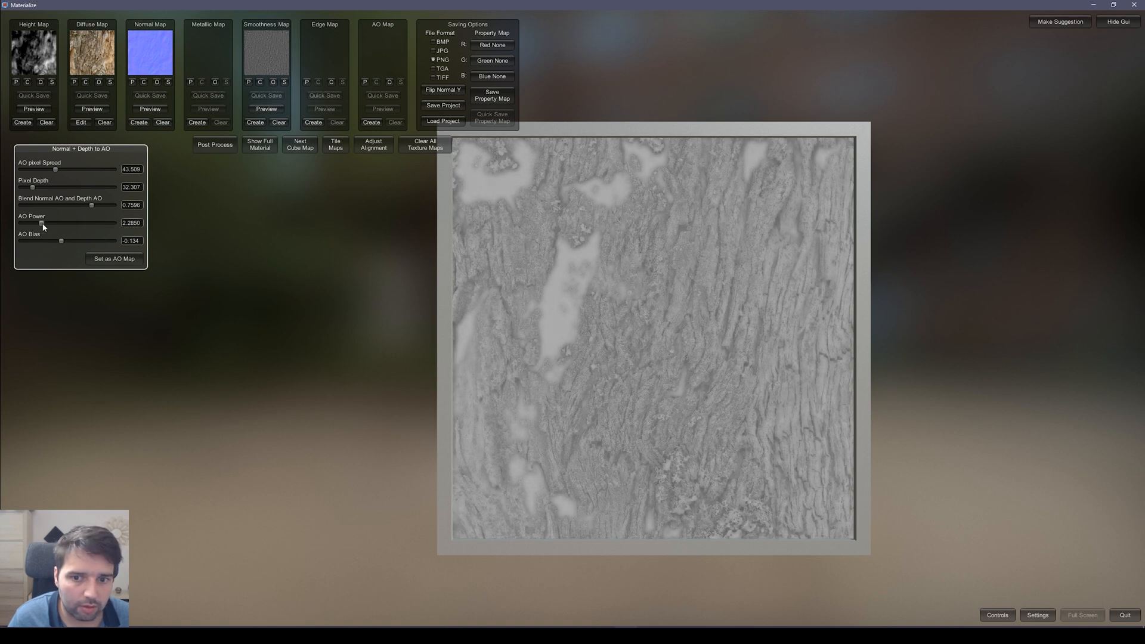
drag(62, 241, 63, 241)
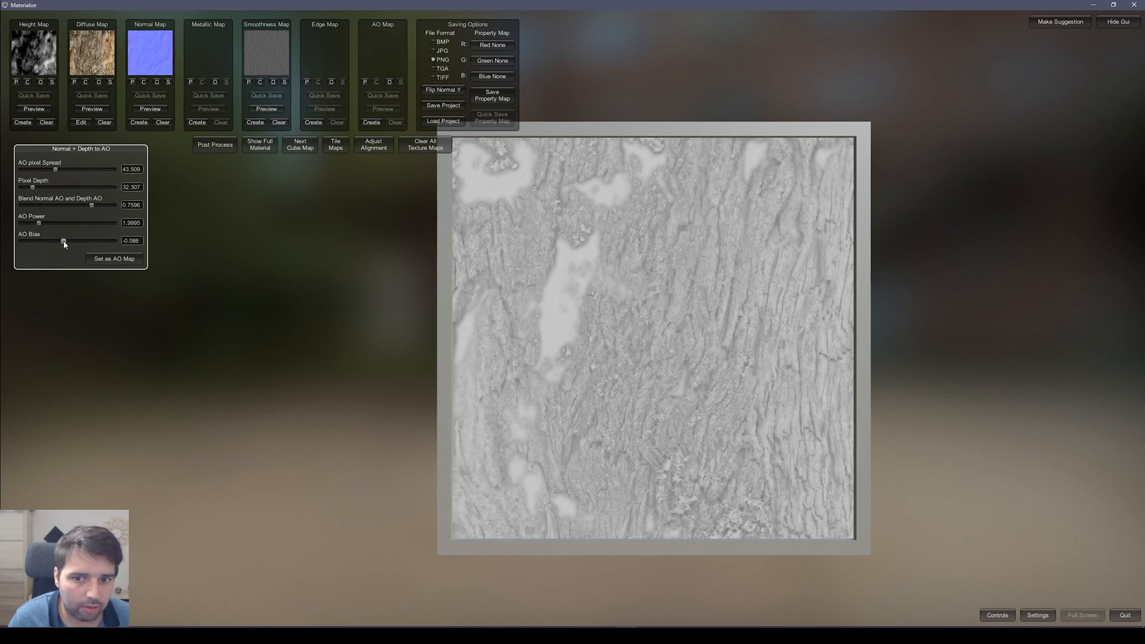
drag(63, 241, 65, 241)
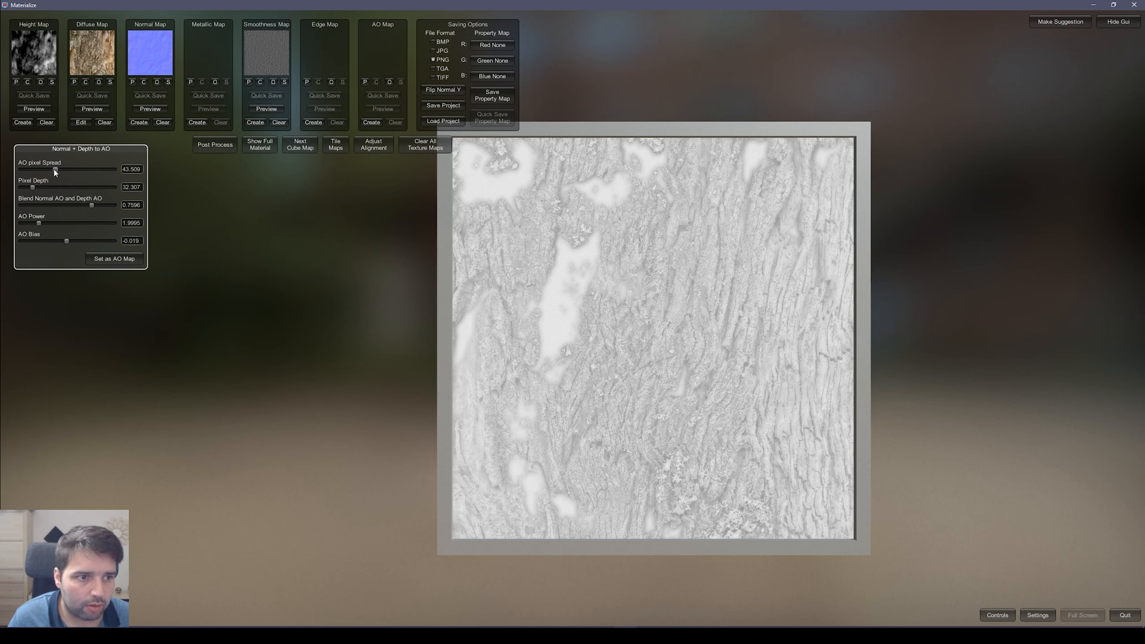
drag(55, 170, 69, 169)
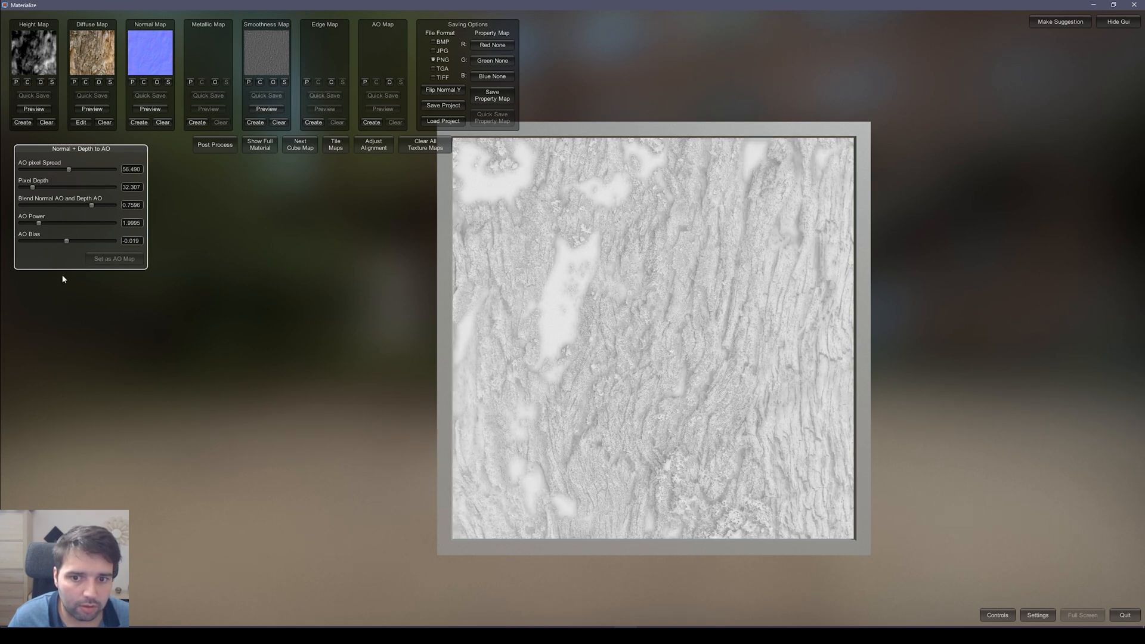
click(114, 258)
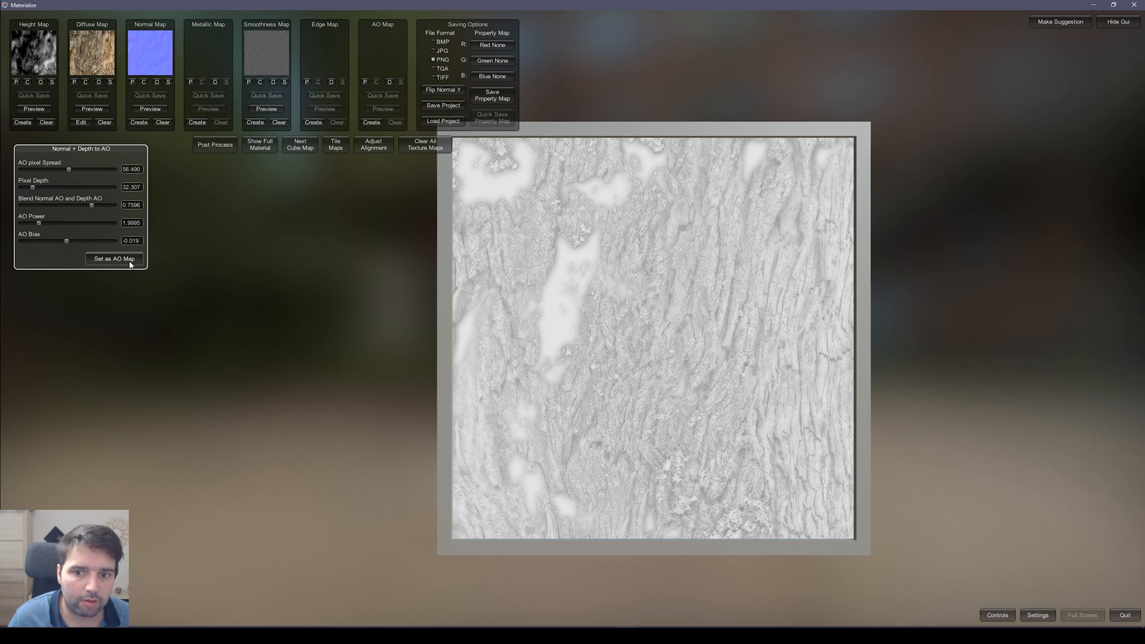
click(114, 259)
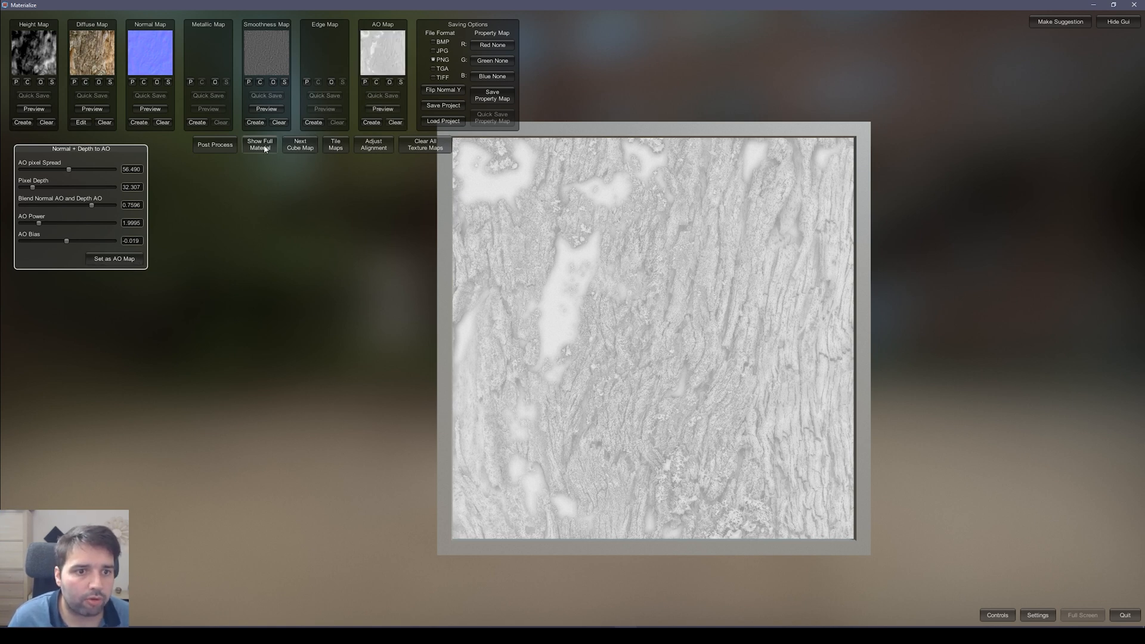
Step: Preview the full bark material on a cylinder with parallax displacement at 0
click(260, 145)
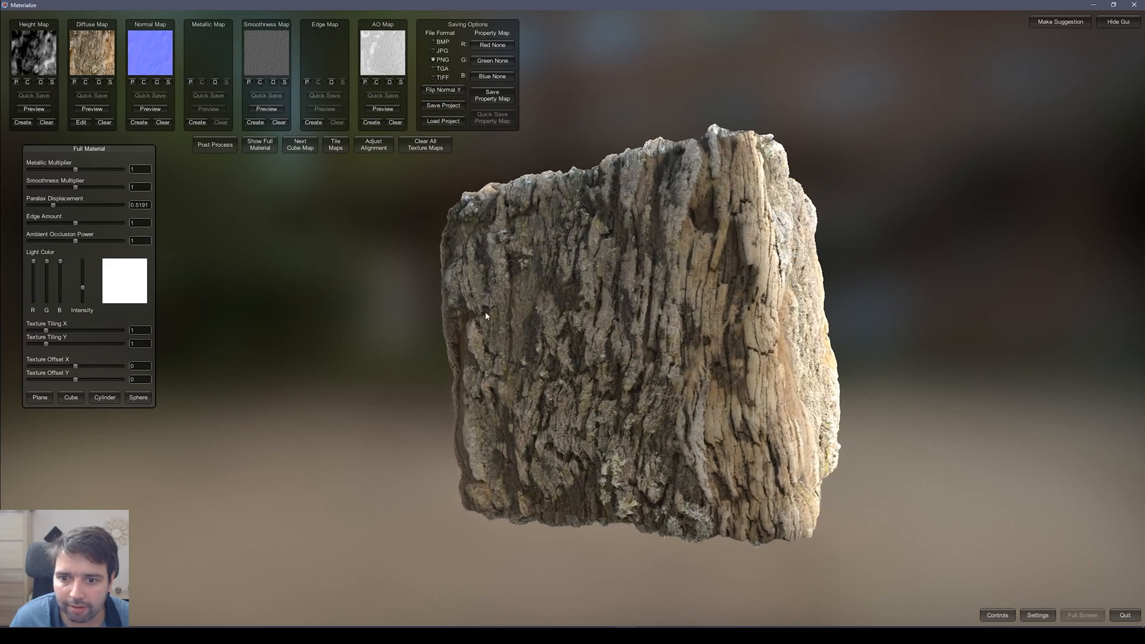
drag(485, 316, 407, 254)
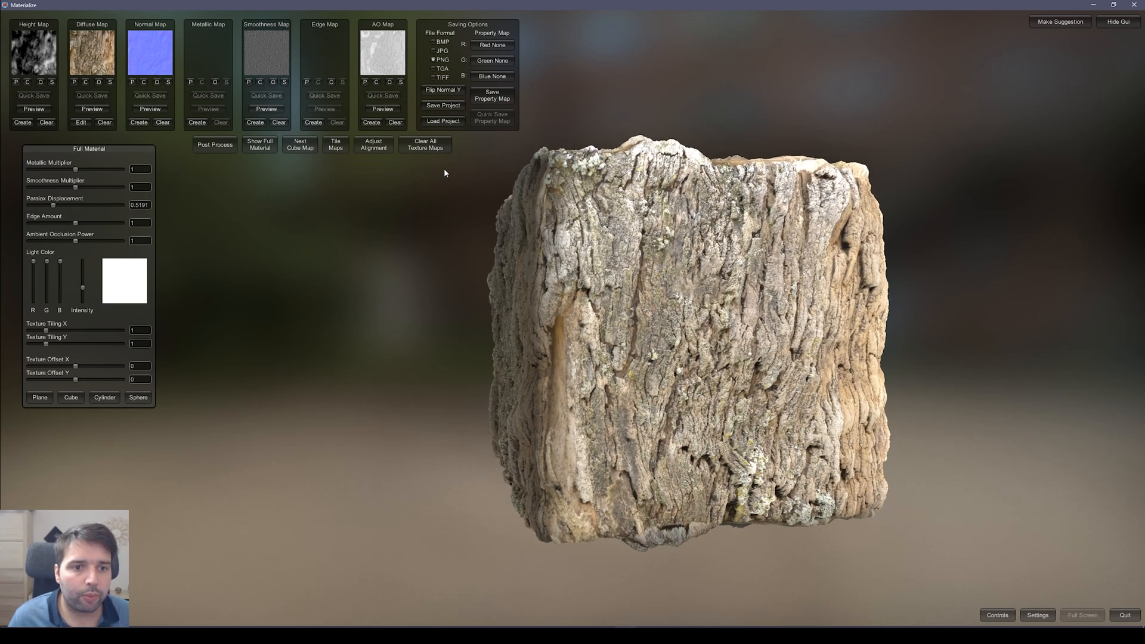
mouse_move(349, 163)
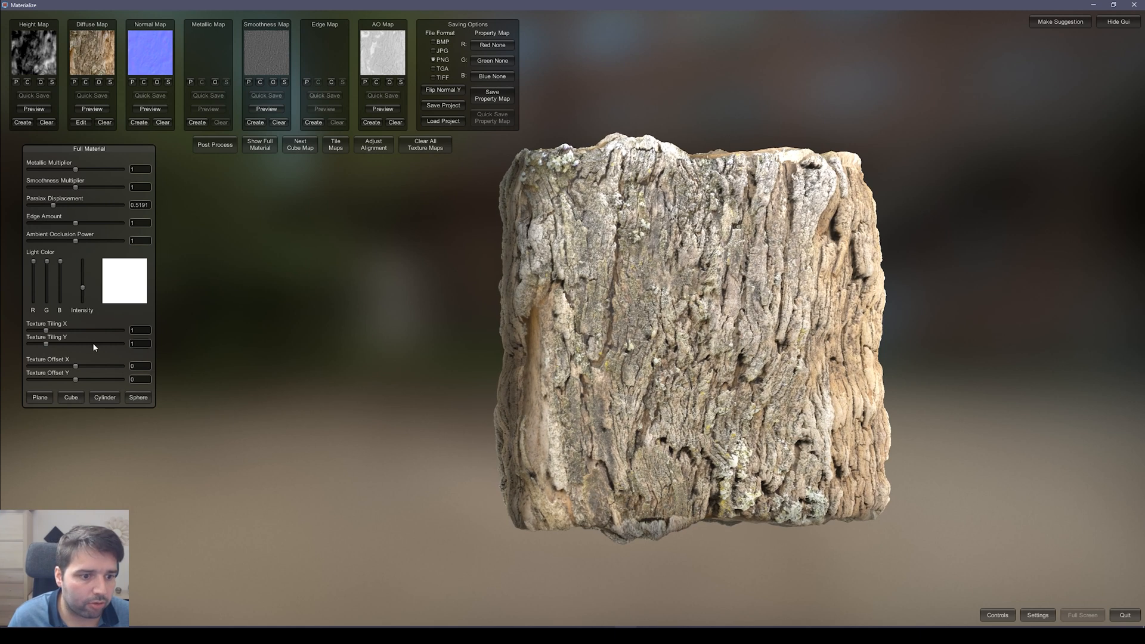
click(104, 398)
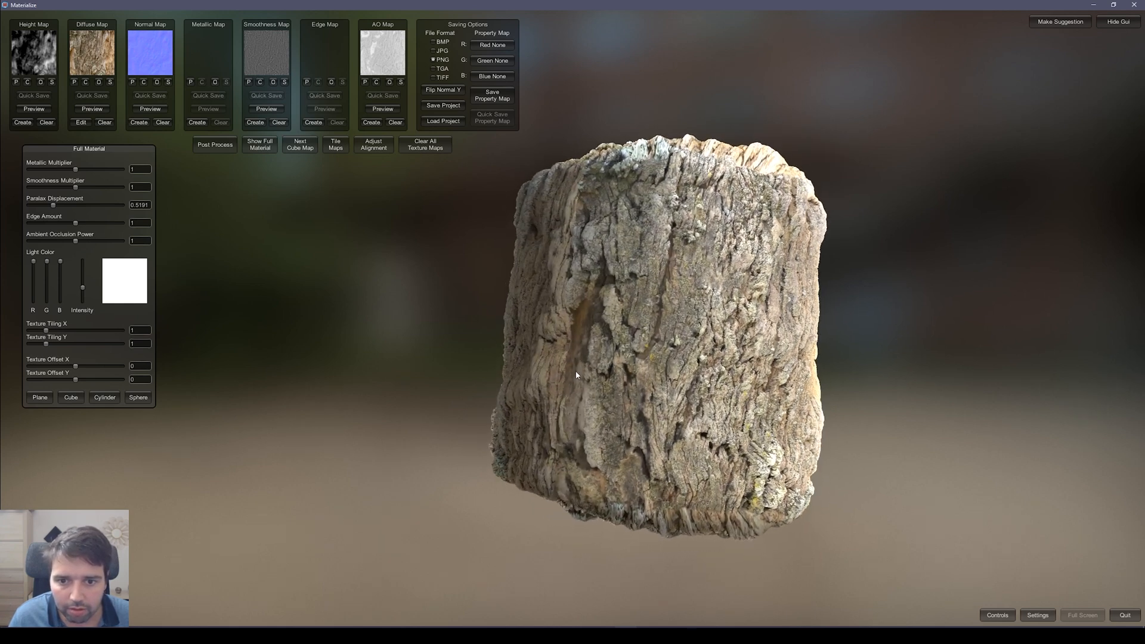
drag(576, 375, 534, 352)
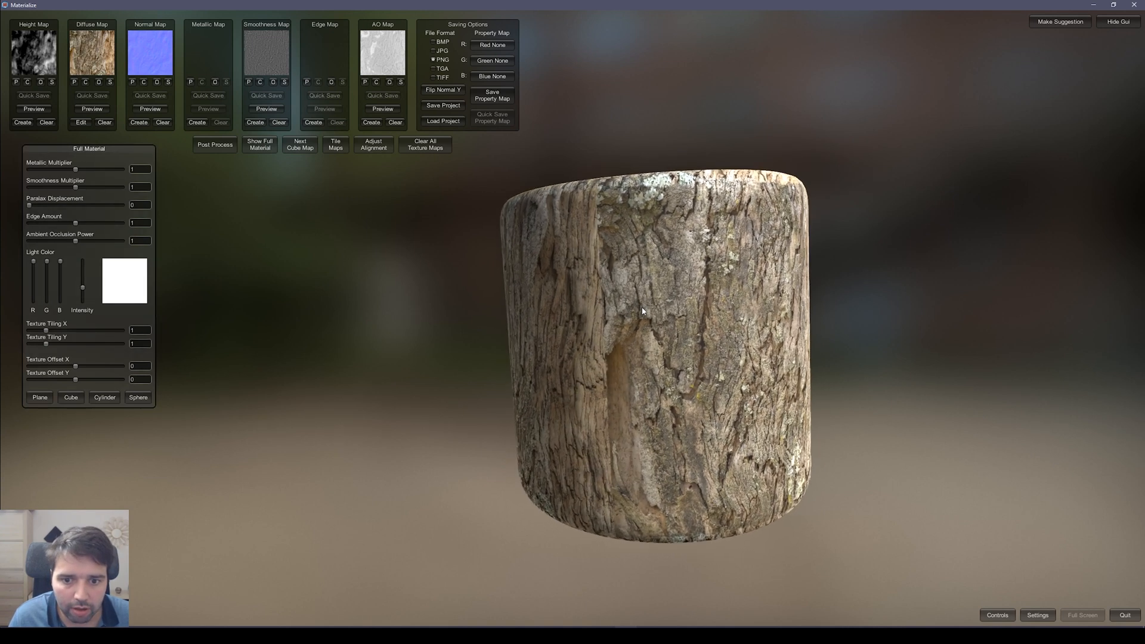
drag(643, 310, 643, 285)
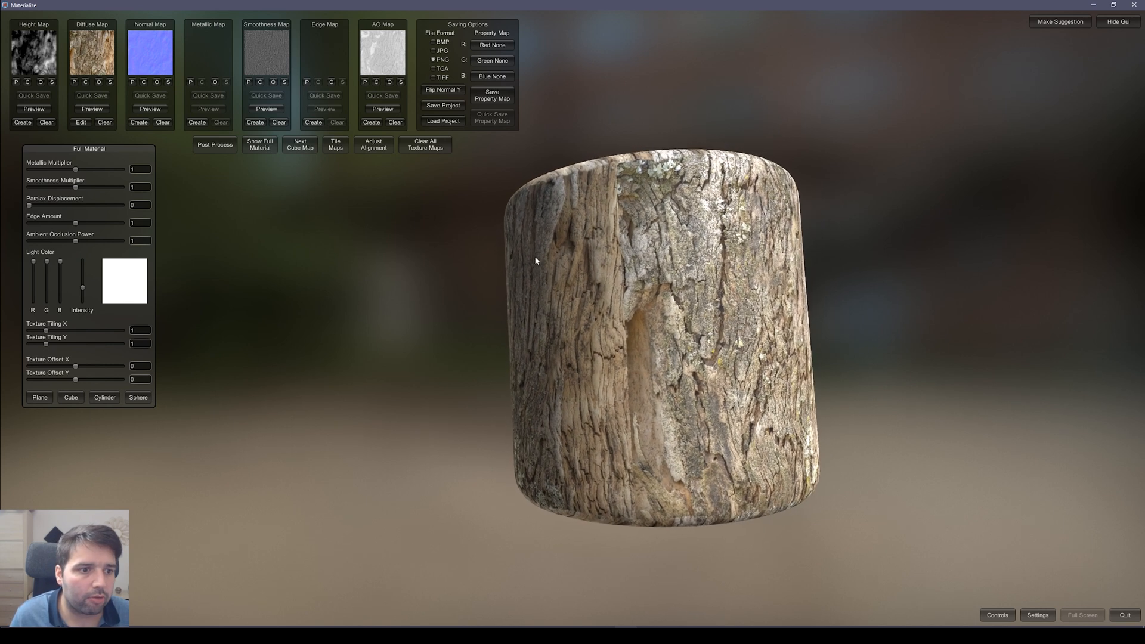
Step: Open the tiling texture maker, preview the bark repeated, and tune the horizontal overlap
click(335, 144)
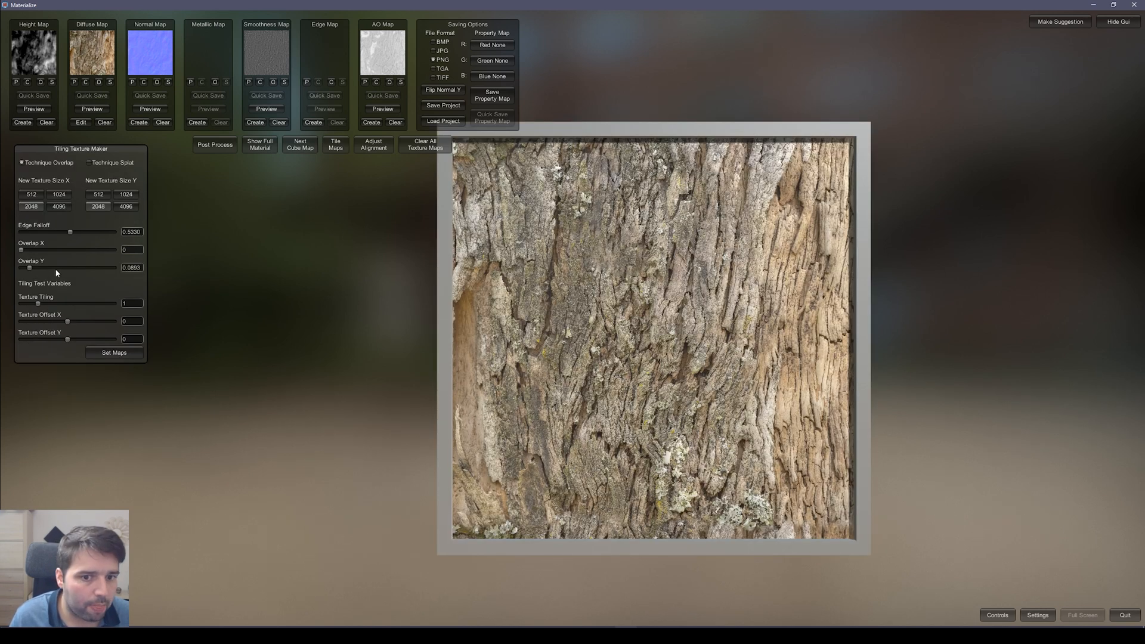
click(132, 303)
text(2)
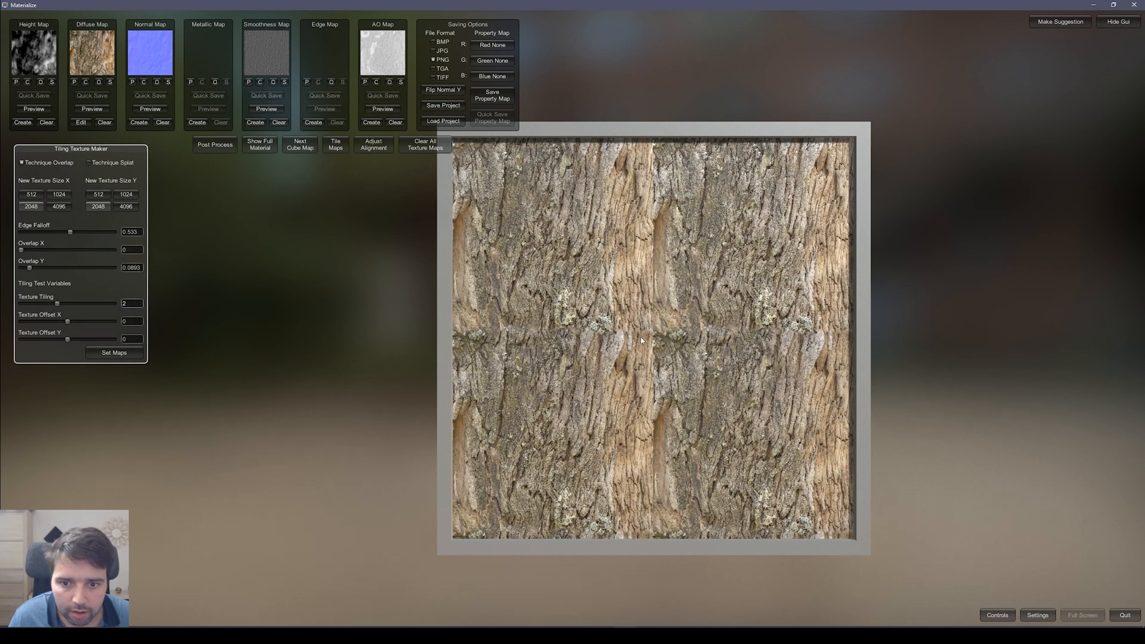
mouse_move(641, 468)
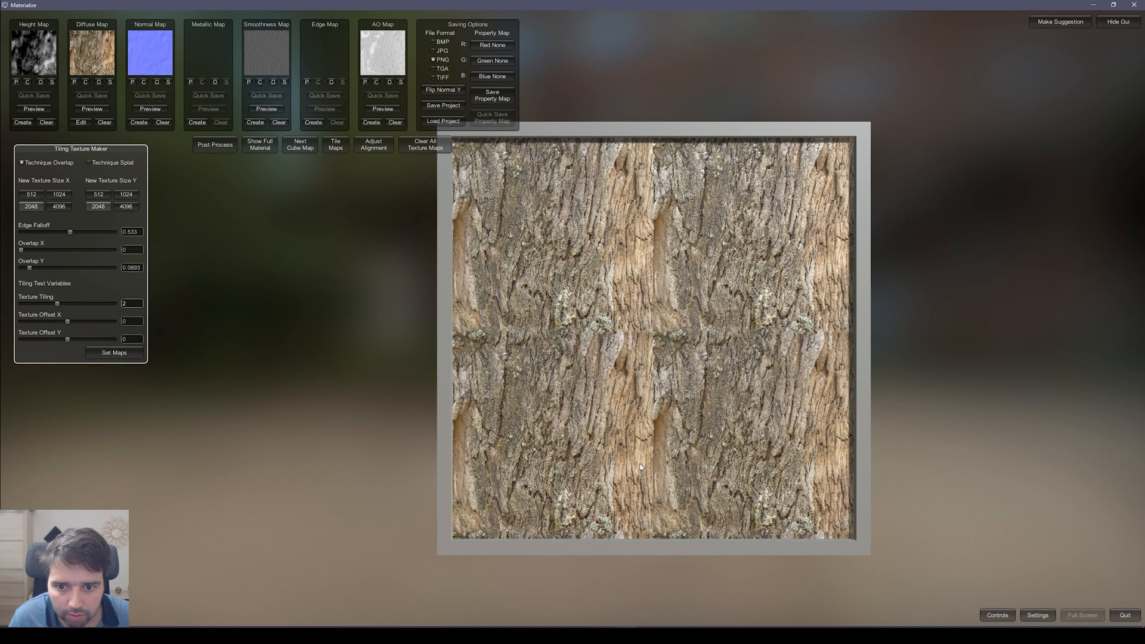
mouse_move(784, 336)
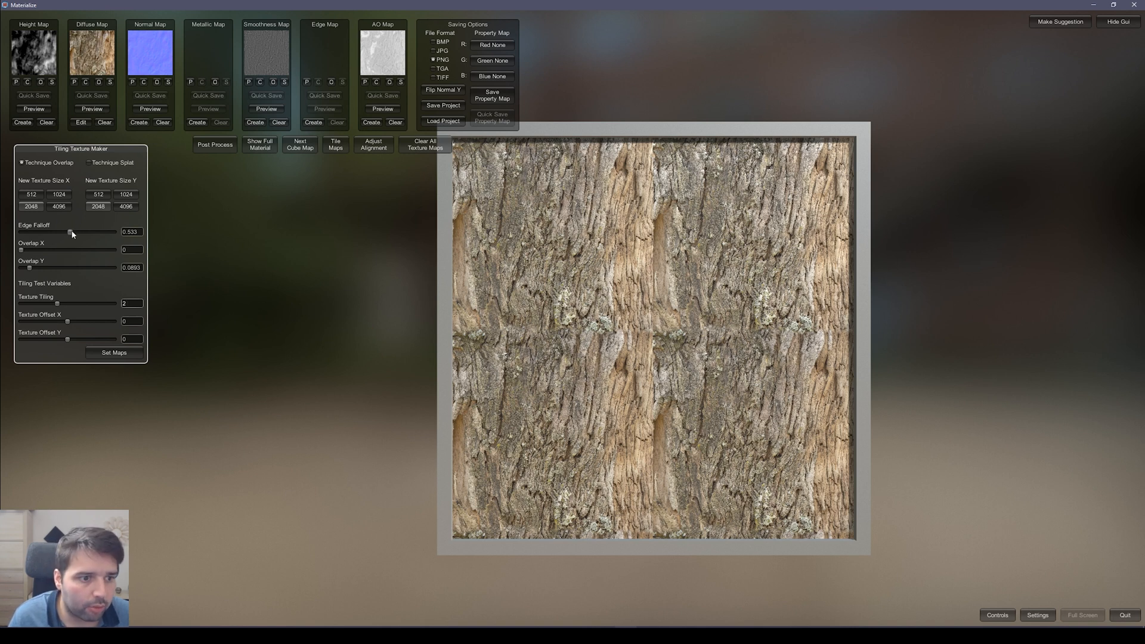
drag(22, 249, 33, 249)
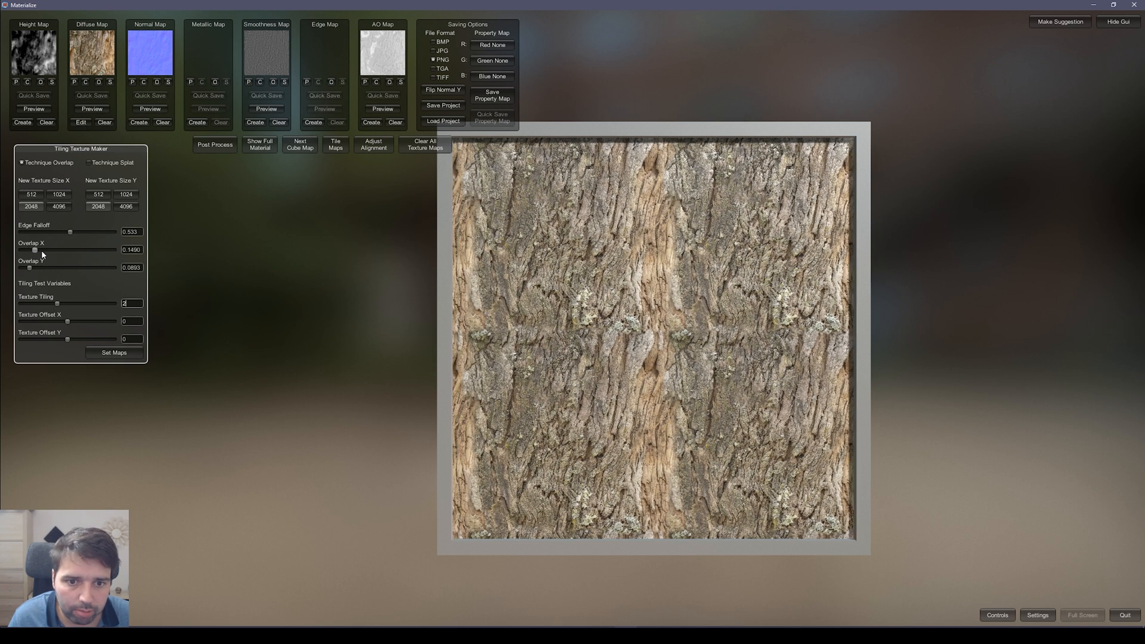
drag(35, 250, 20, 250)
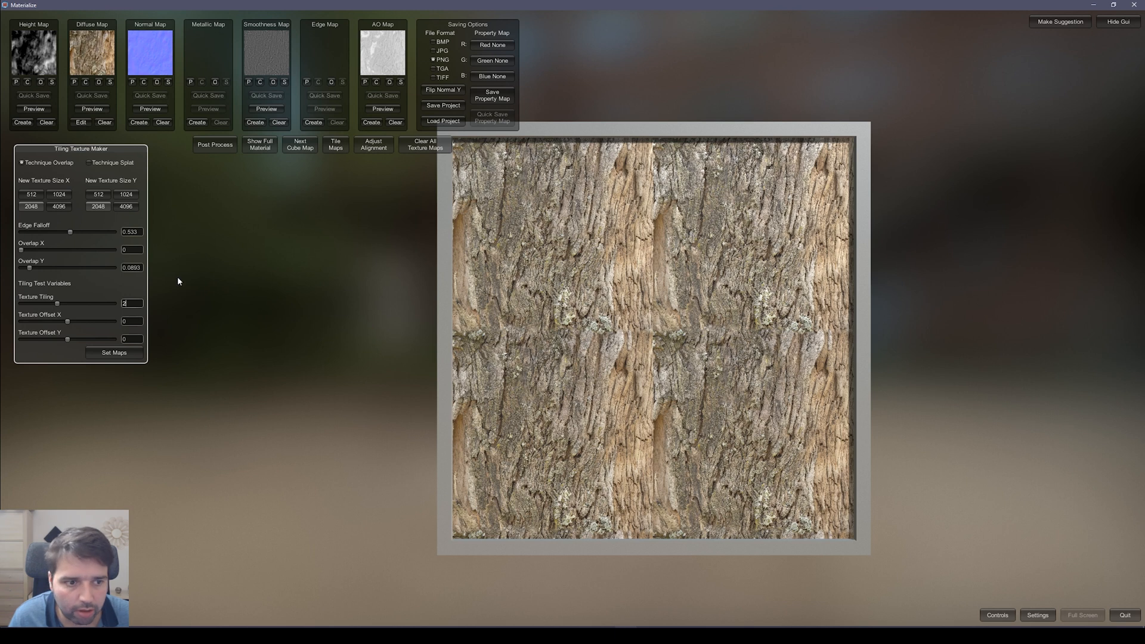
drag(21, 250, 27, 250)
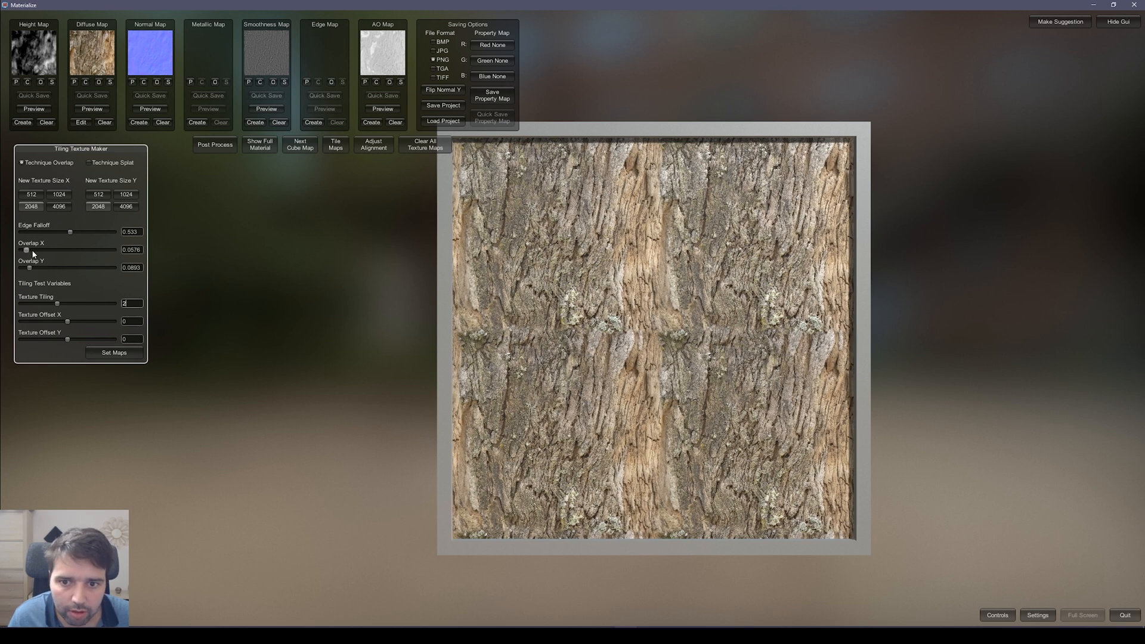
drag(25, 250, 33, 250)
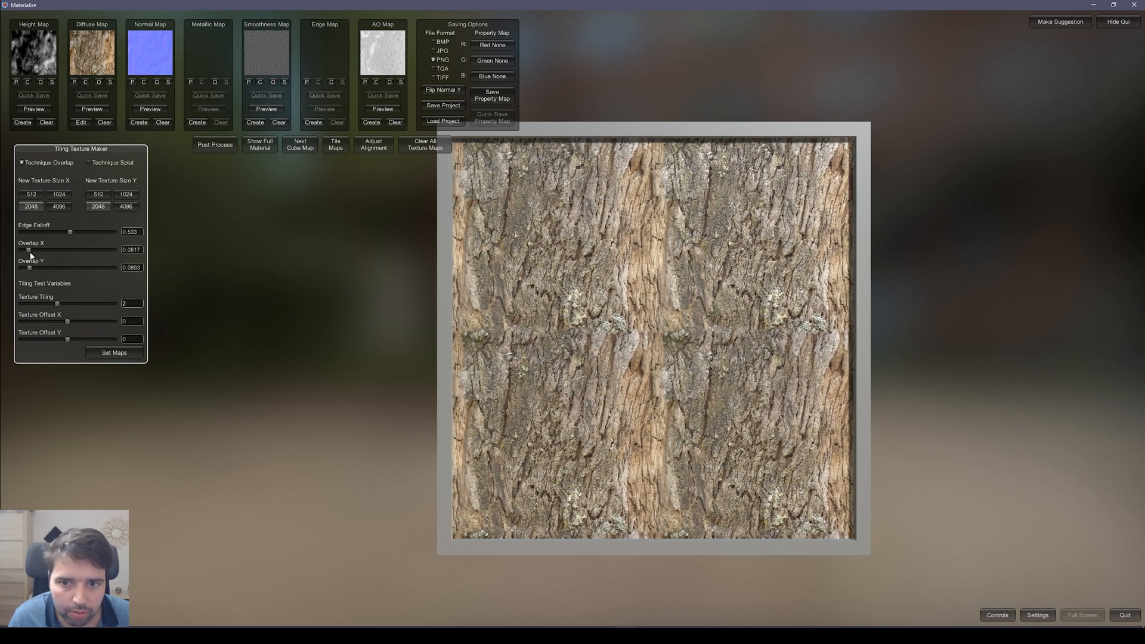
Step: Soften the seams with edge falloff about 0.89 and vertical overlap about 0.22
drag(69, 232, 23, 232)
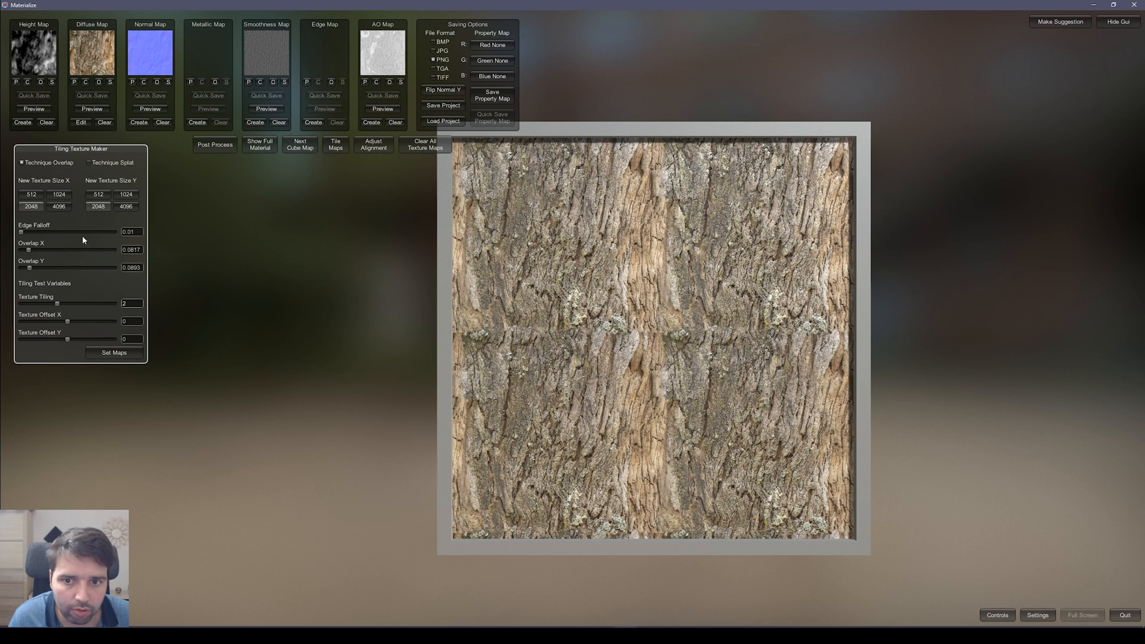
drag(28, 232, 48, 231)
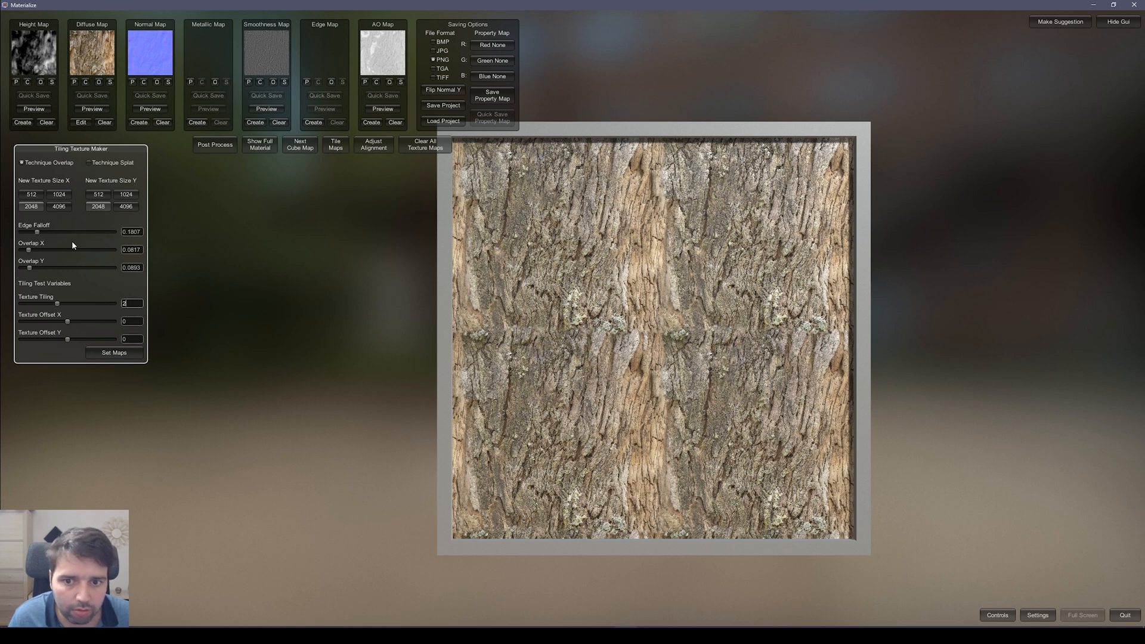
drag(48, 232, 102, 232)
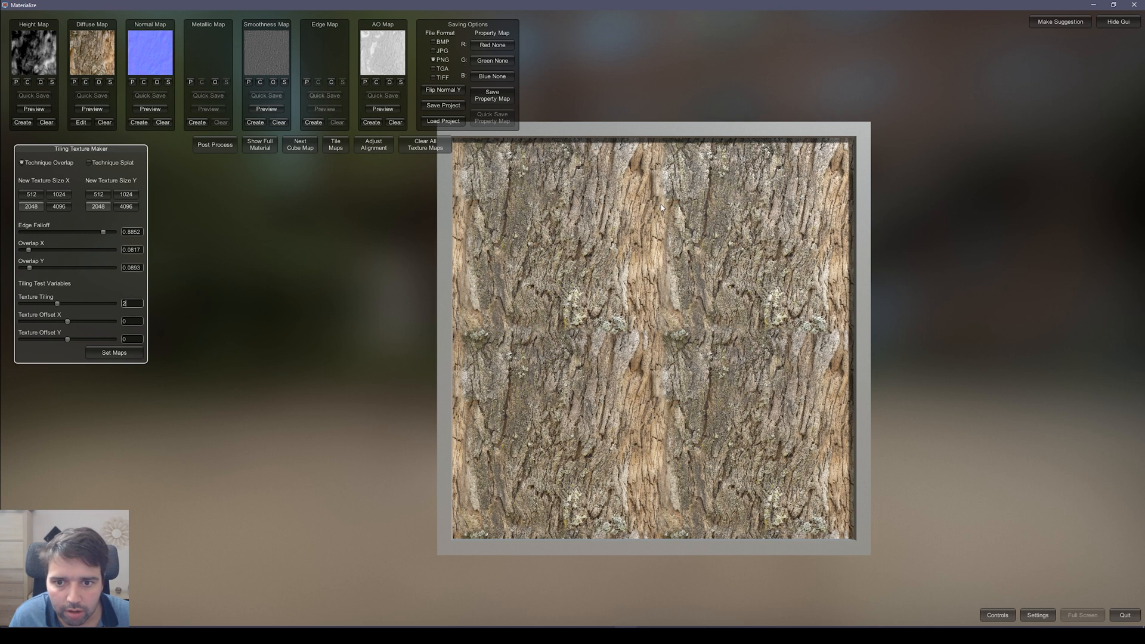
mouse_move(665, 338)
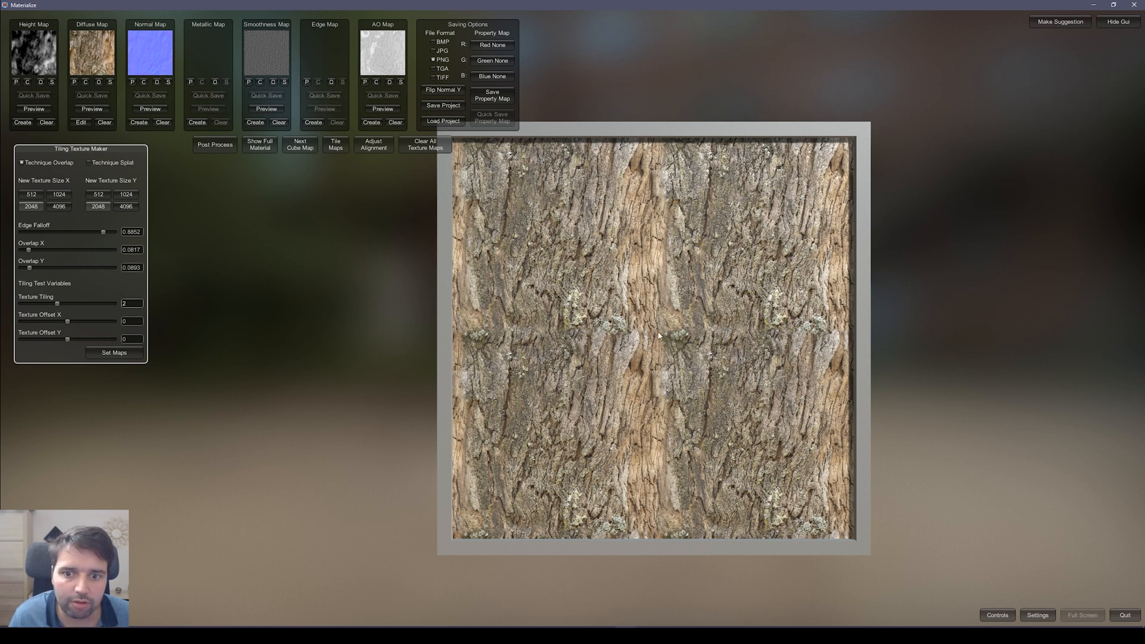
drag(28, 268, 30, 267)
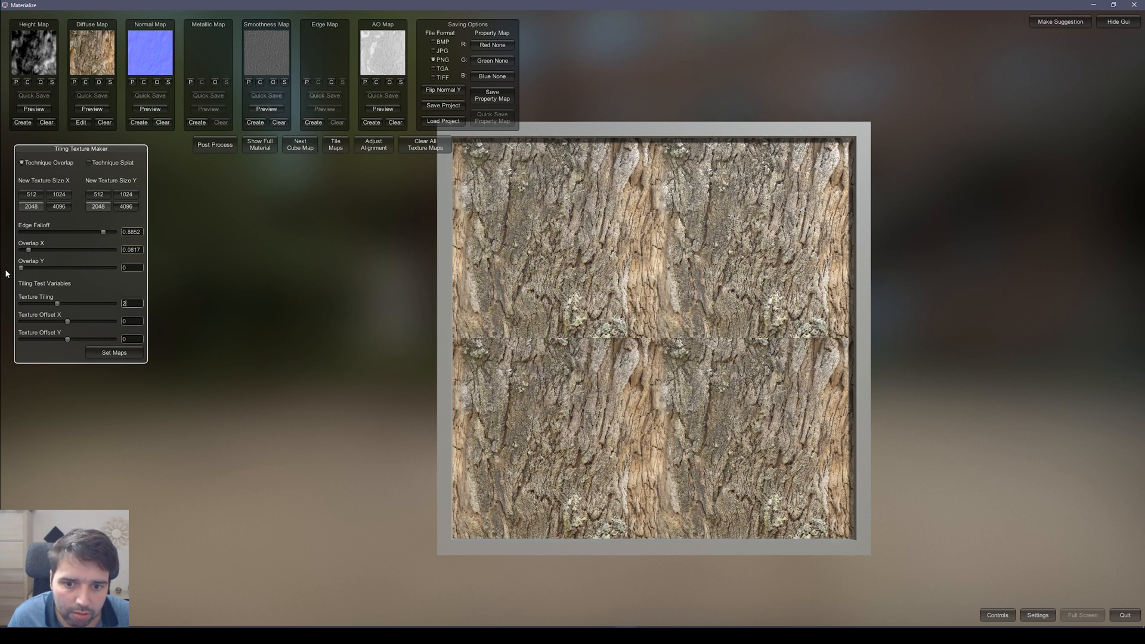
drag(22, 268, 45, 268)
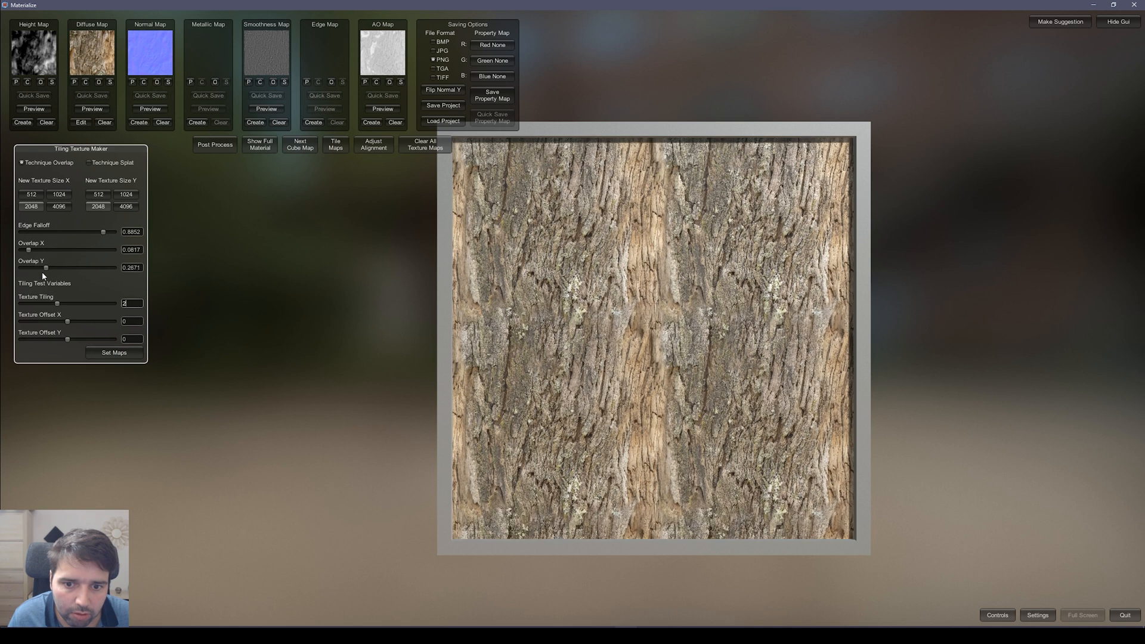
drag(42, 267, 36, 267)
text(1)
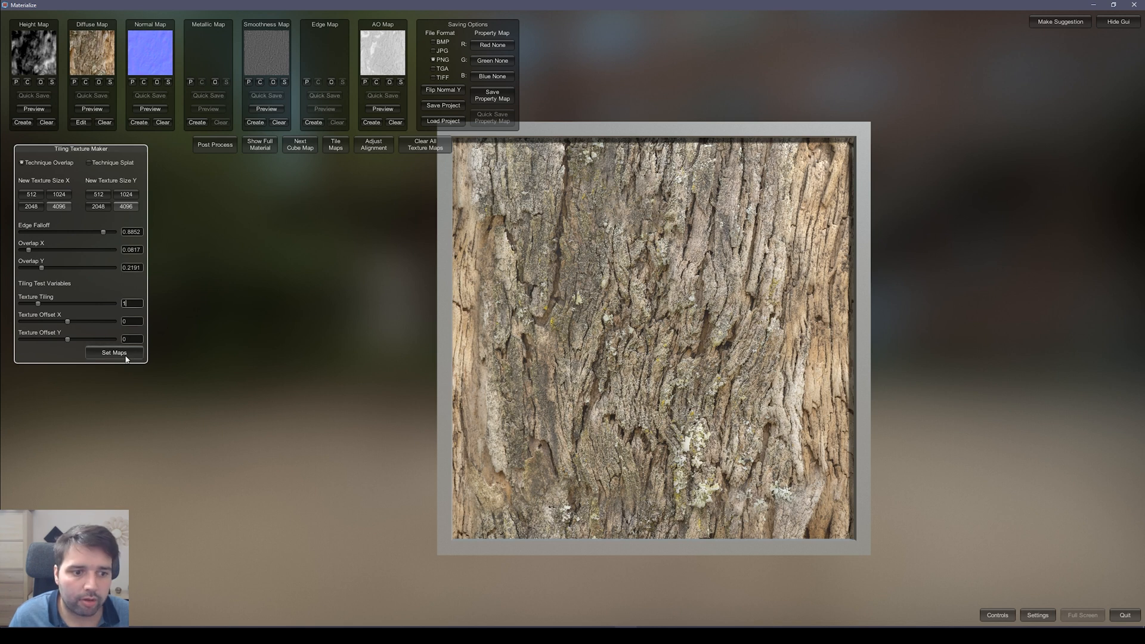
Step: Apply the seamless tiling to all maps and preview on a sphere with parallax about 0.8
click(113, 353)
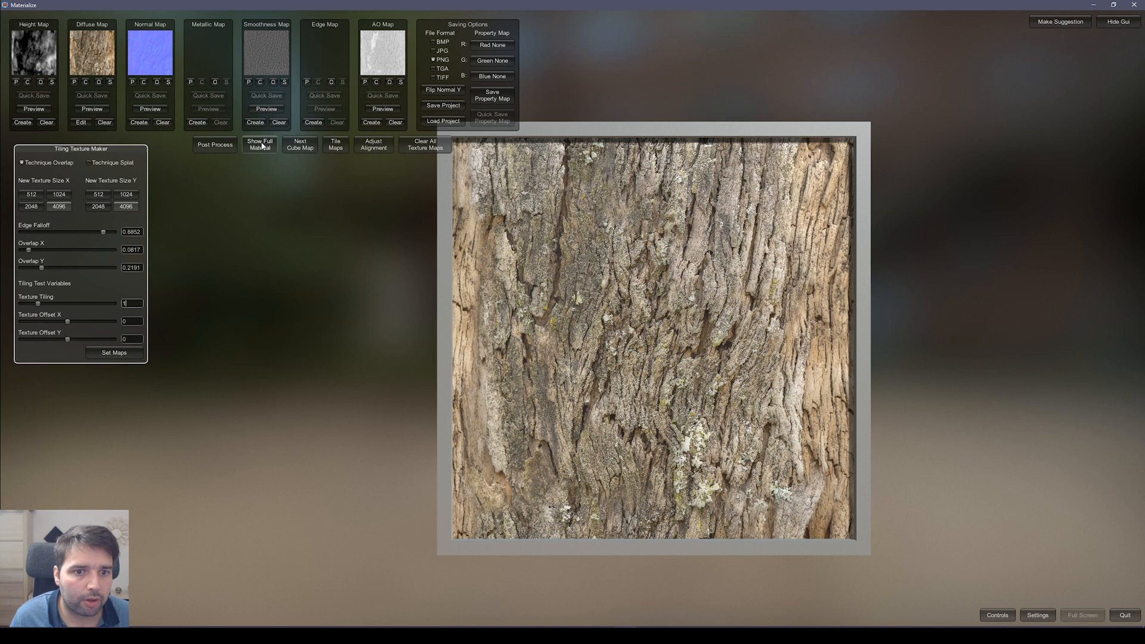
click(260, 145)
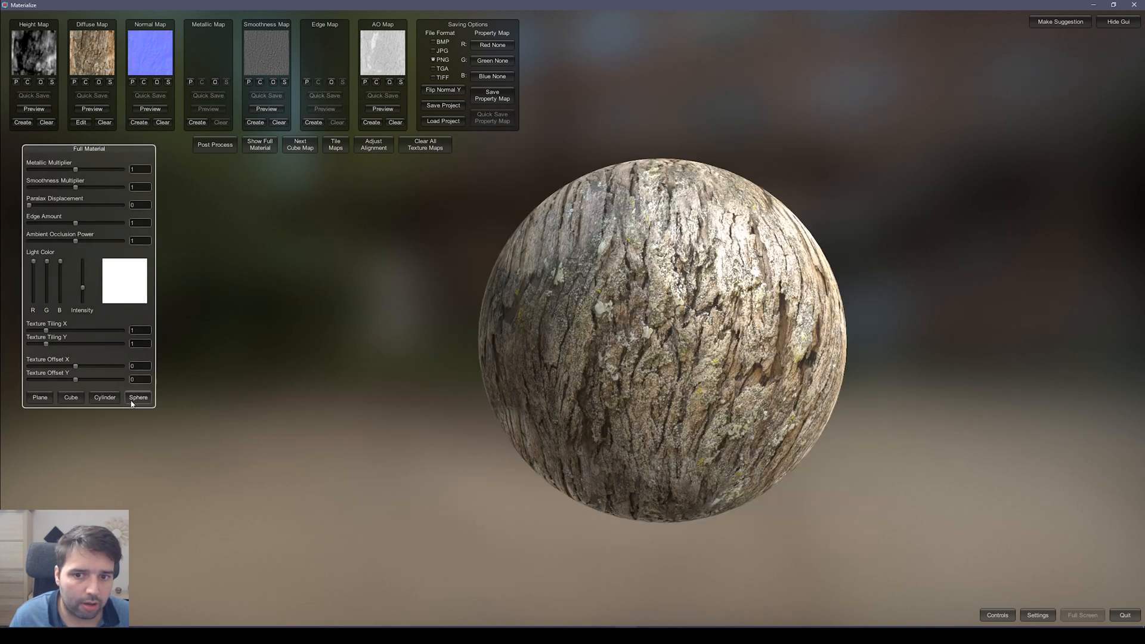
drag(30, 205, 55, 205)
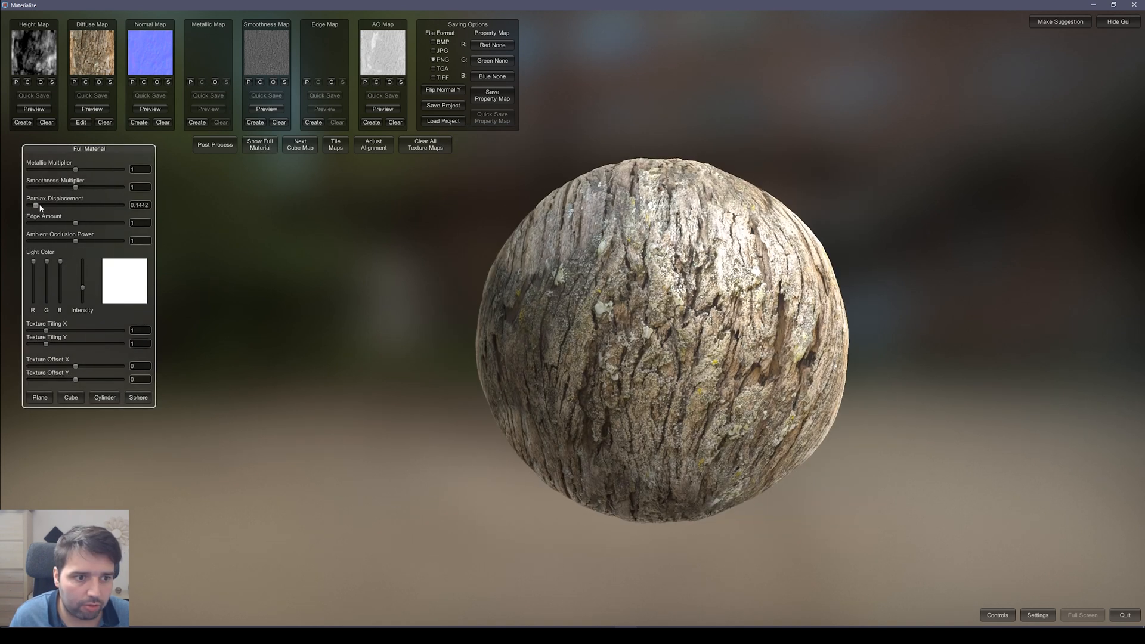
drag(35, 205, 123, 205)
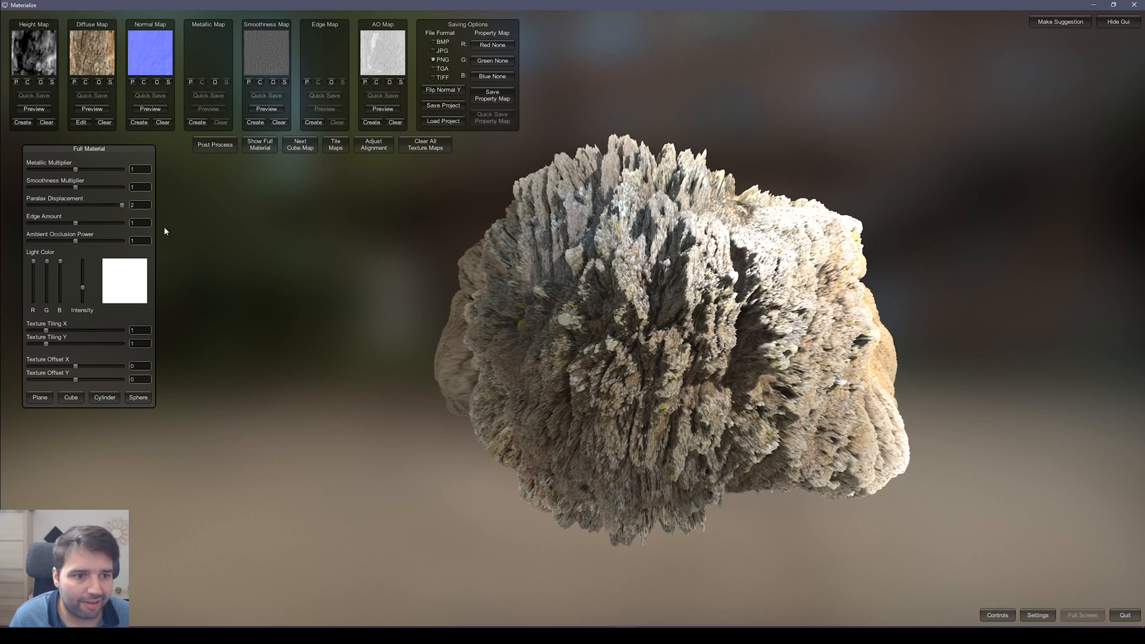
drag(121, 205, 72, 205)
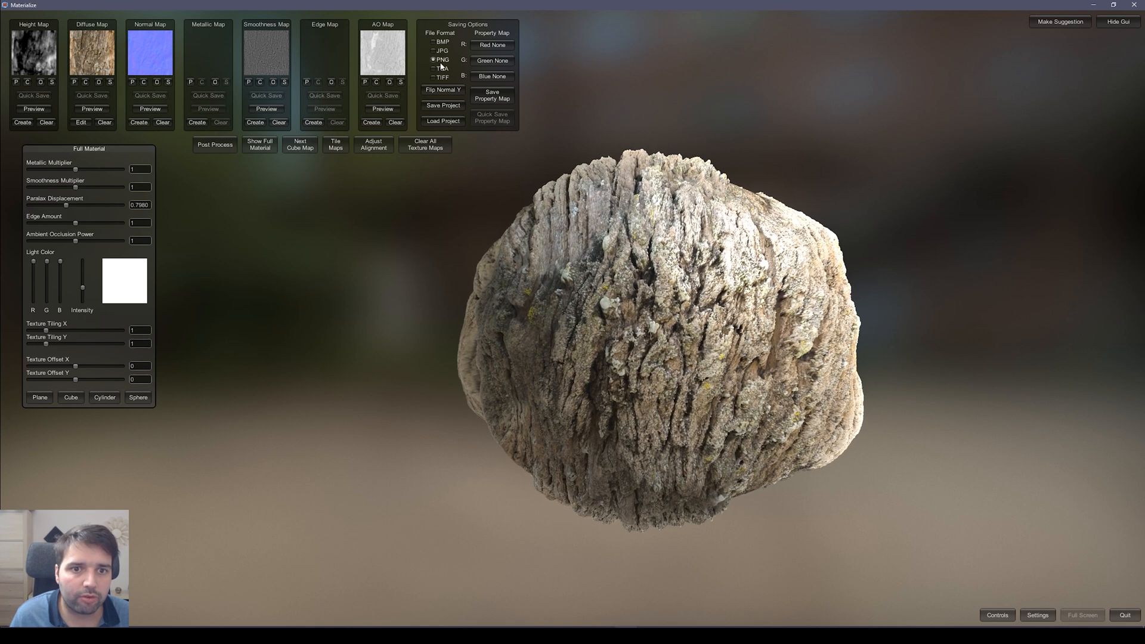
Step: Set PNG export format and save the project as 'Bark' in a new Export folder
click(435, 68)
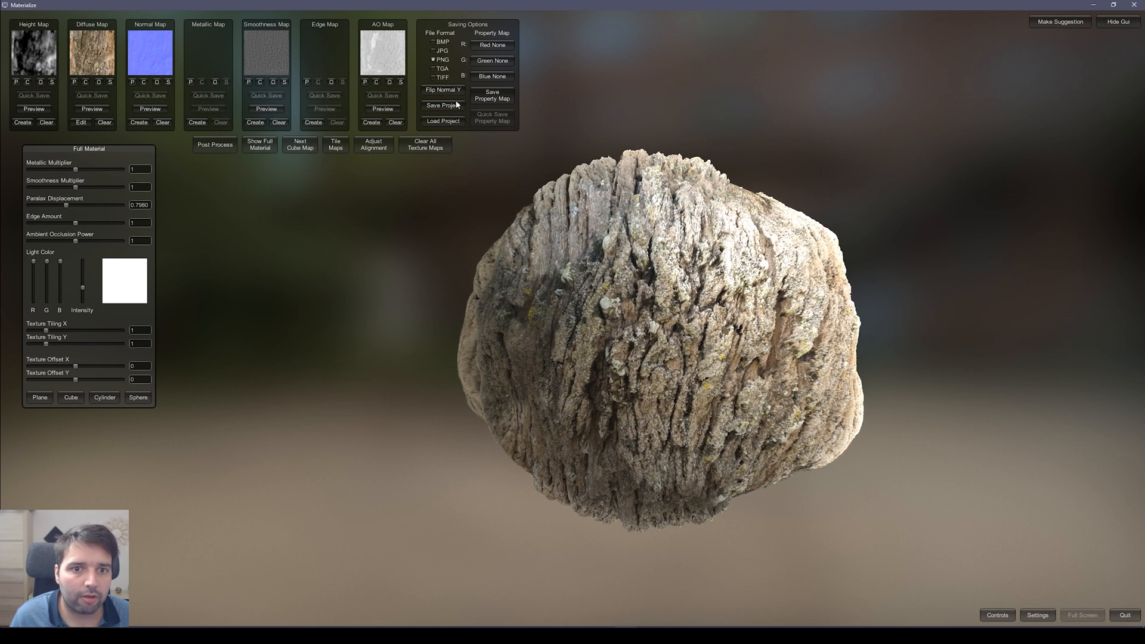
click(442, 105)
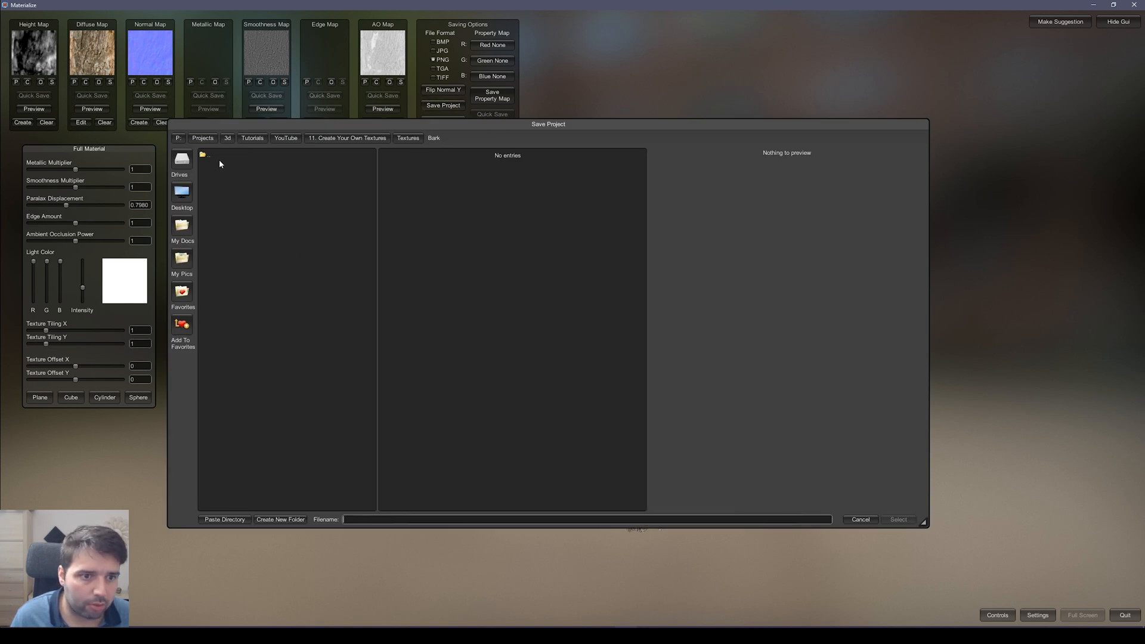
click(279, 520)
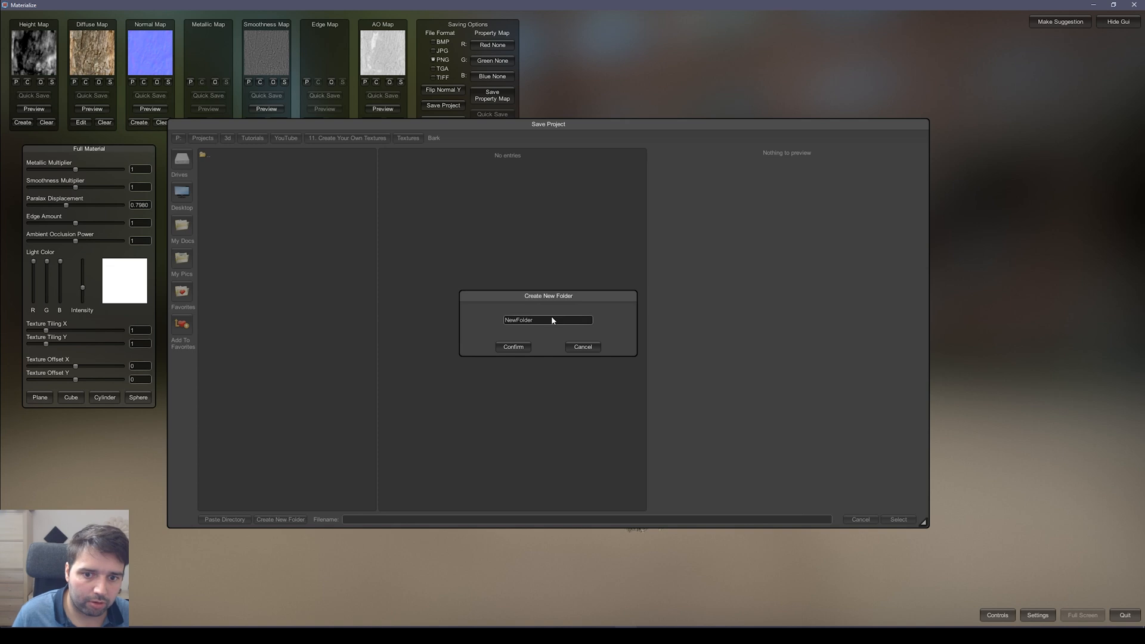
text(Export)
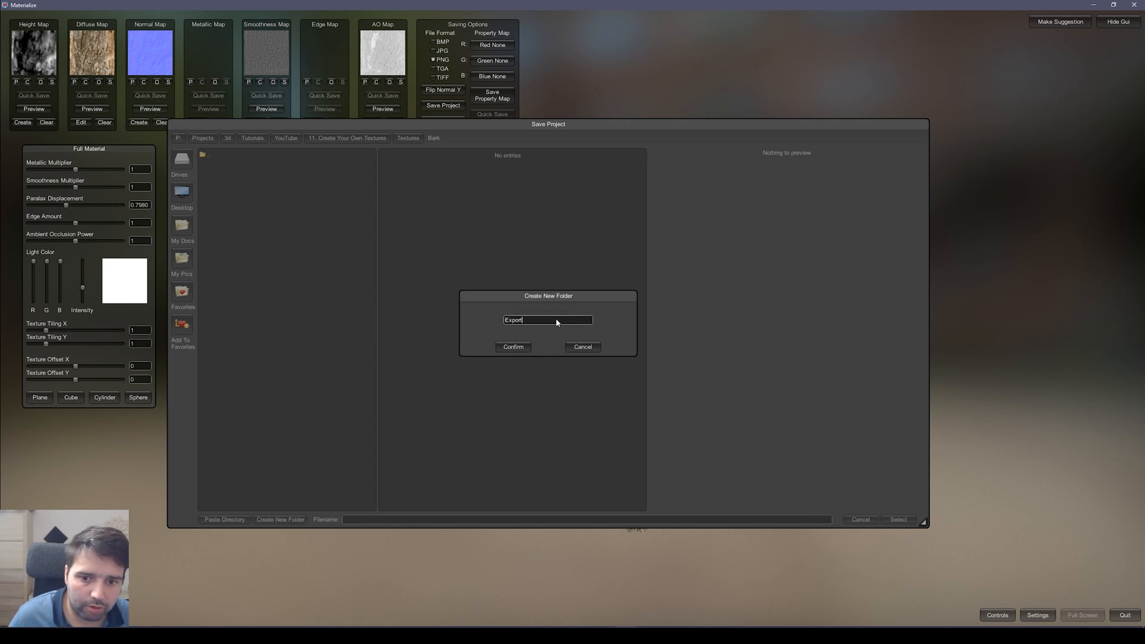
click(513, 347)
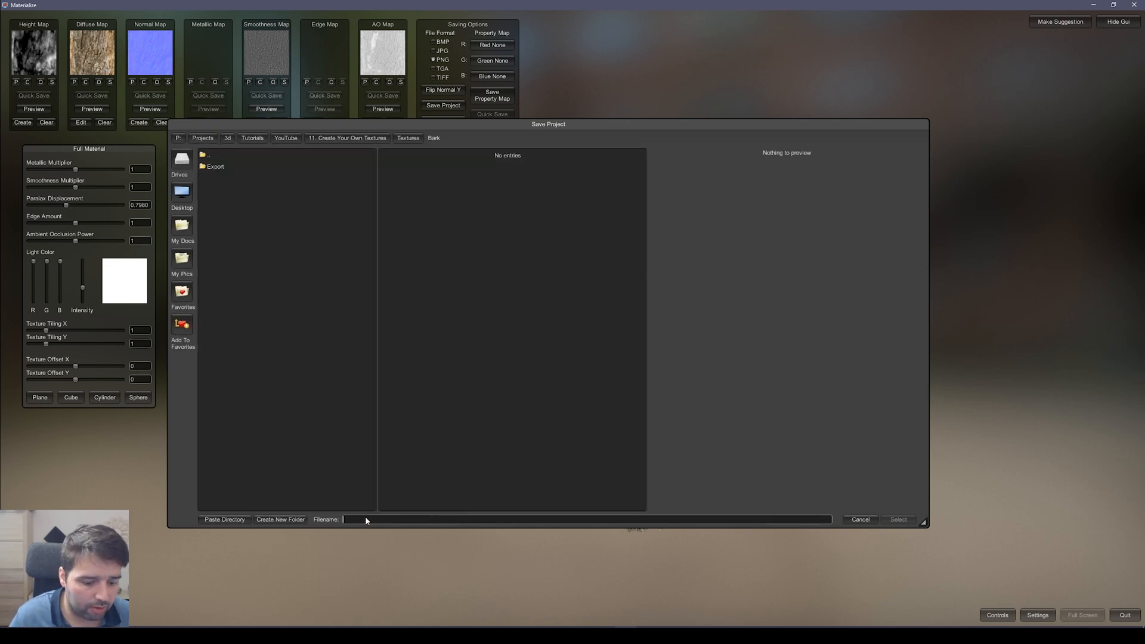
text(Bark)
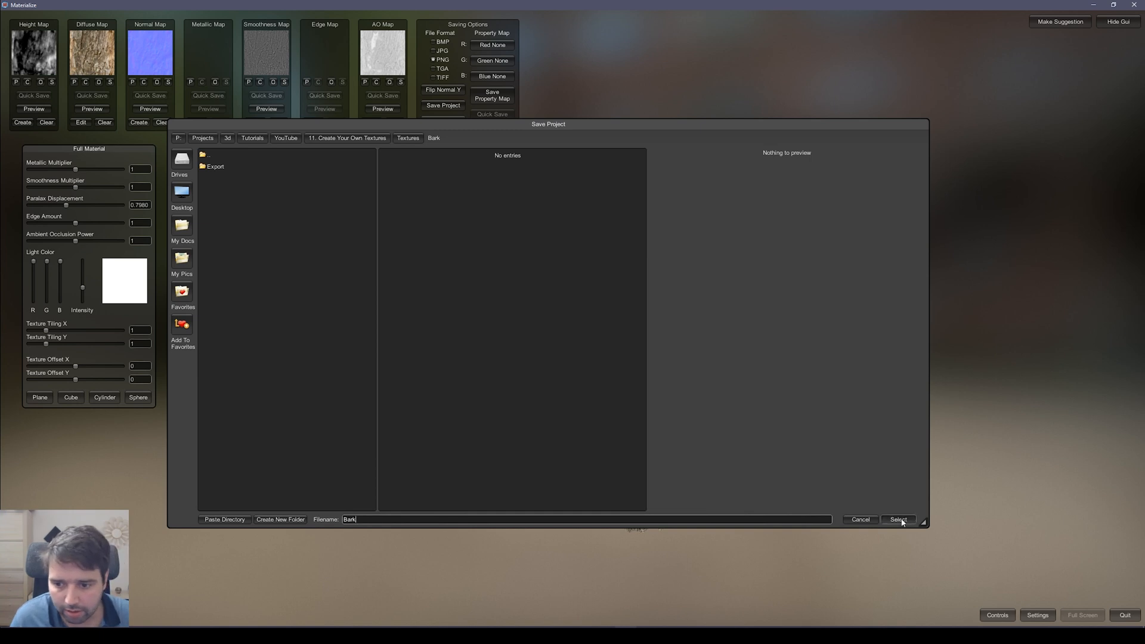
click(897, 520)
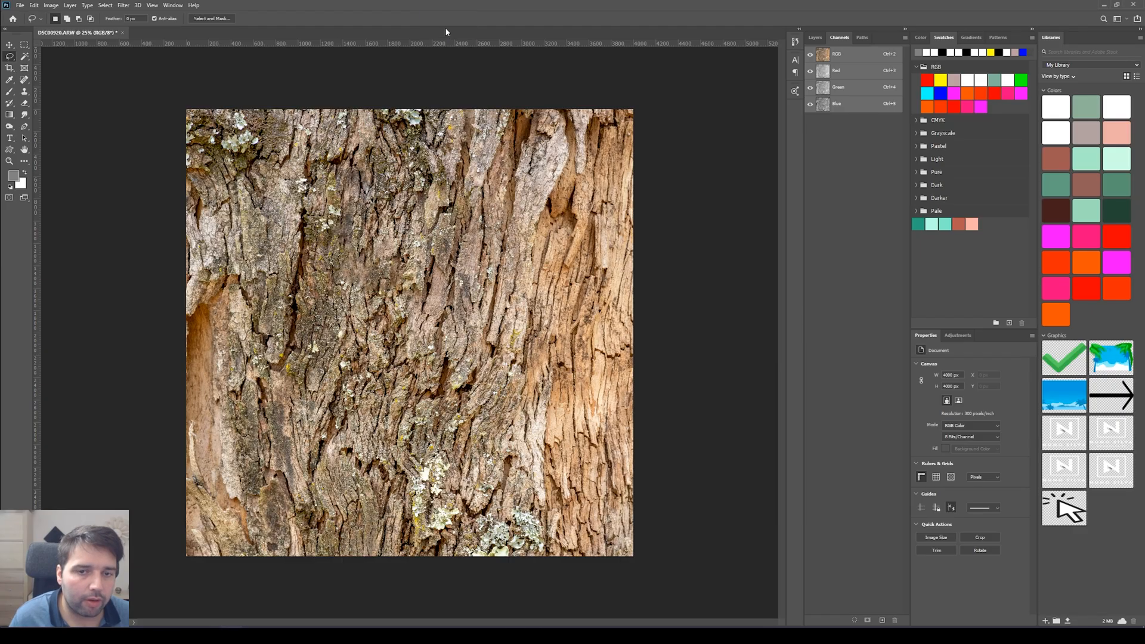
Step: Copy Bark_G into an Alpha 1 channel of Bark_N and save it as Targa
click(276, 32)
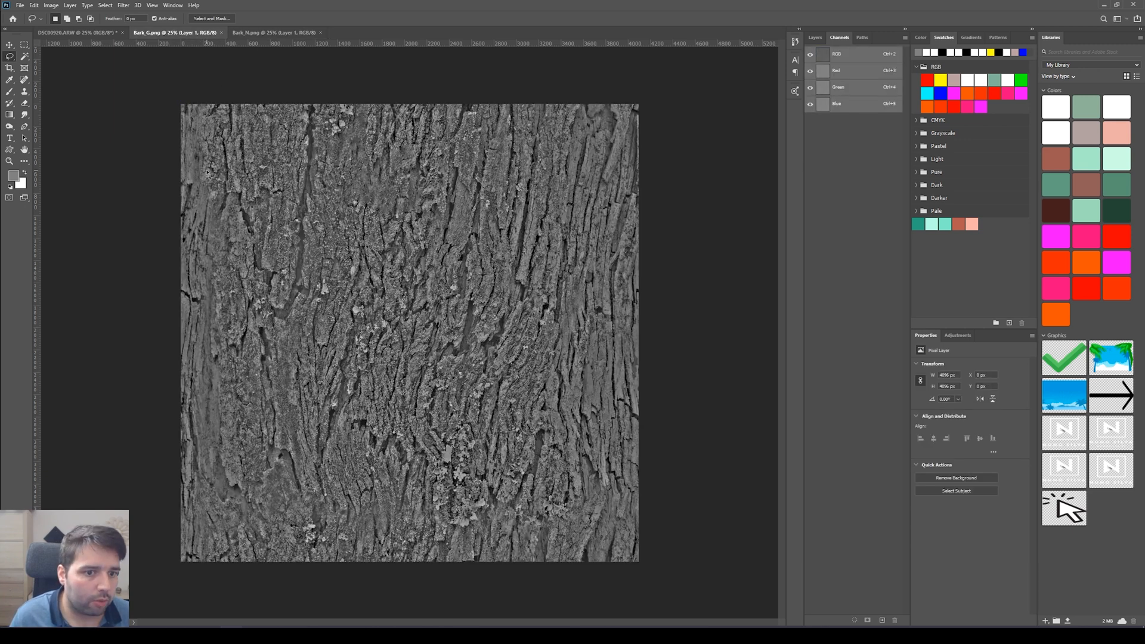
click(273, 32)
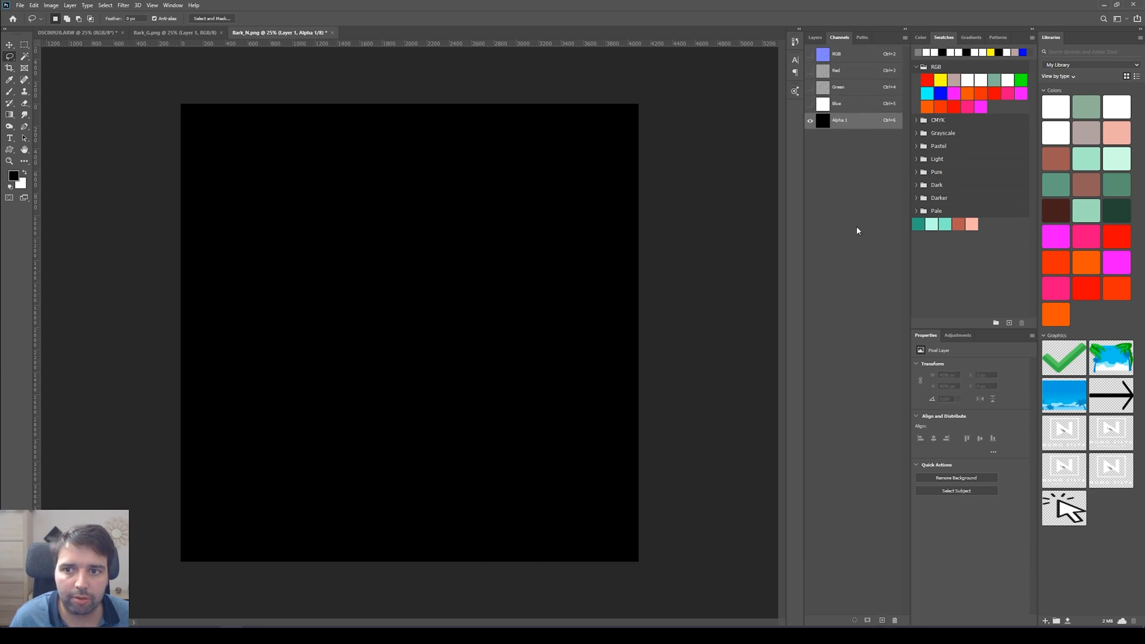
click(836, 53)
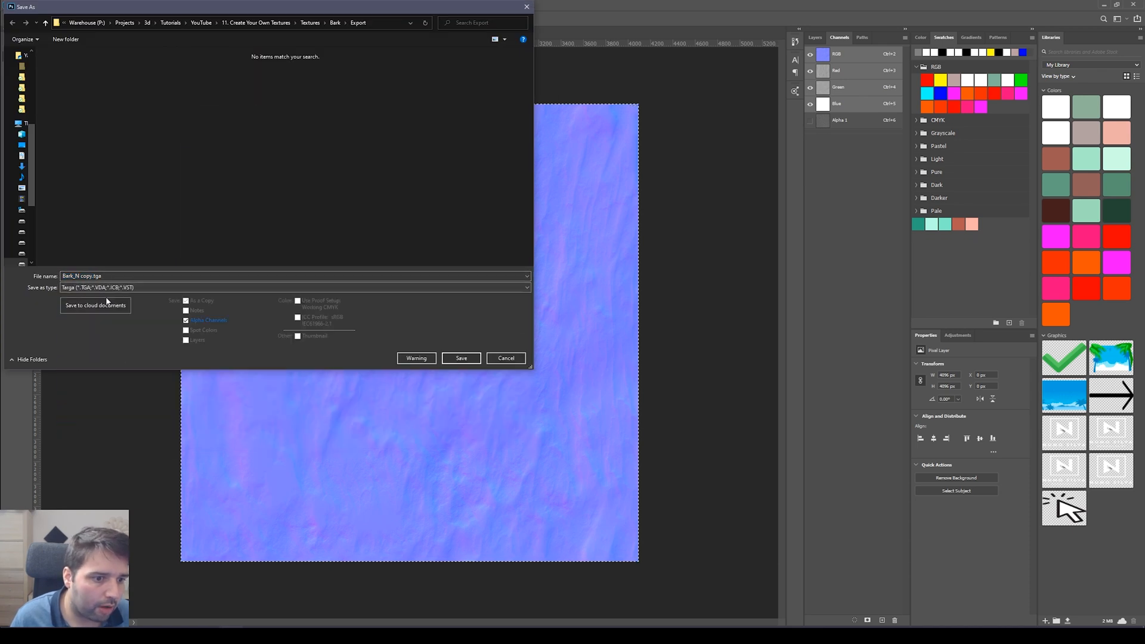
double_click(87, 275)
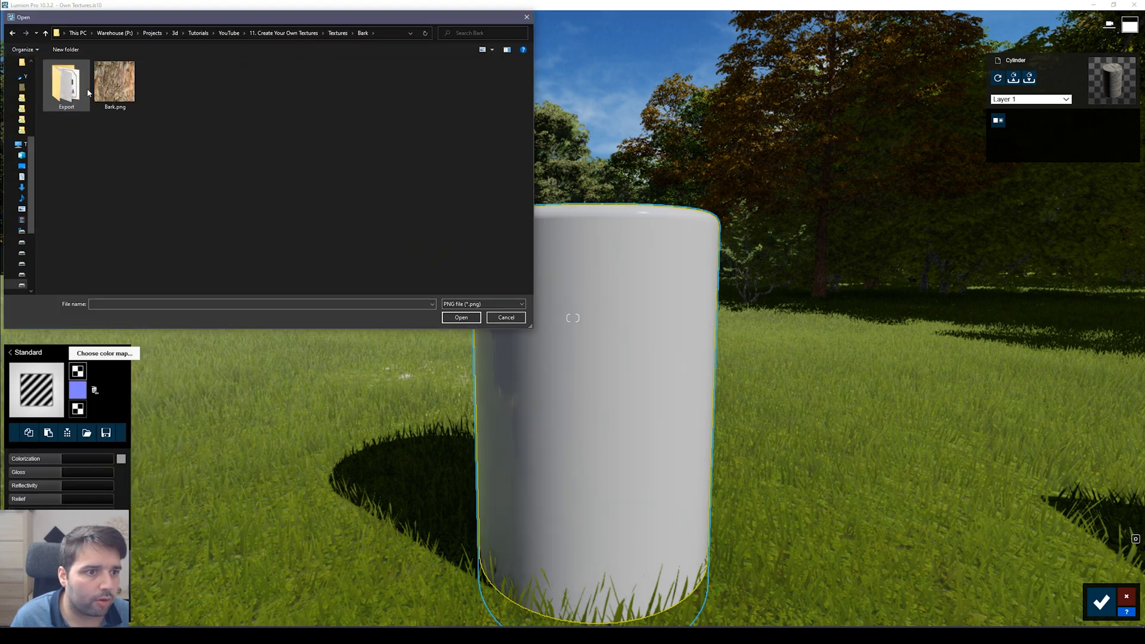
Step: Load Bark_D.png from the Export folder as the cylinder's color map
double_click(65, 81)
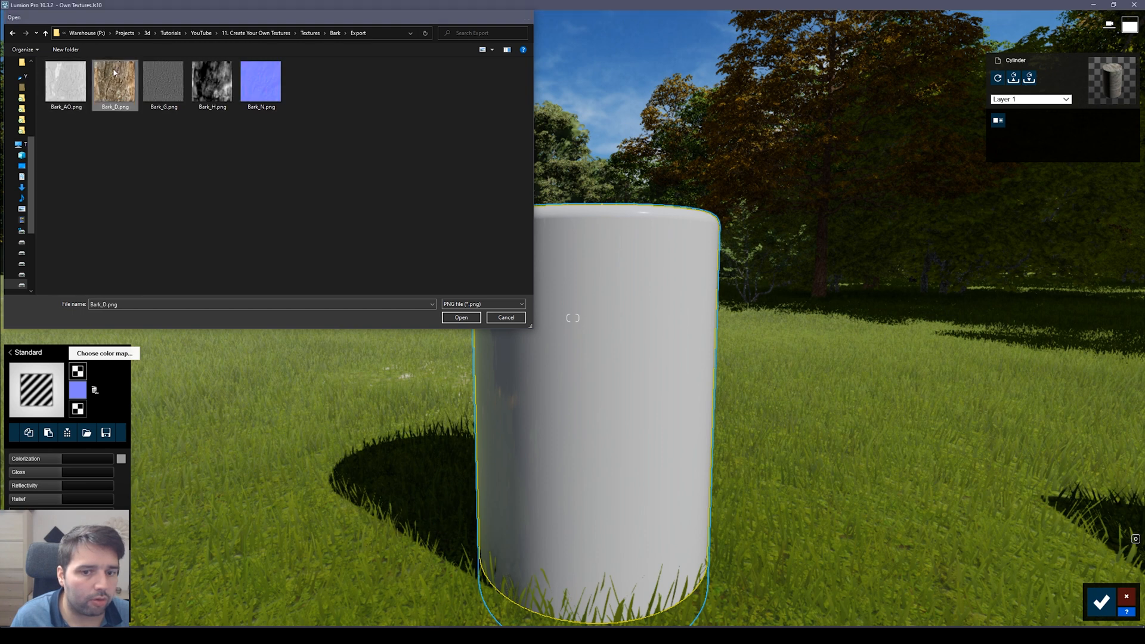
click(459, 317)
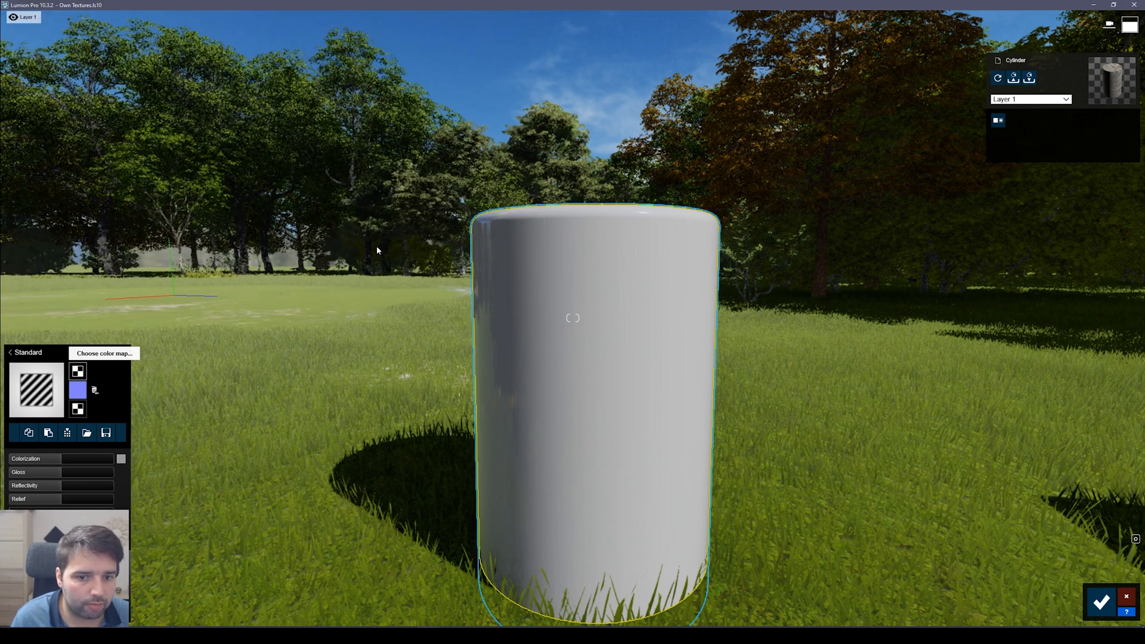
click(86, 432)
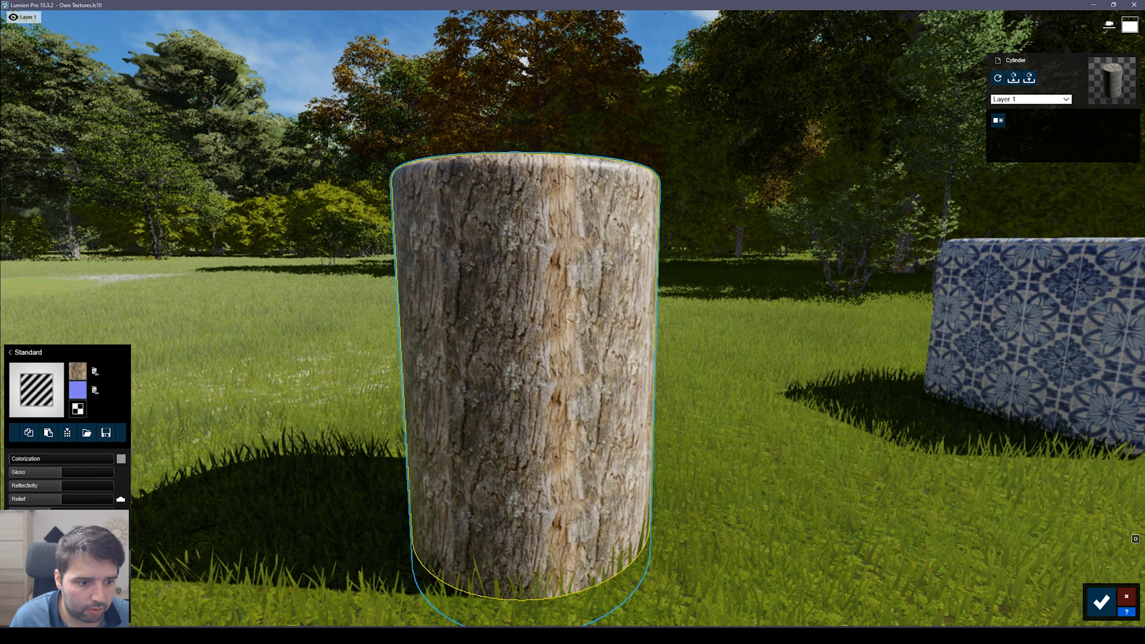
drag(29, 501, 62, 500)
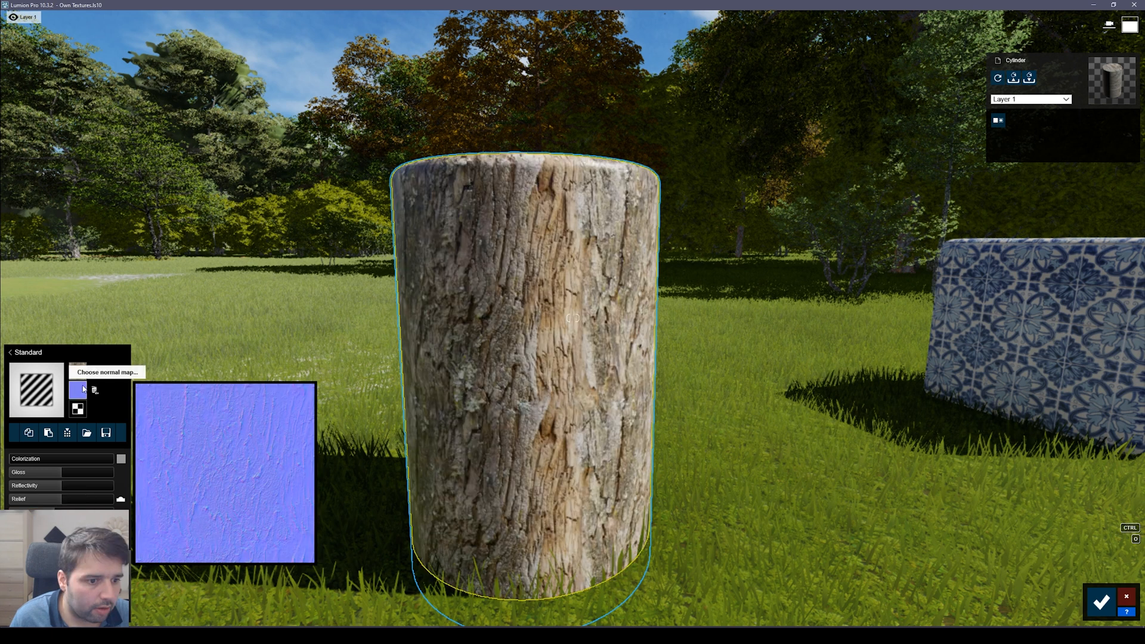
Step: Assign the bark TGA normal map and a displacement map, then adjust relief strength
click(77, 389)
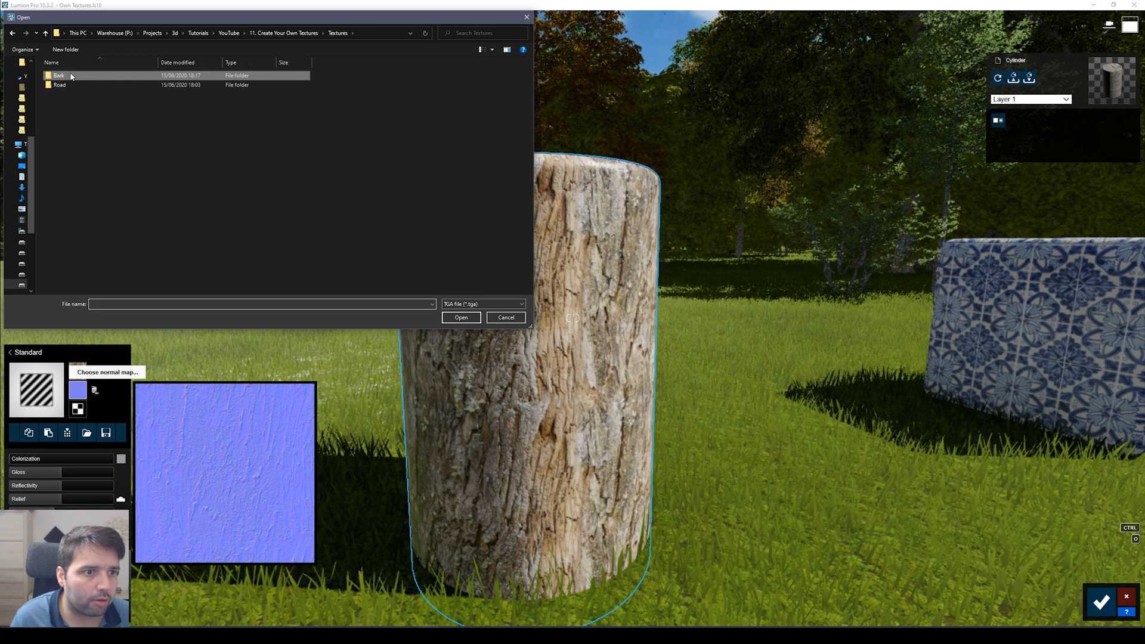
click(505, 316)
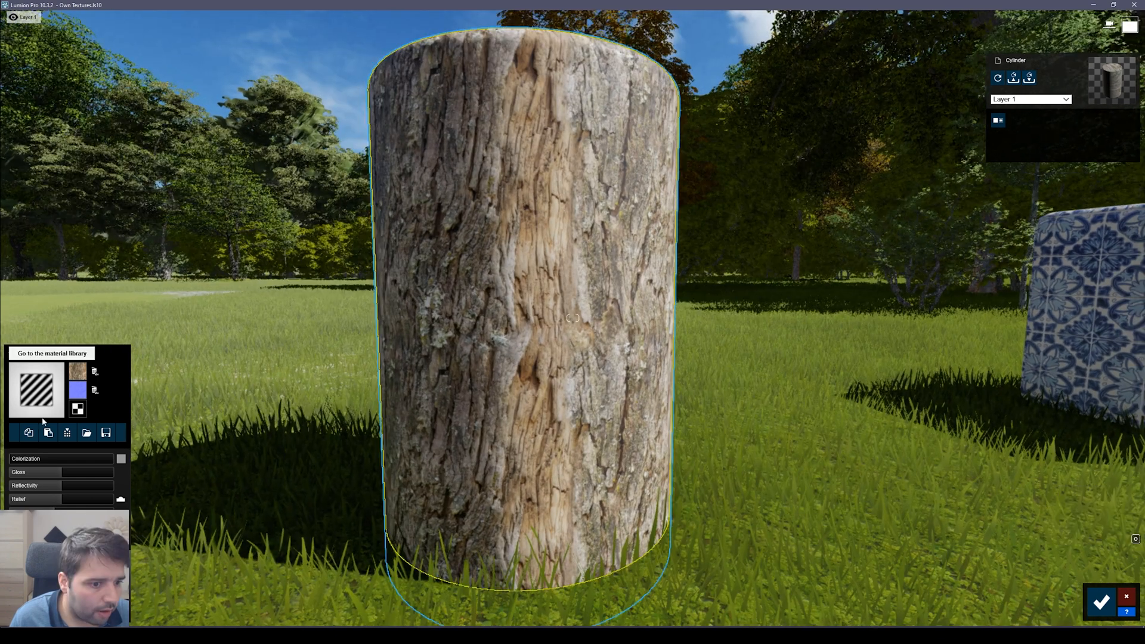
click(76, 390)
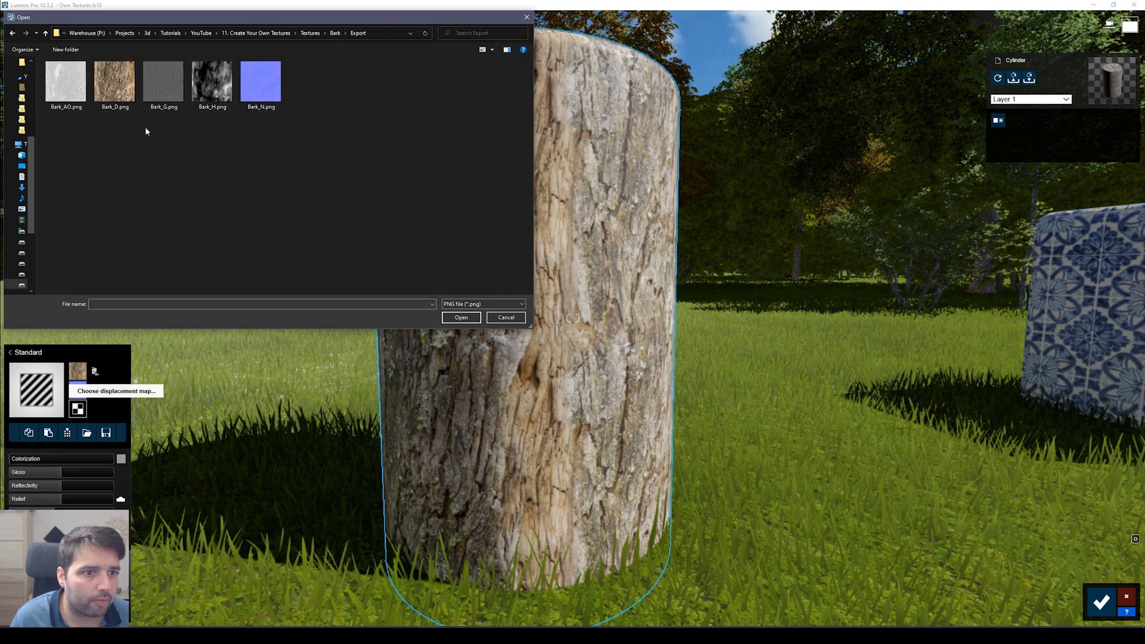
click(505, 317)
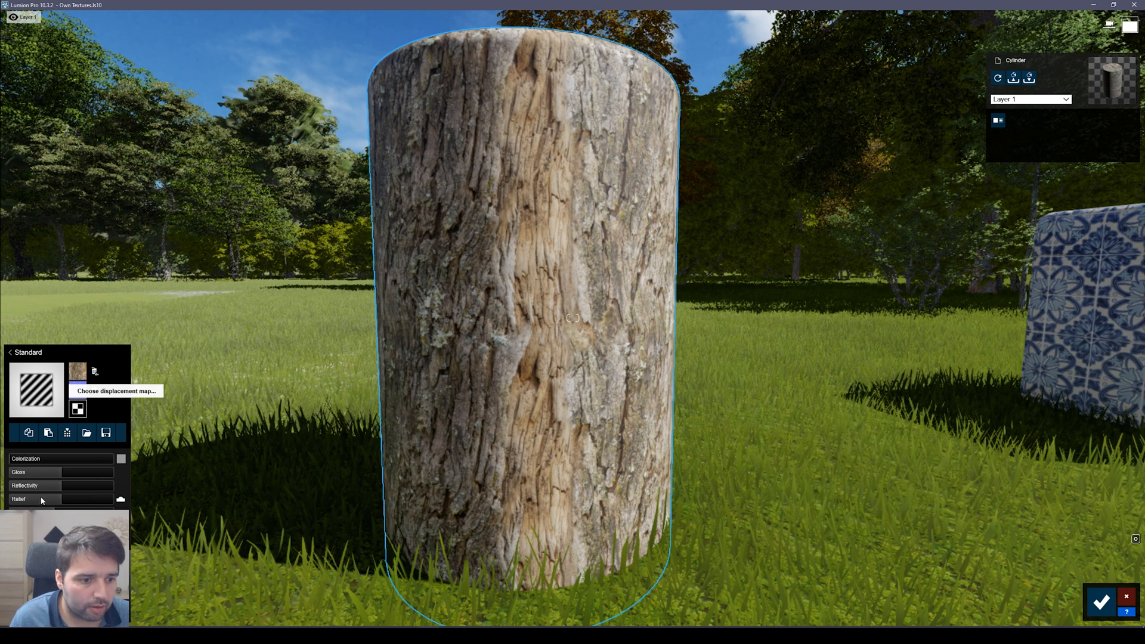
click(77, 394)
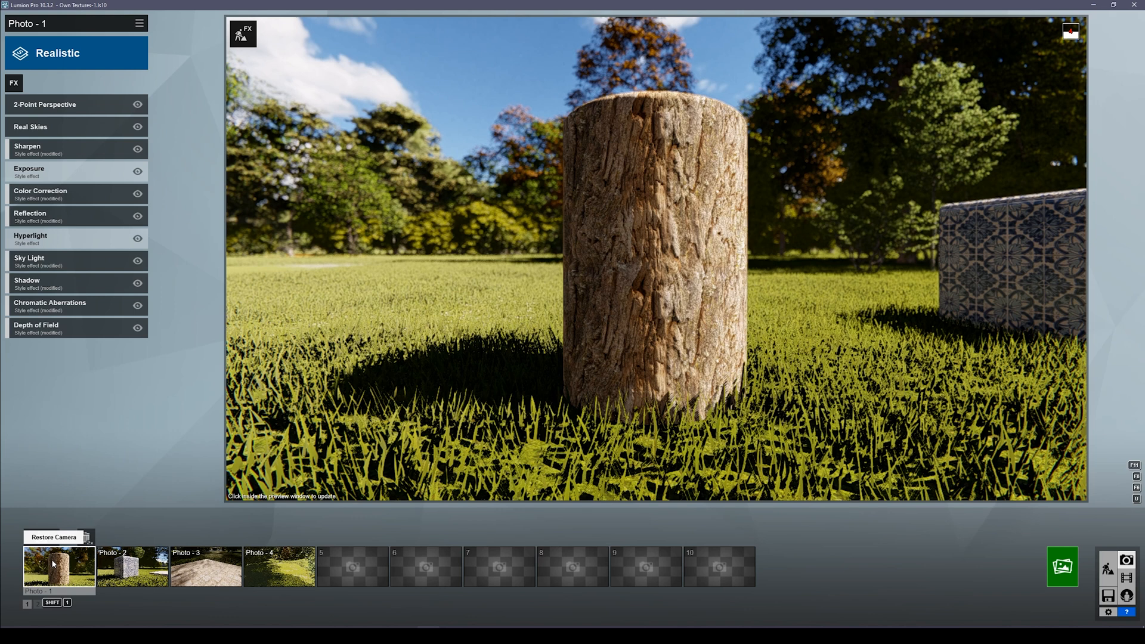
Step: Restore the saved Photo 1 camera view of the bark cylinder
click(1061, 566)
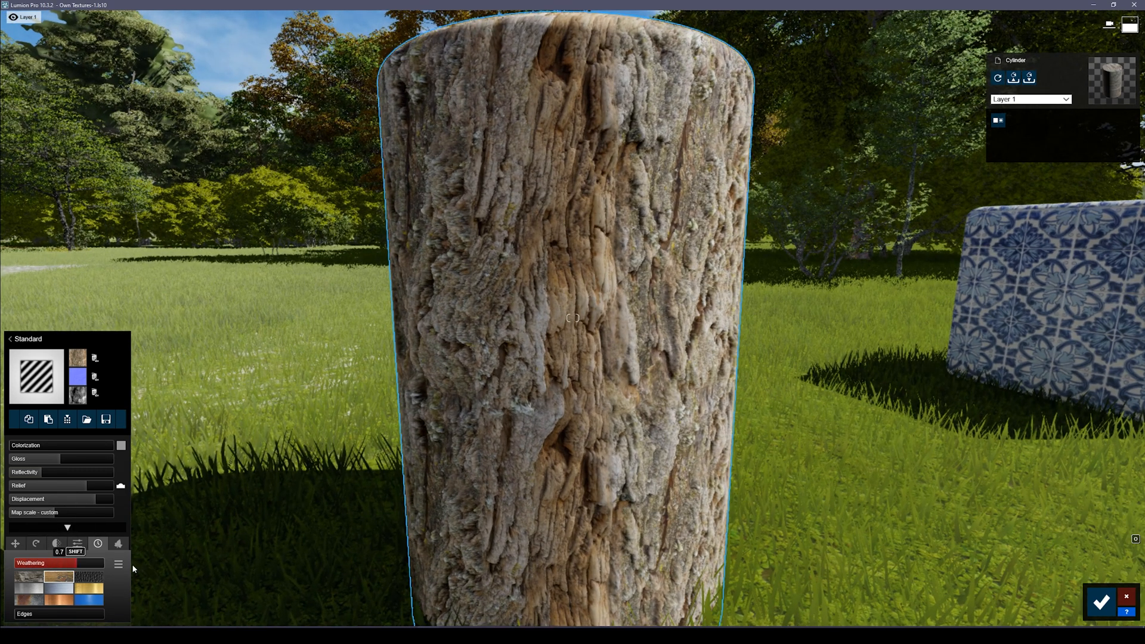
Step: Increase the bark cylinder's weathering amount and apply the Wood weathering style
drag(43, 563, 102, 563)
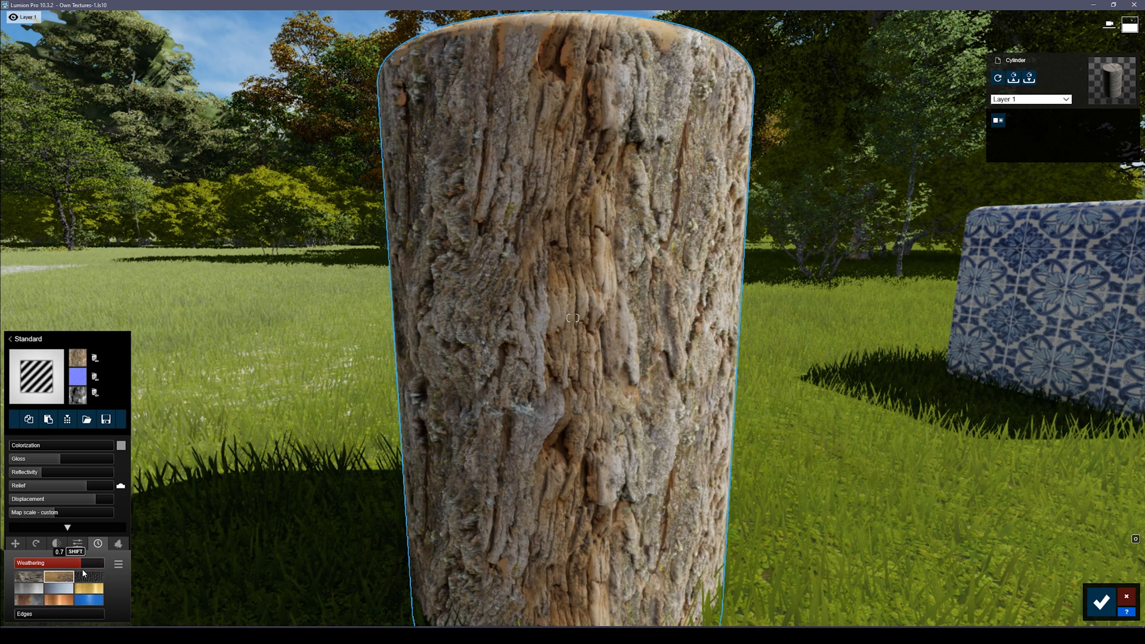
click(59, 562)
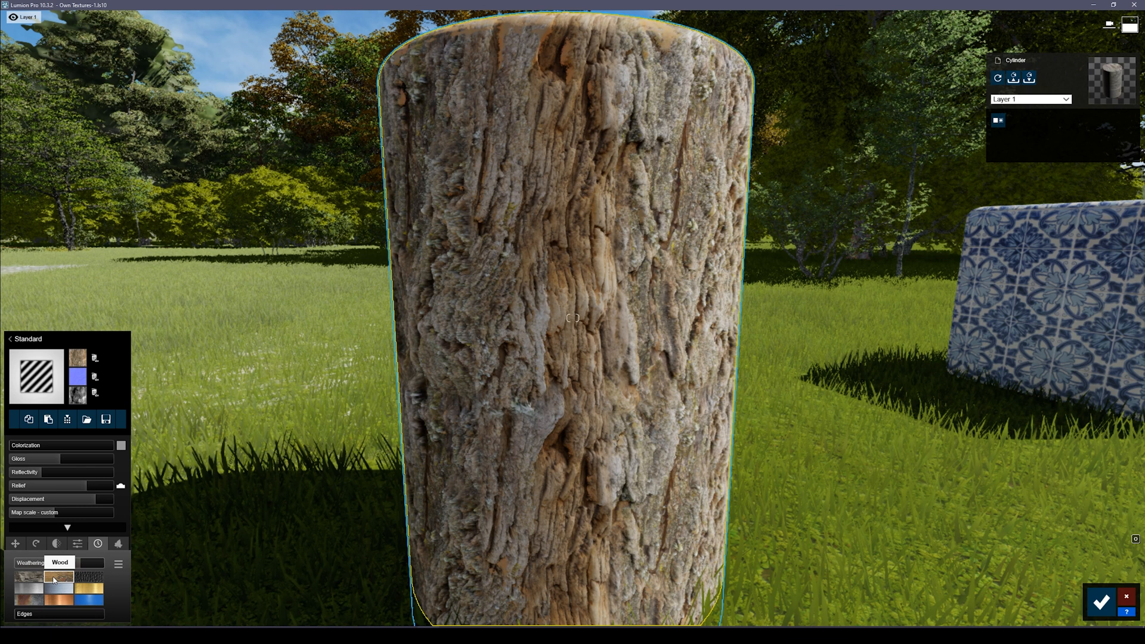